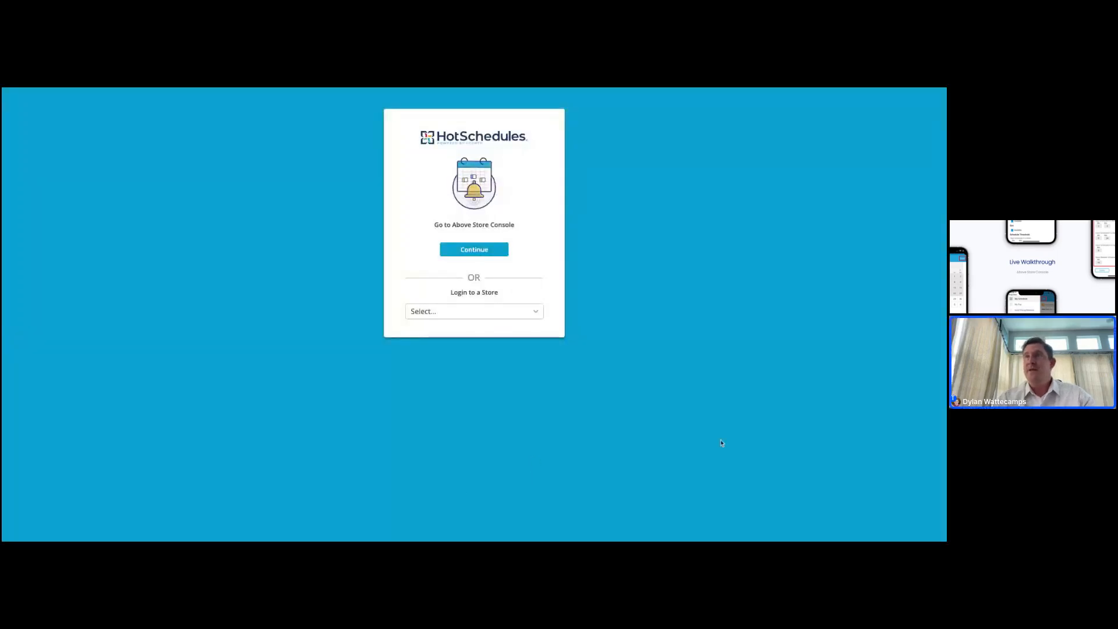
mouse_move(295, 289)
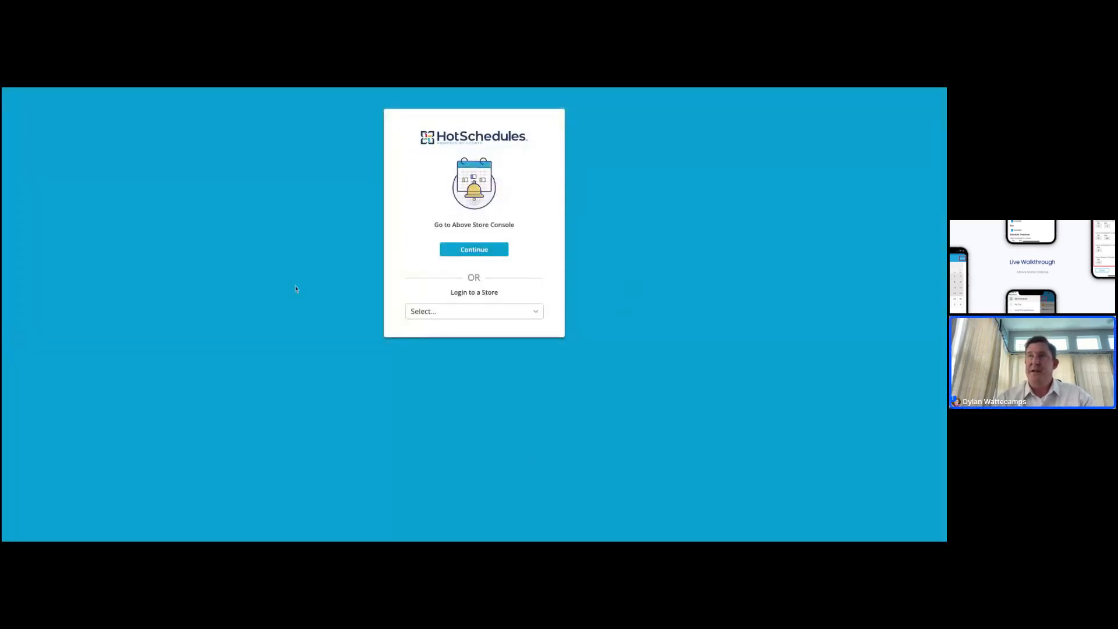
mouse_move(481, 418)
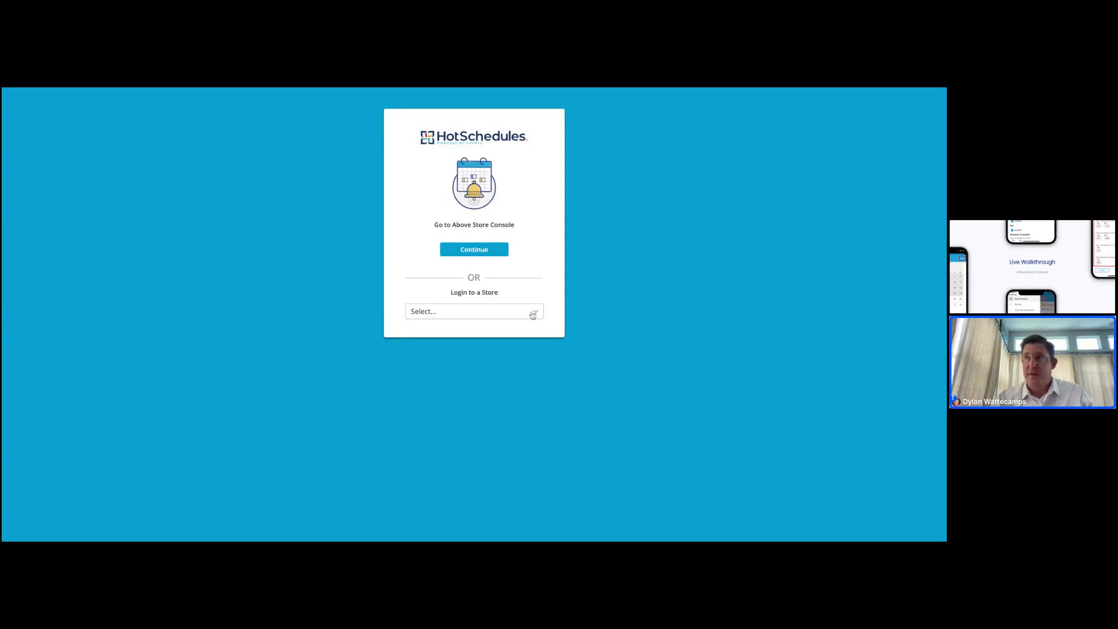
Step: Check the available stores, then enter the Above Store Console for the Sales Staff Demo Sites
click(473, 310)
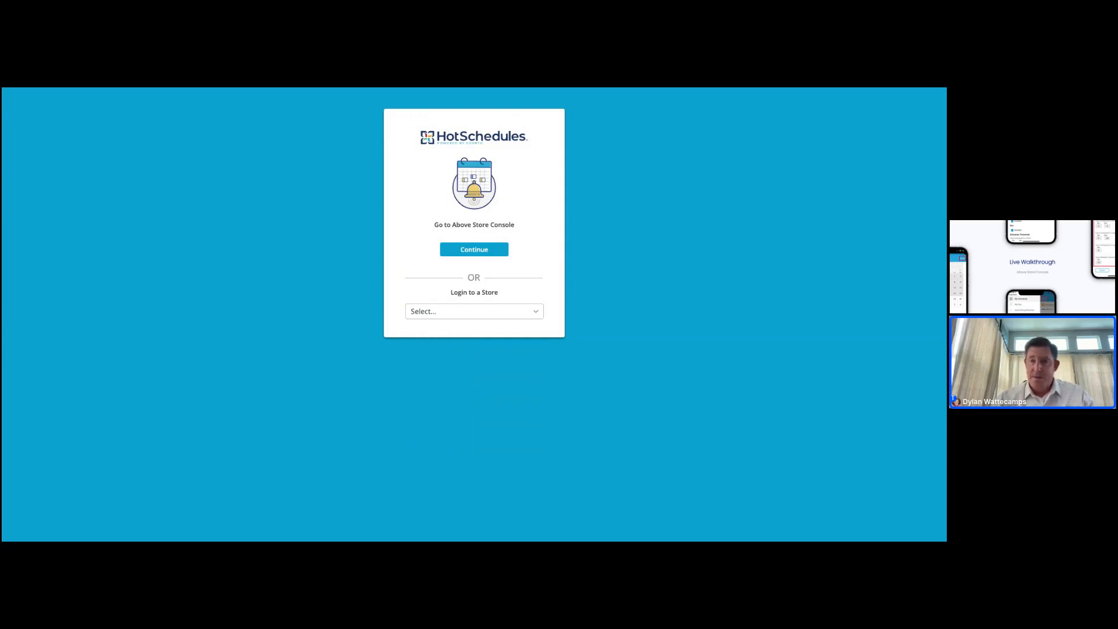
click(473, 249)
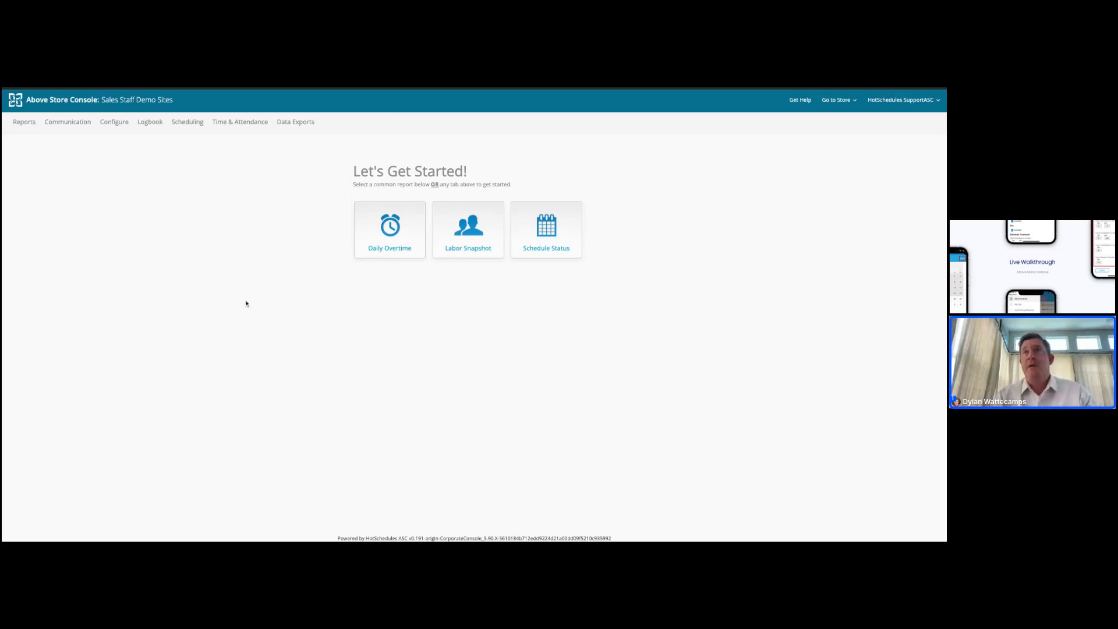
mouse_move(75, 203)
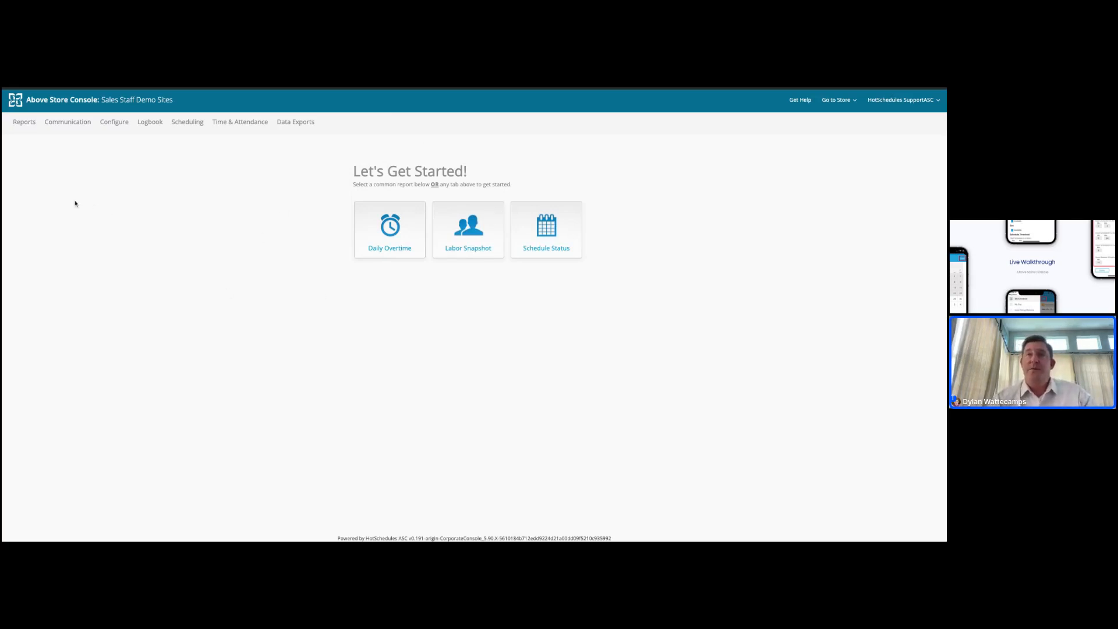
click(25, 121)
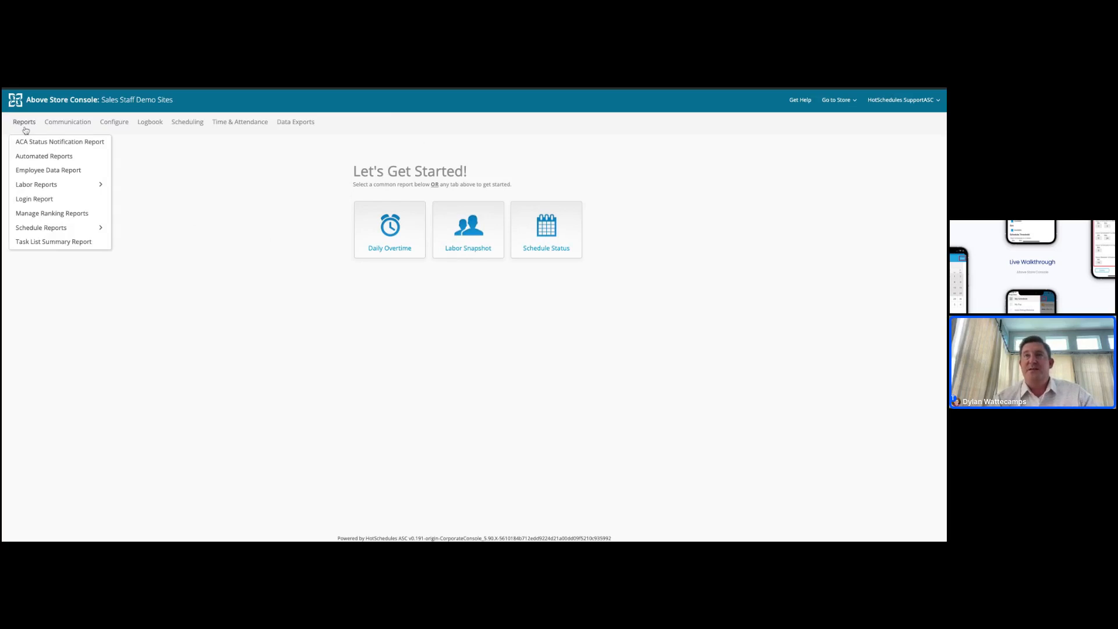
mouse_move(26, 145)
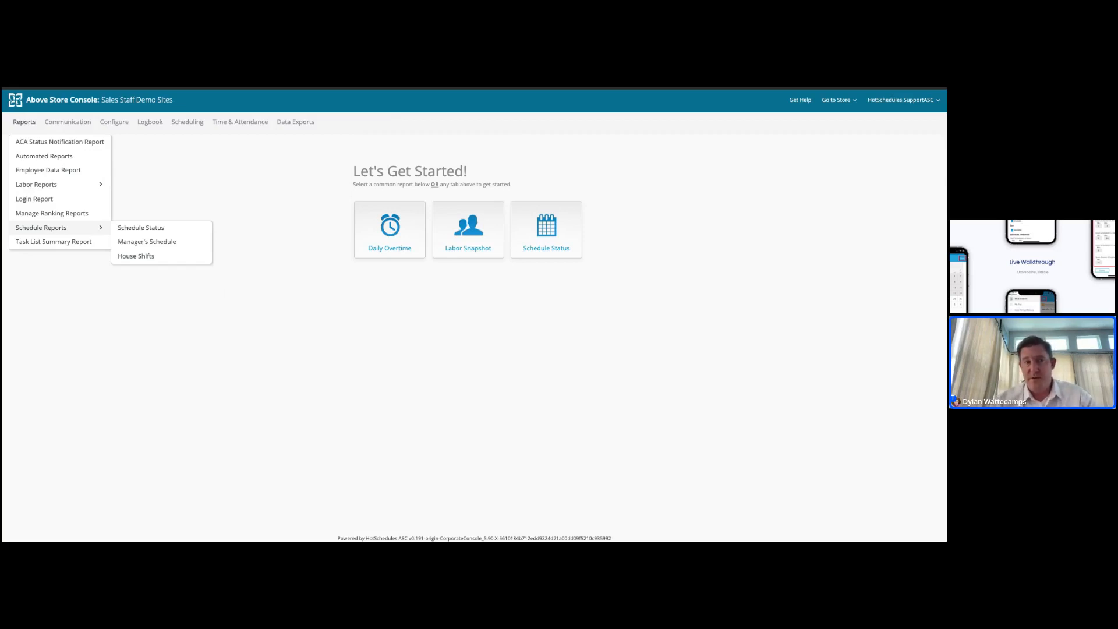
mouse_move(75, 228)
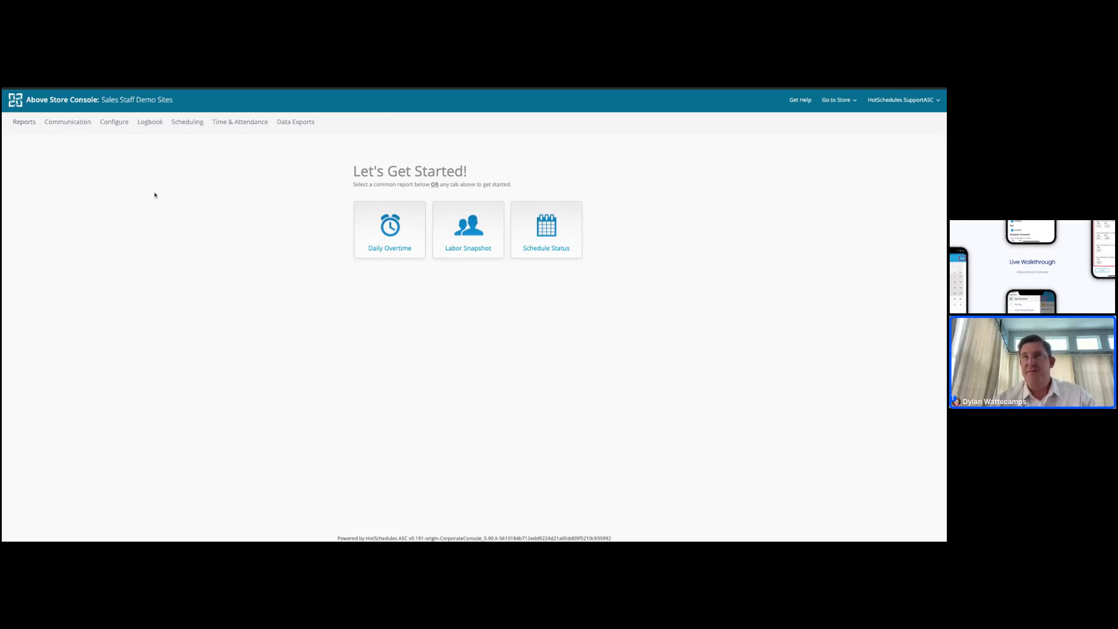
click(67, 121)
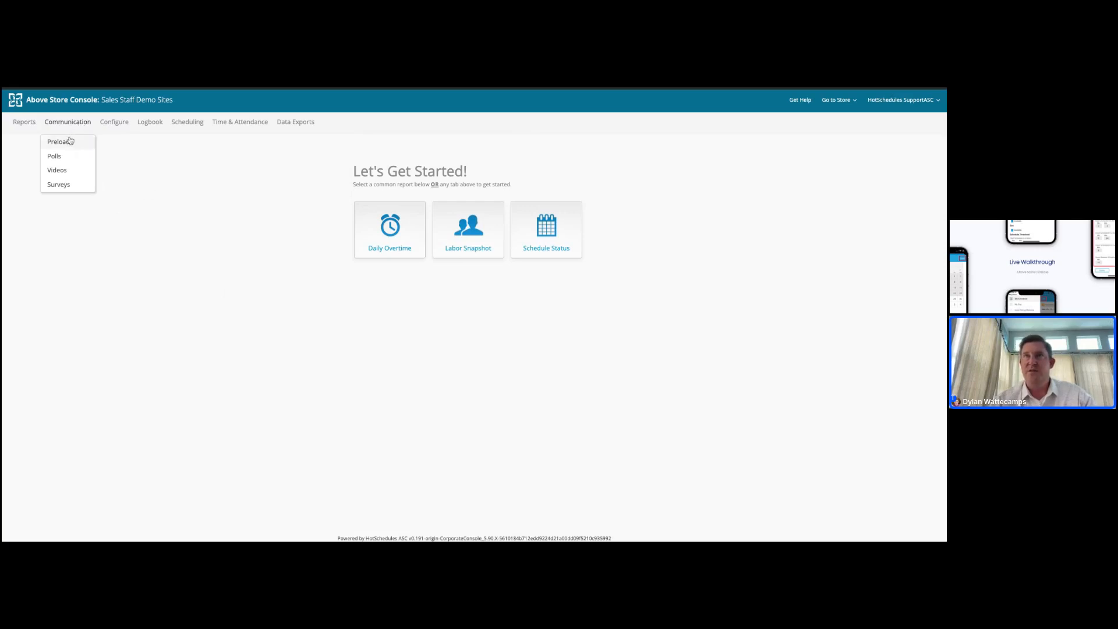
click(89, 192)
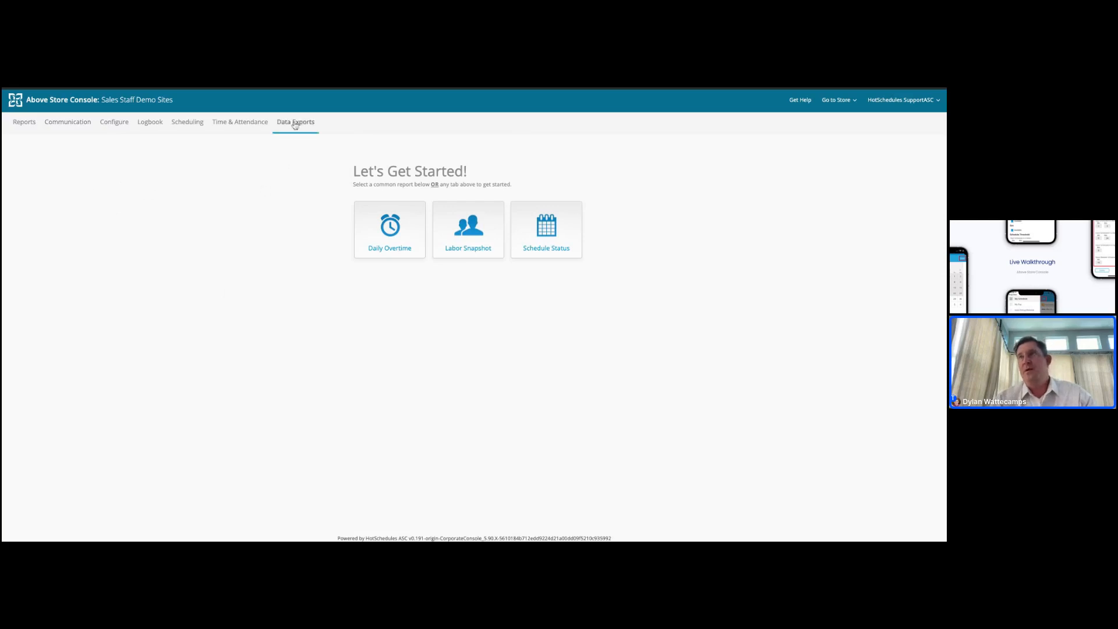
Step: View the Data Export types list, then move on to the Scheduling pages
click(295, 121)
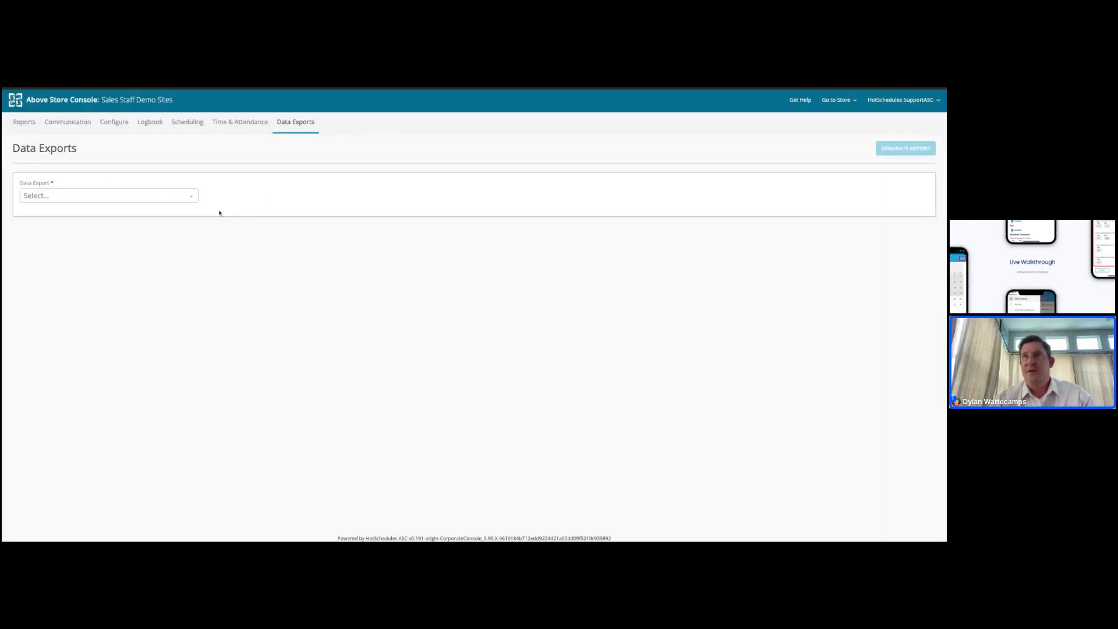
click(107, 196)
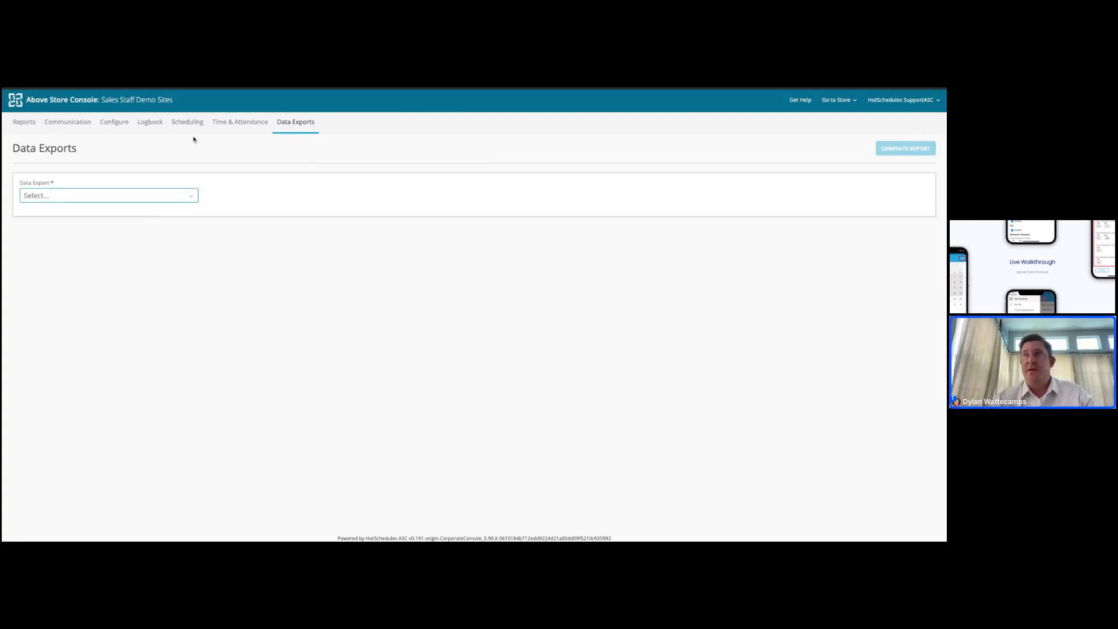
click(187, 121)
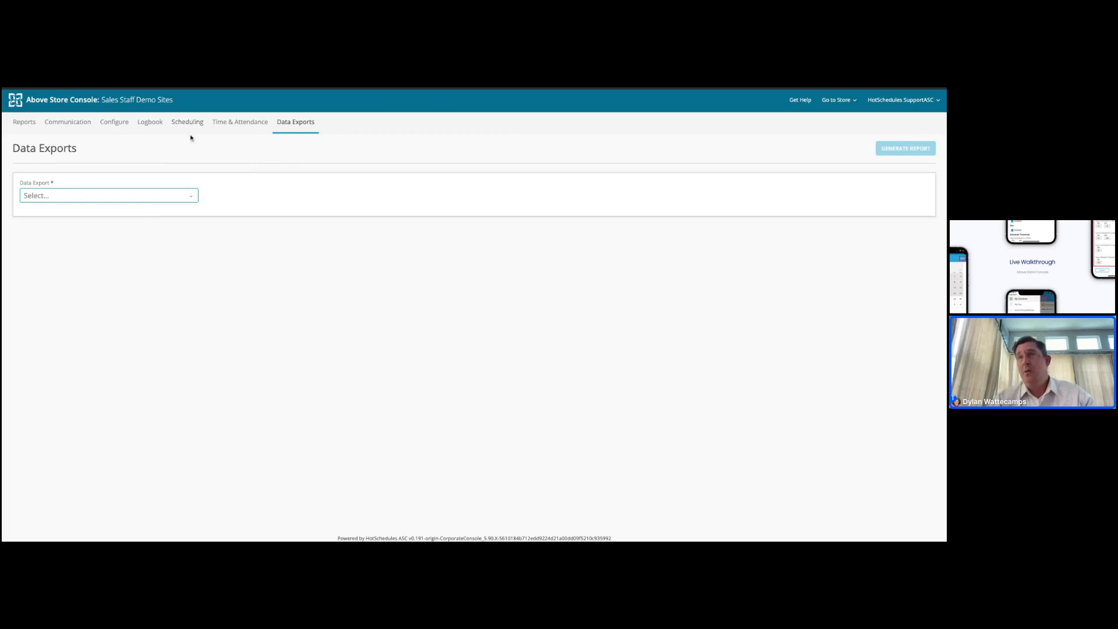
click(187, 121)
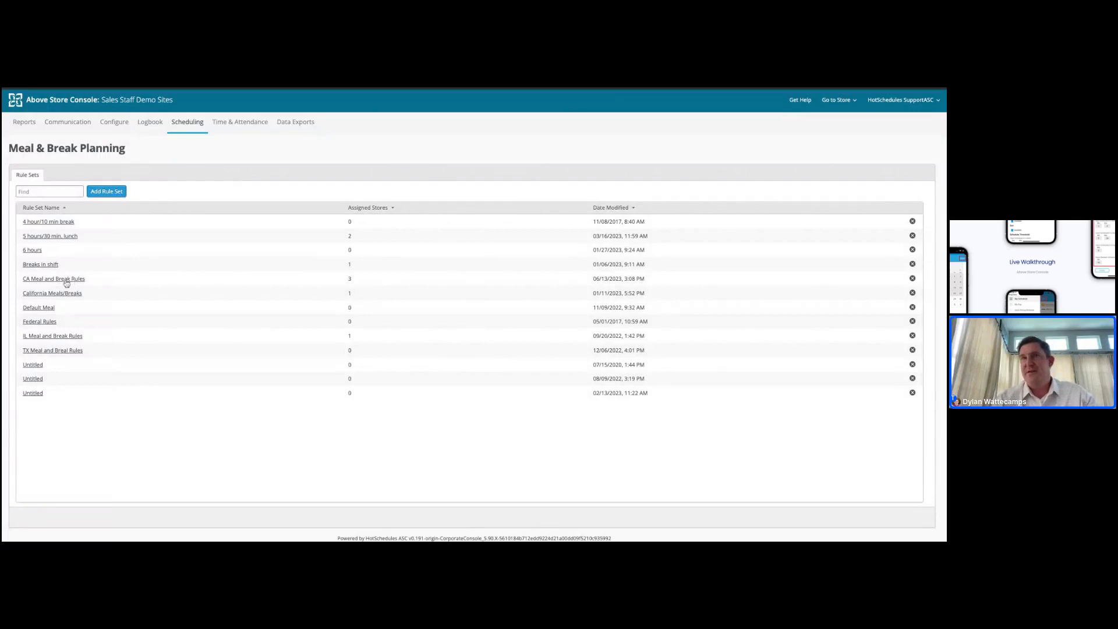
Step: Open the California Meals/Breaks rule set from the Rule Sets list
click(52, 293)
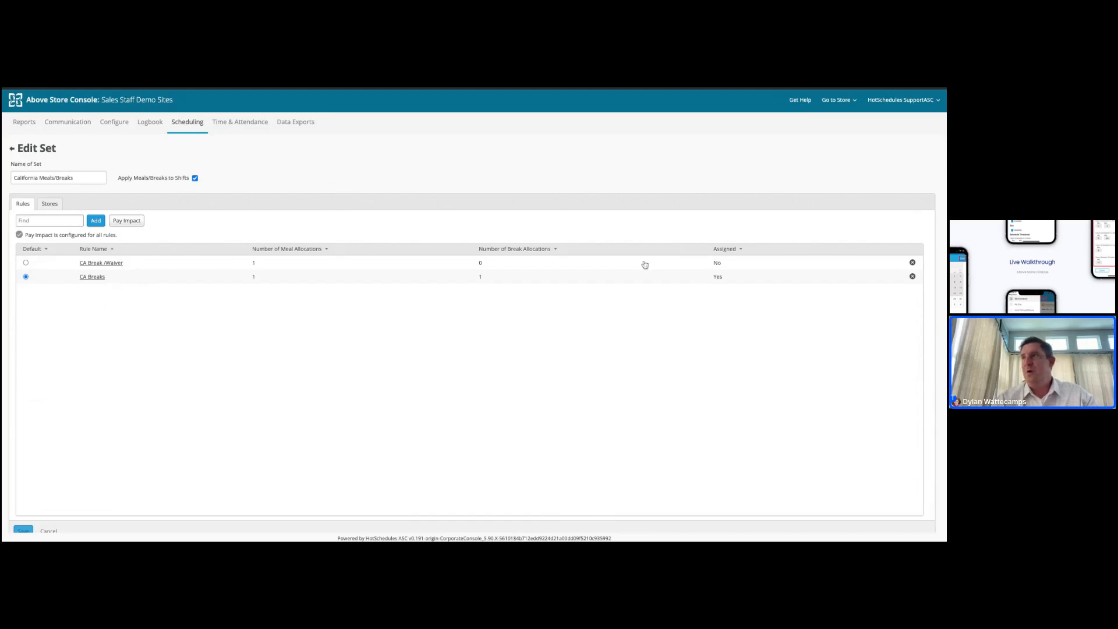
mouse_move(716, 280)
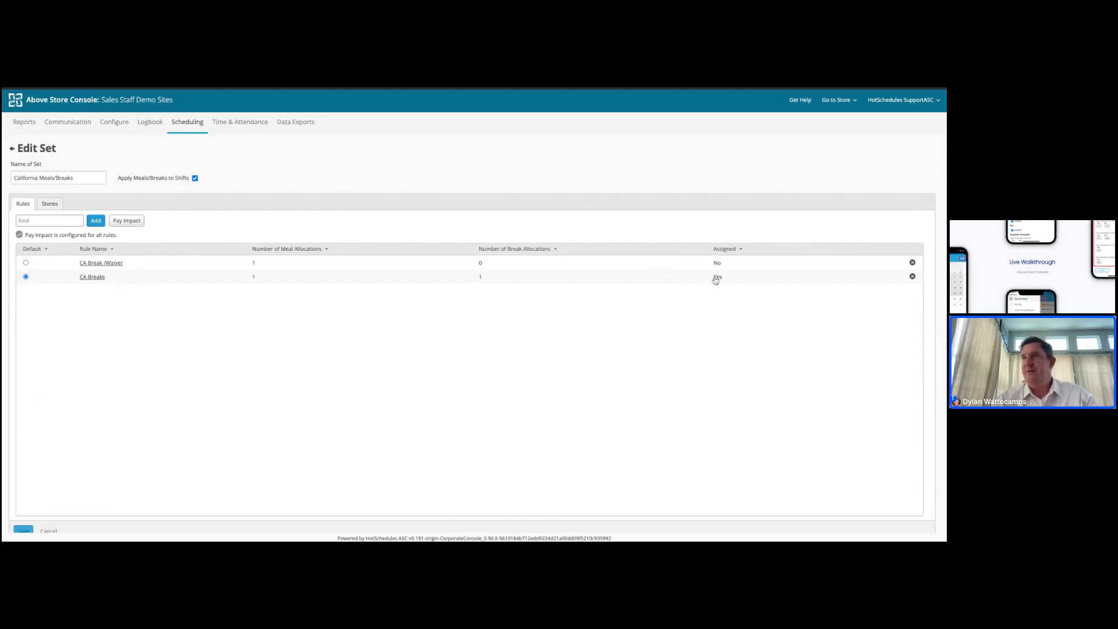
mouse_move(59, 359)
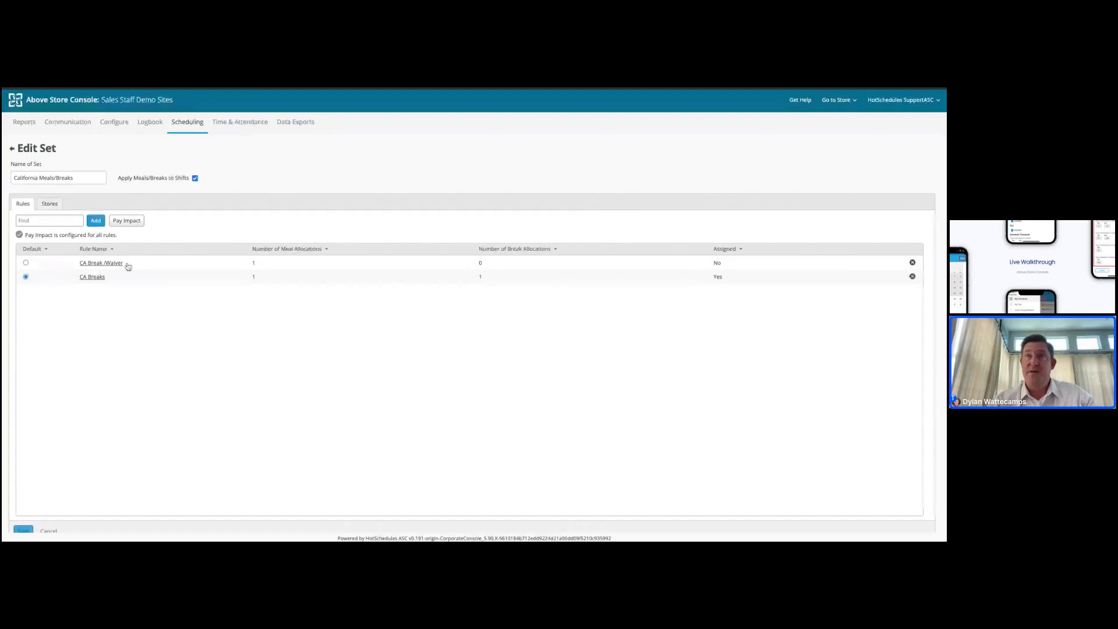
mouse_move(133, 346)
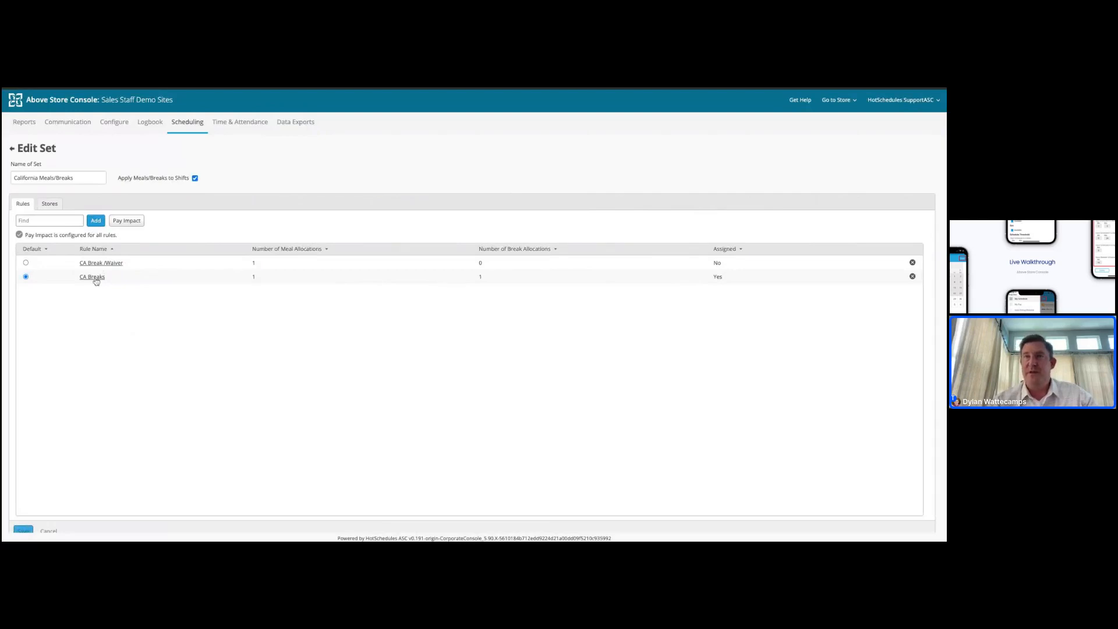
Step: Open the CA Breaks rule: 30-minute meal after 5 hours, 10-minute break after 4
click(92, 276)
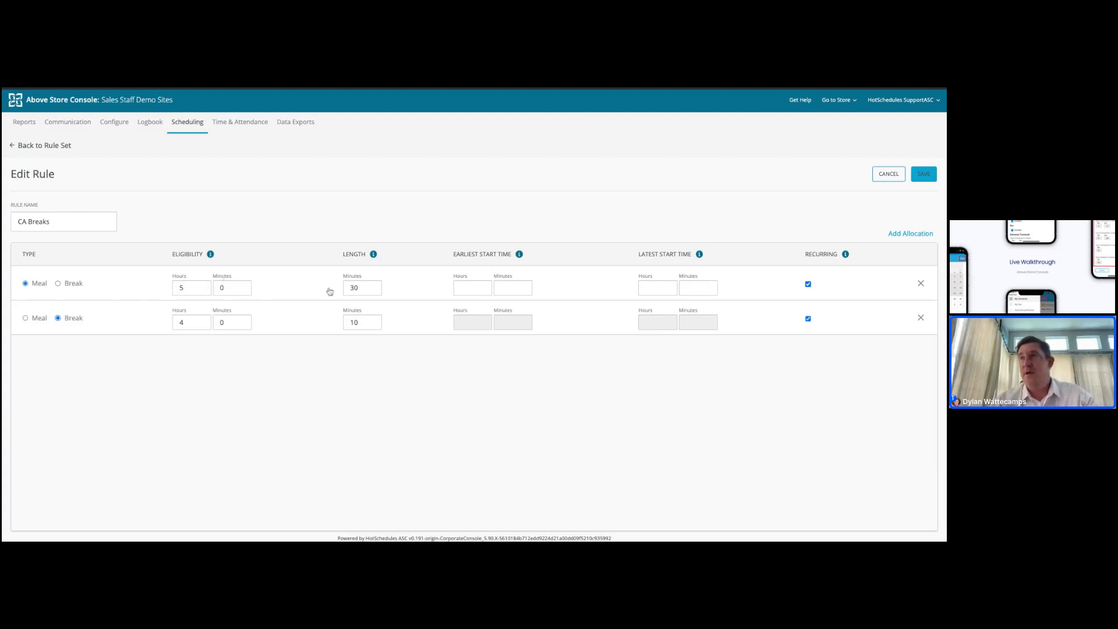
mouse_move(390, 303)
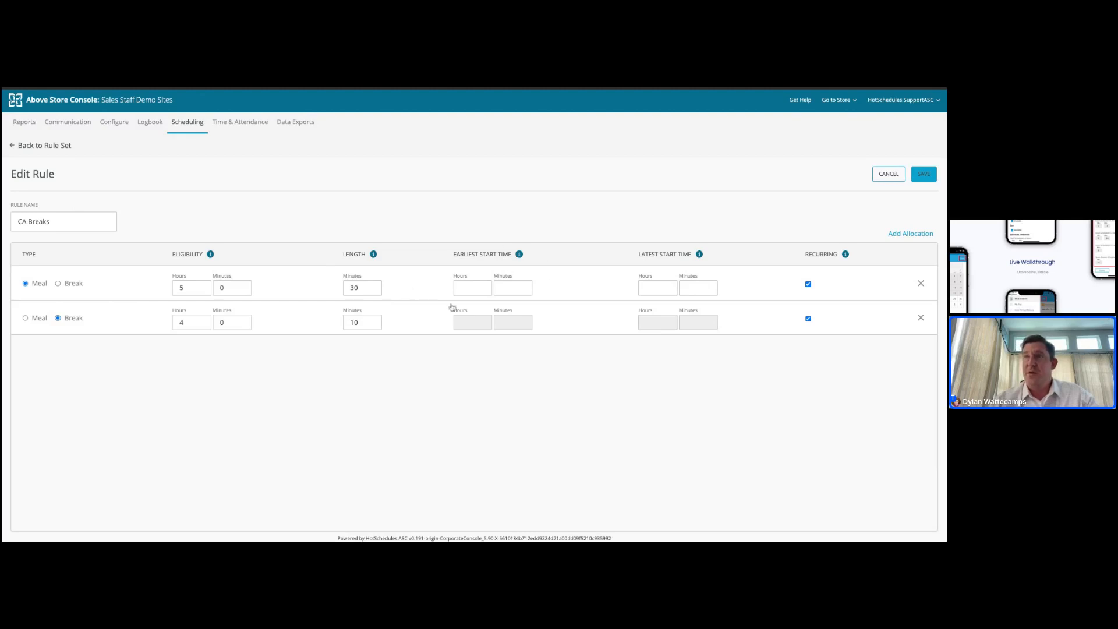
mouse_move(521, 264)
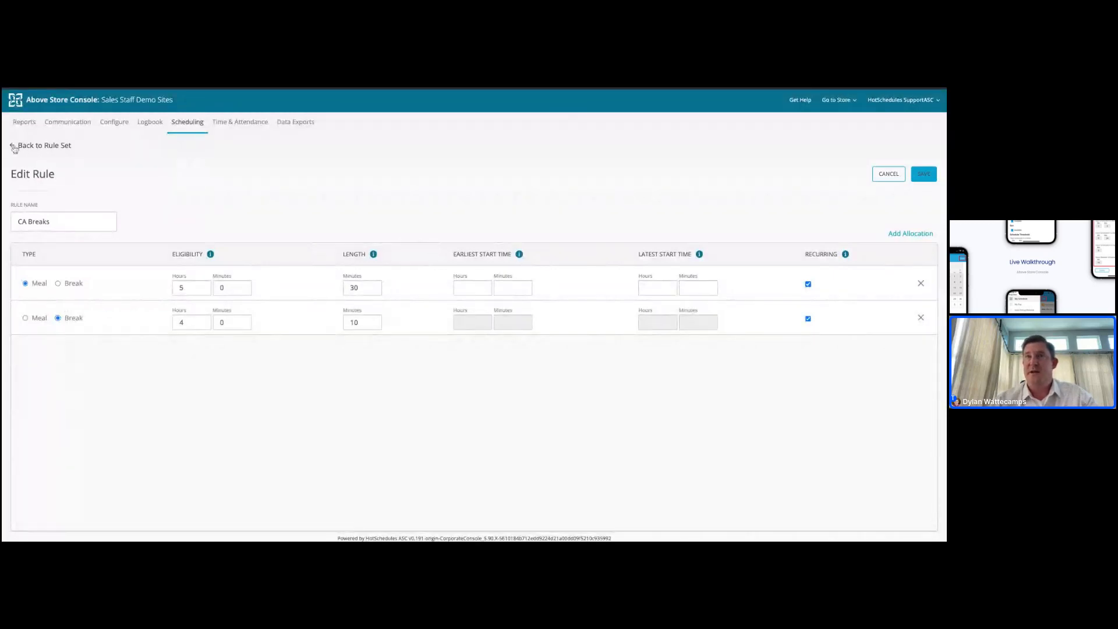
Step: Return to California Meals/Breaks and scroll its Stores tab hierarchy list
click(44, 145)
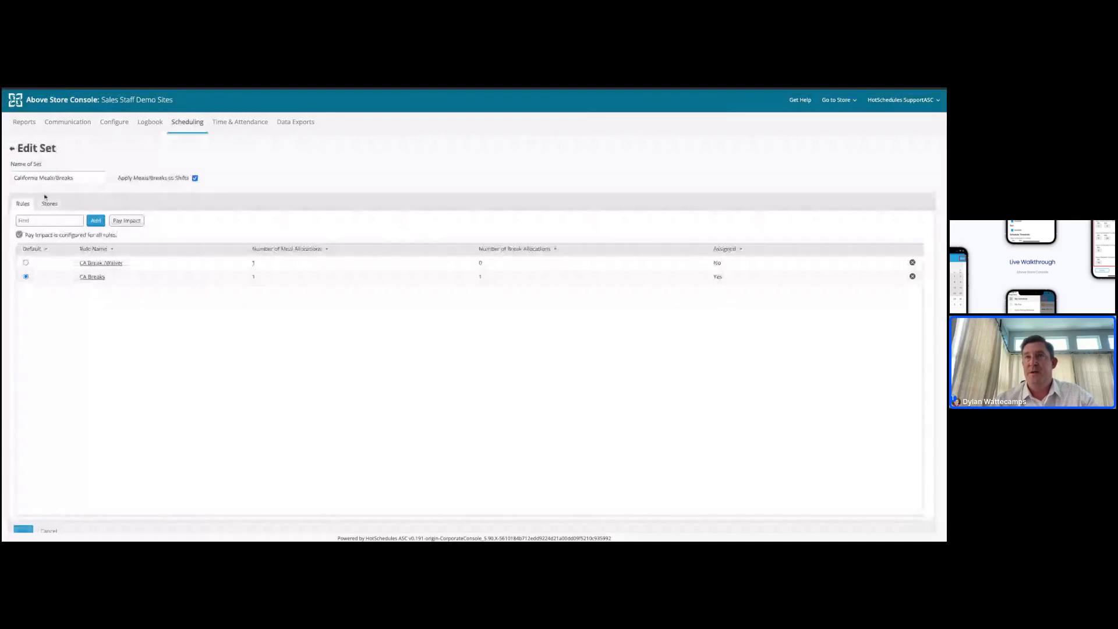
click(49, 203)
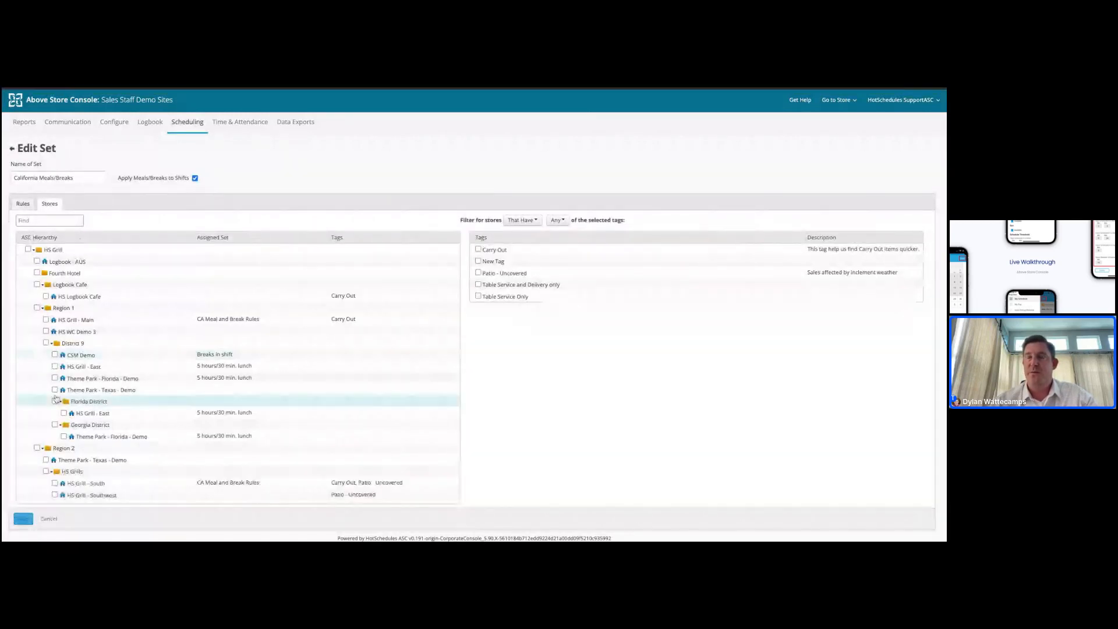
scroll(down, 3)
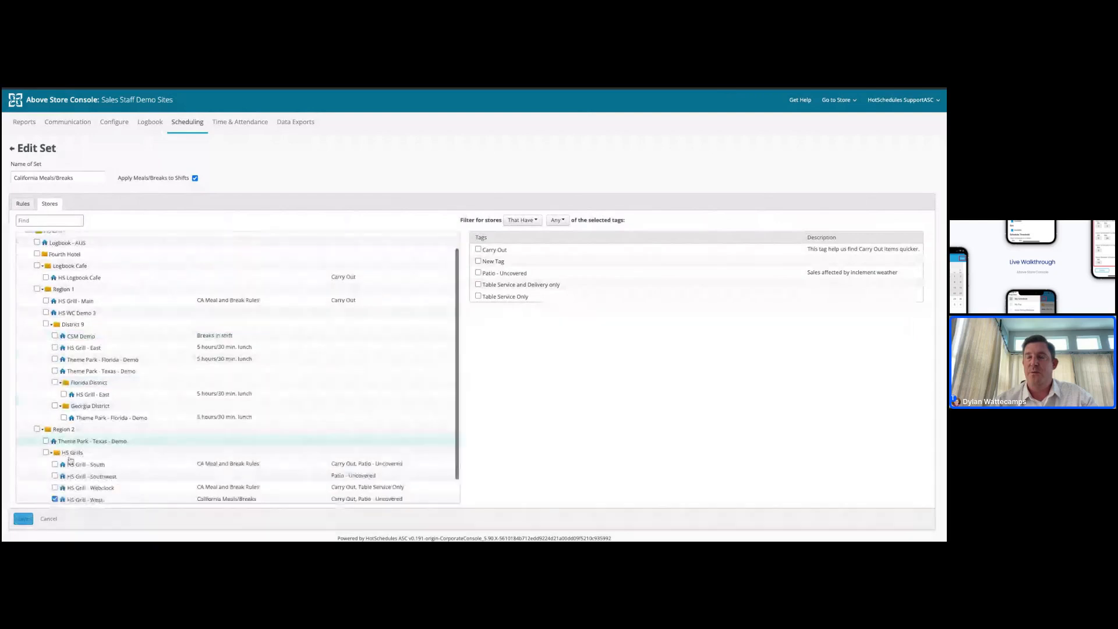
scroll(up, 3)
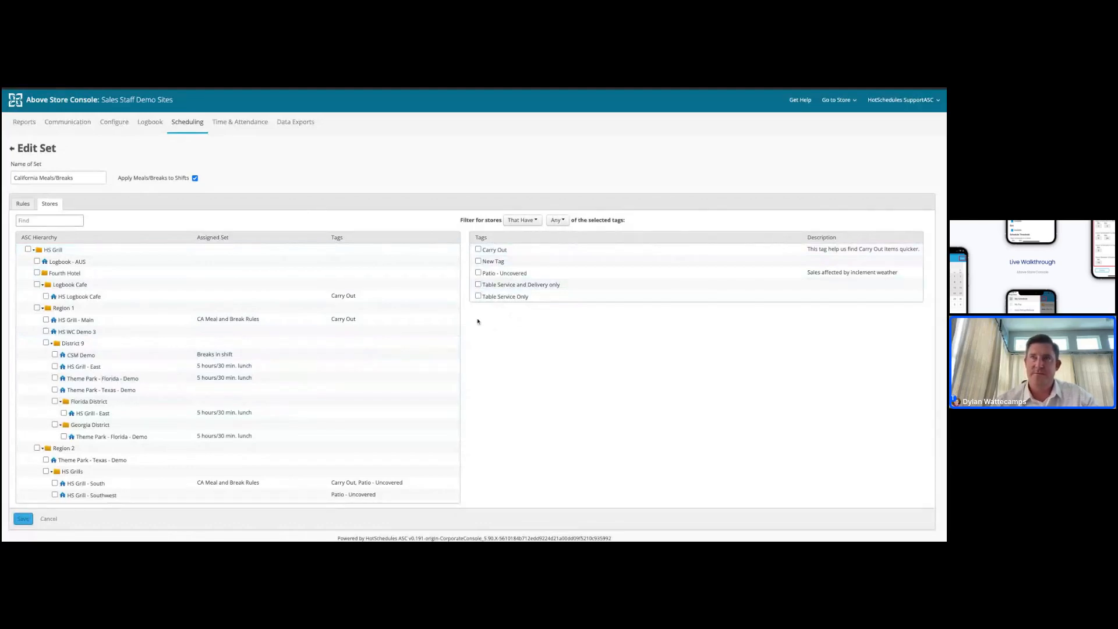
click(187, 121)
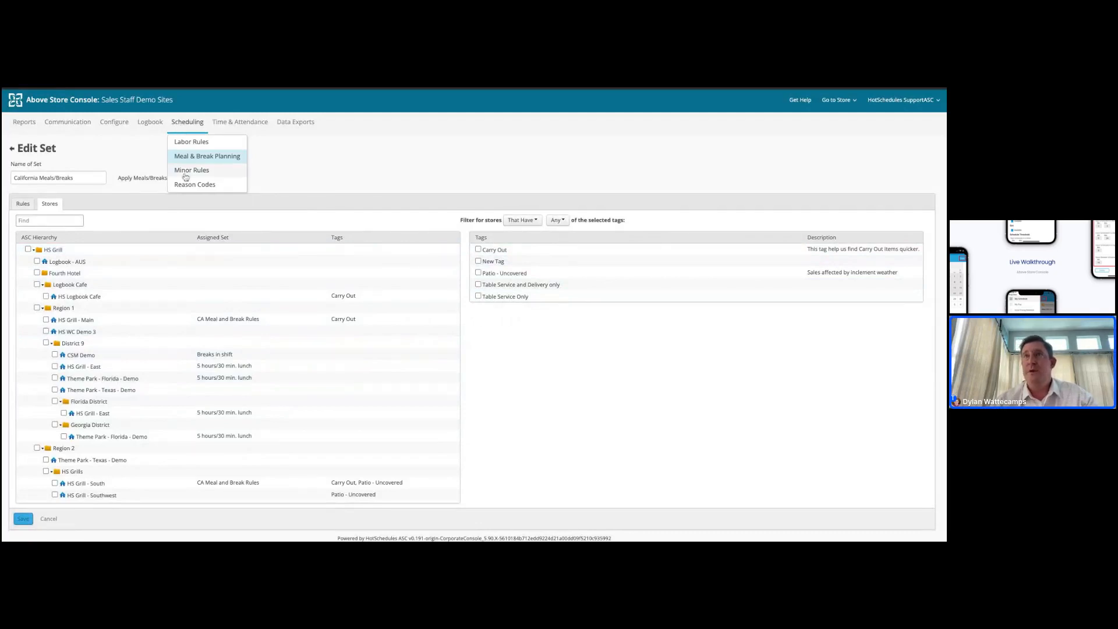
click(192, 170)
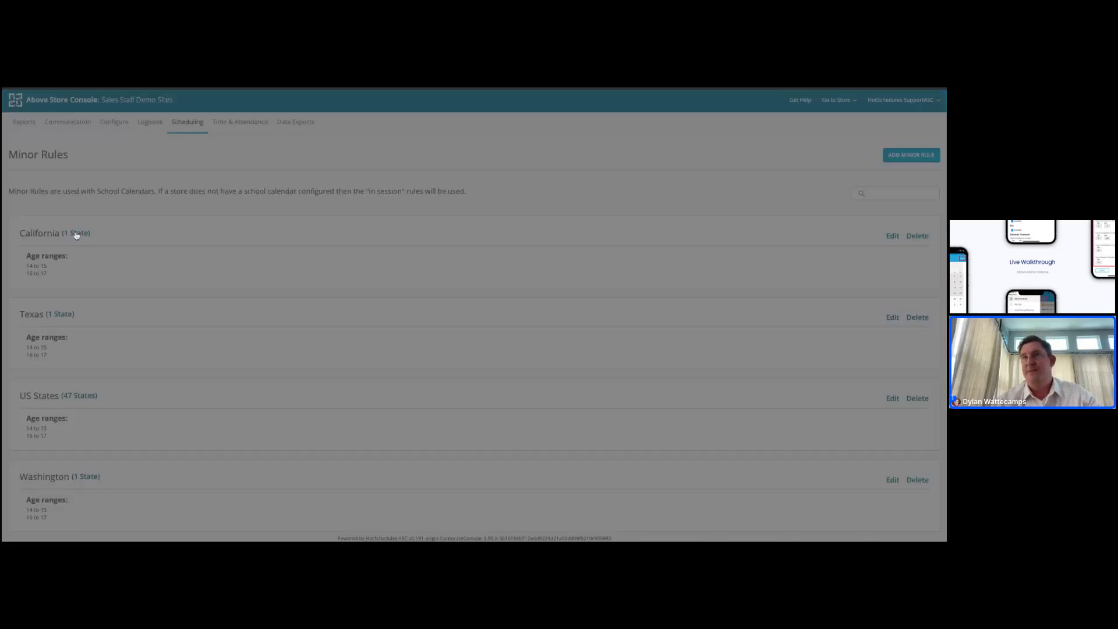
click(76, 232)
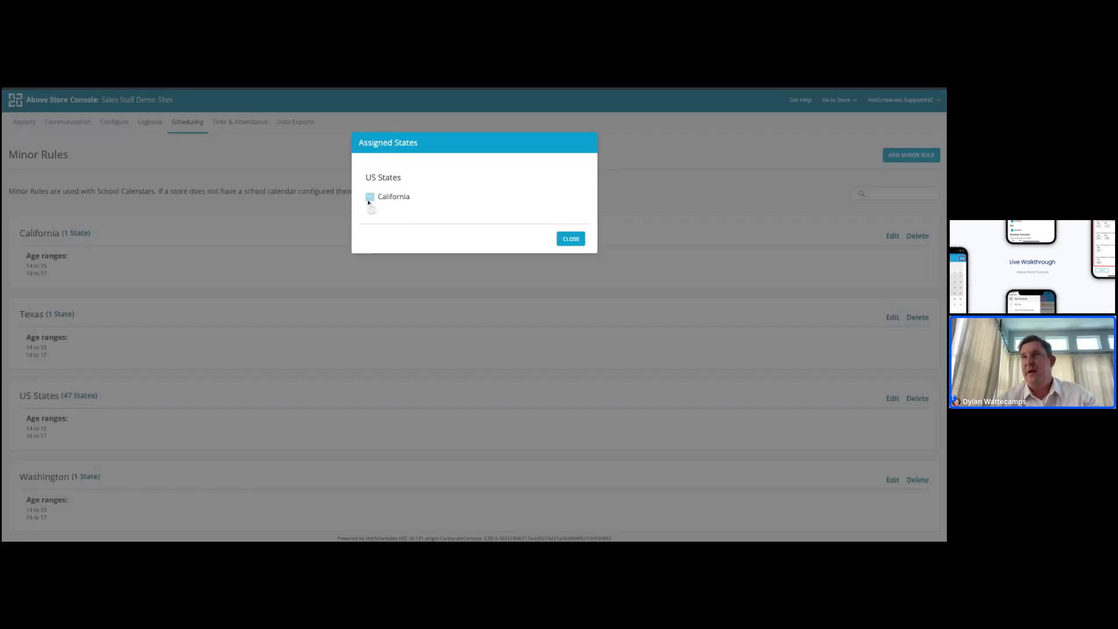
click(569, 238)
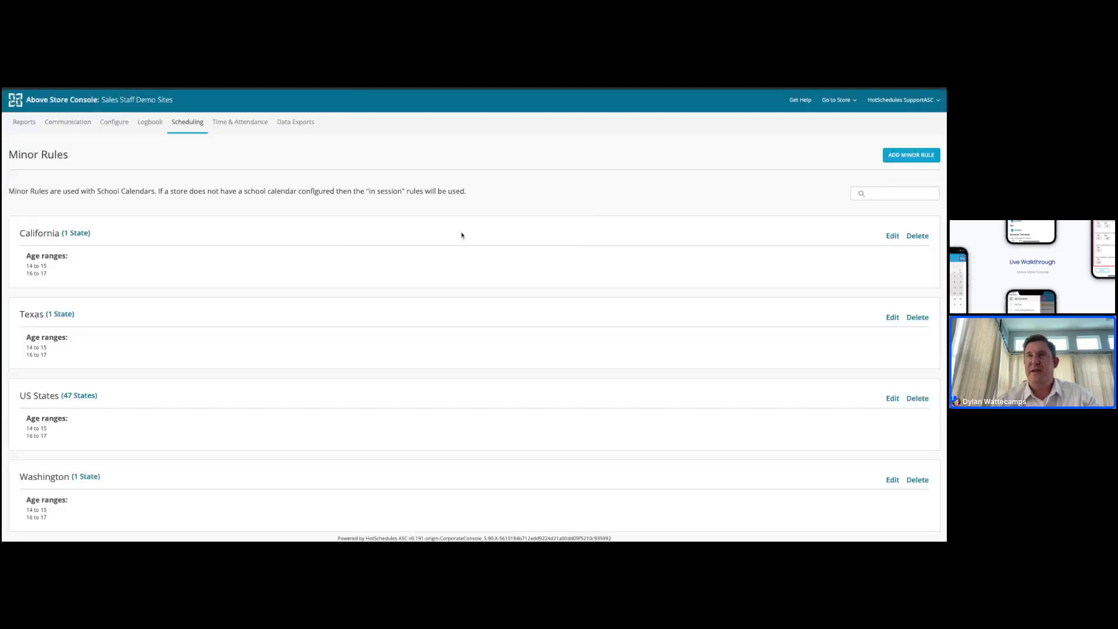
double_click(36, 266)
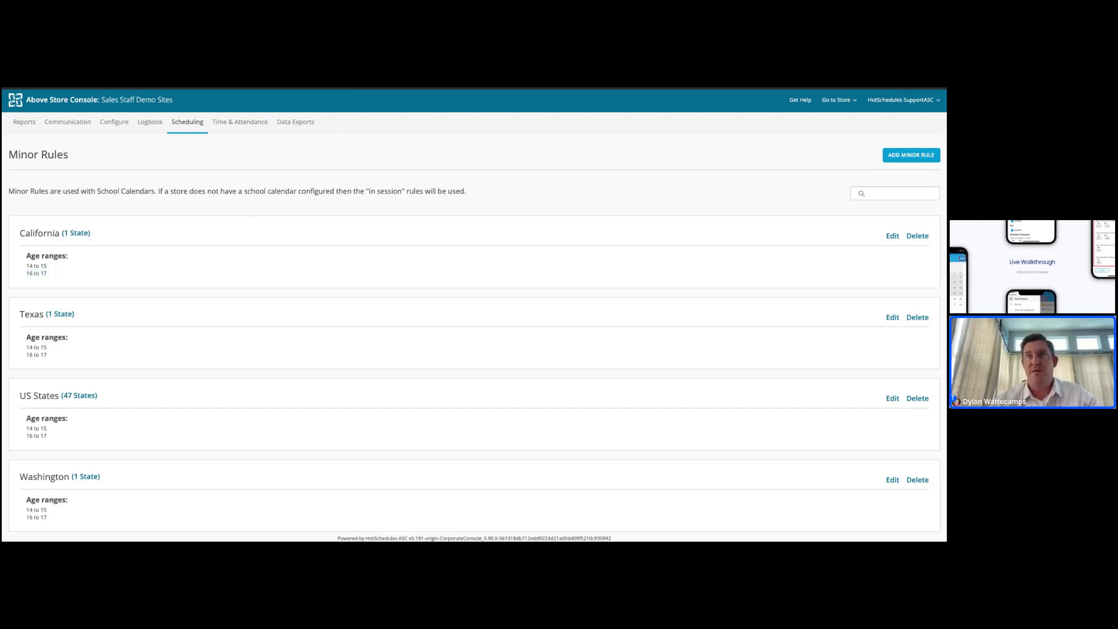
mouse_move(814, 254)
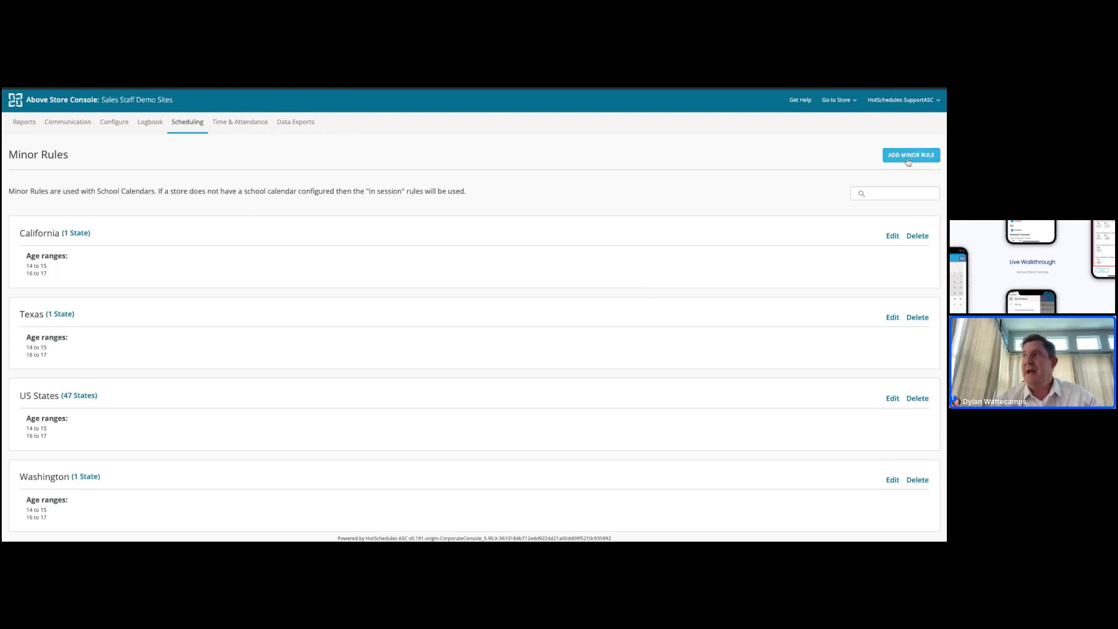
Step: Open the California minor rule and save its 16–17 years age range limits
click(911, 155)
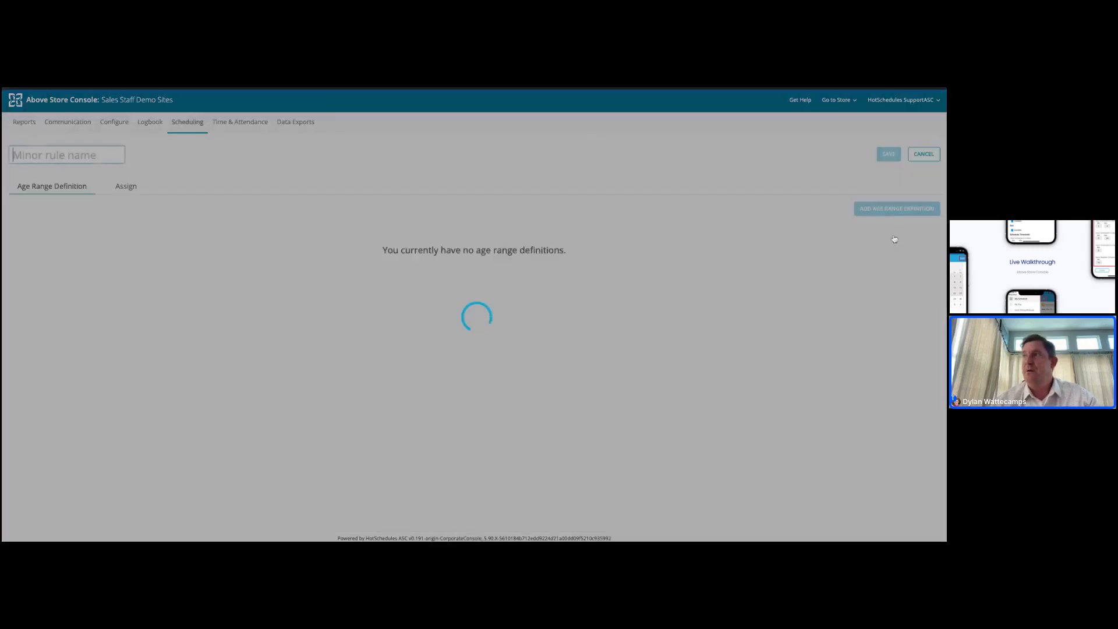
text(California)
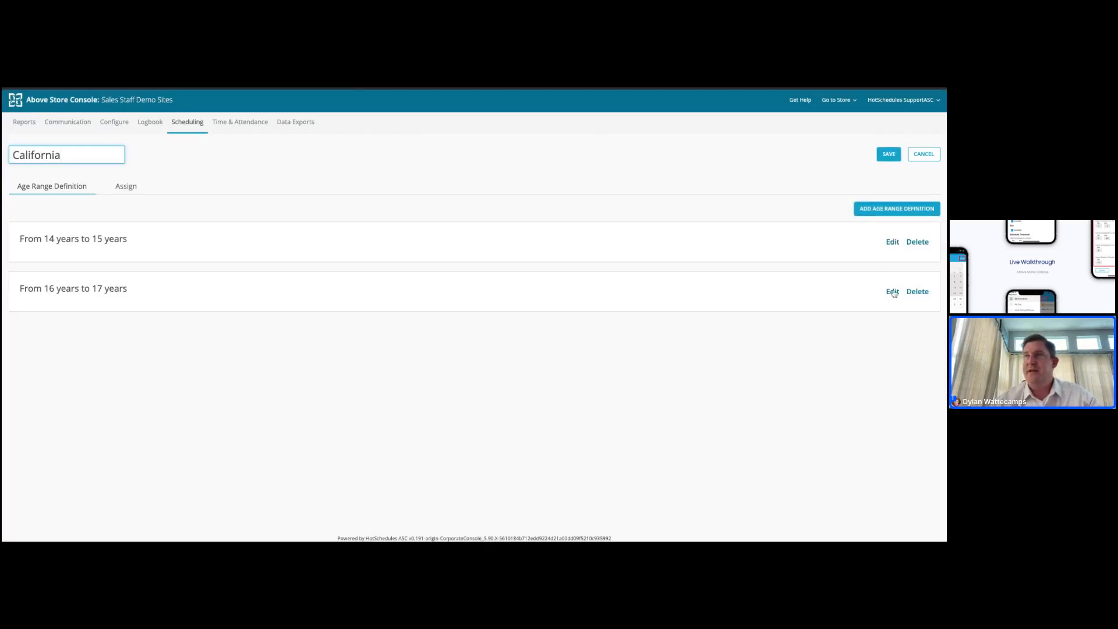
click(892, 291)
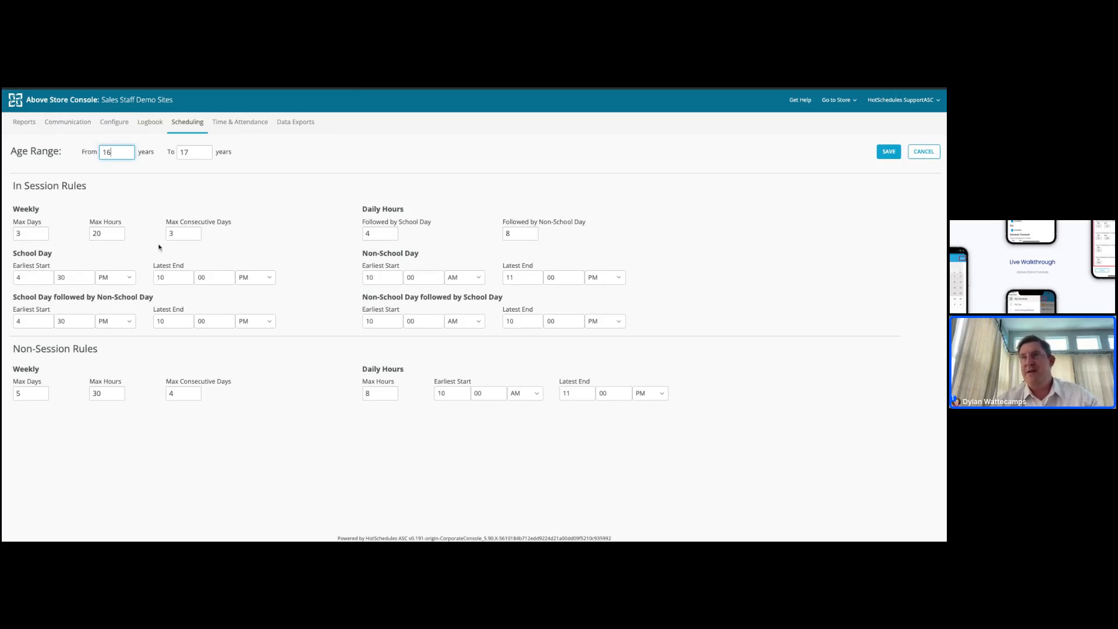
mouse_move(240, 257)
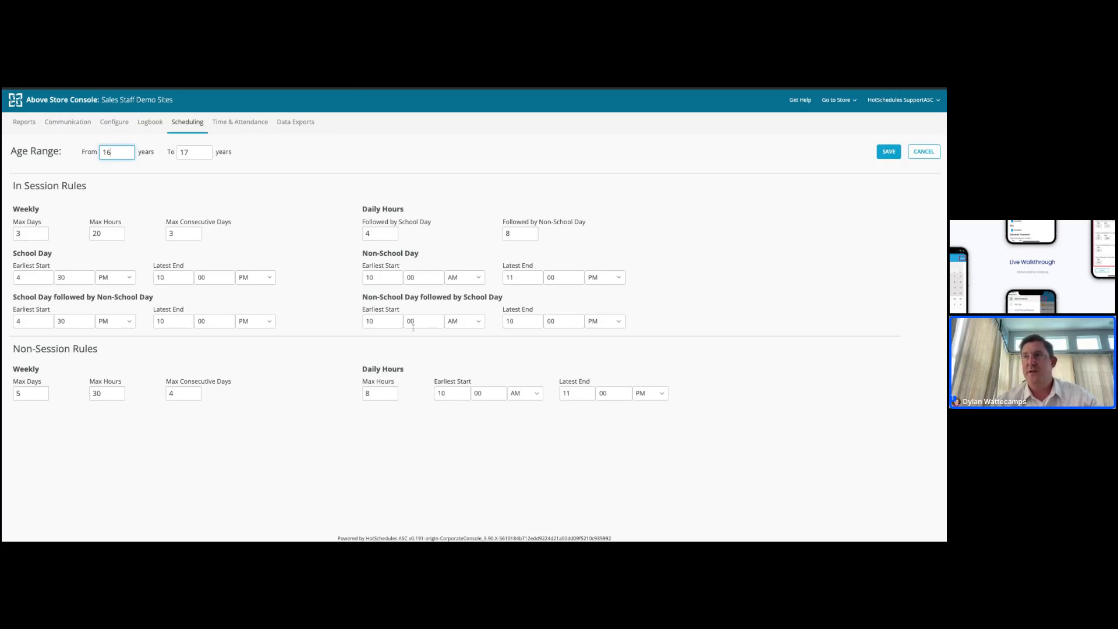
mouse_move(501, 343)
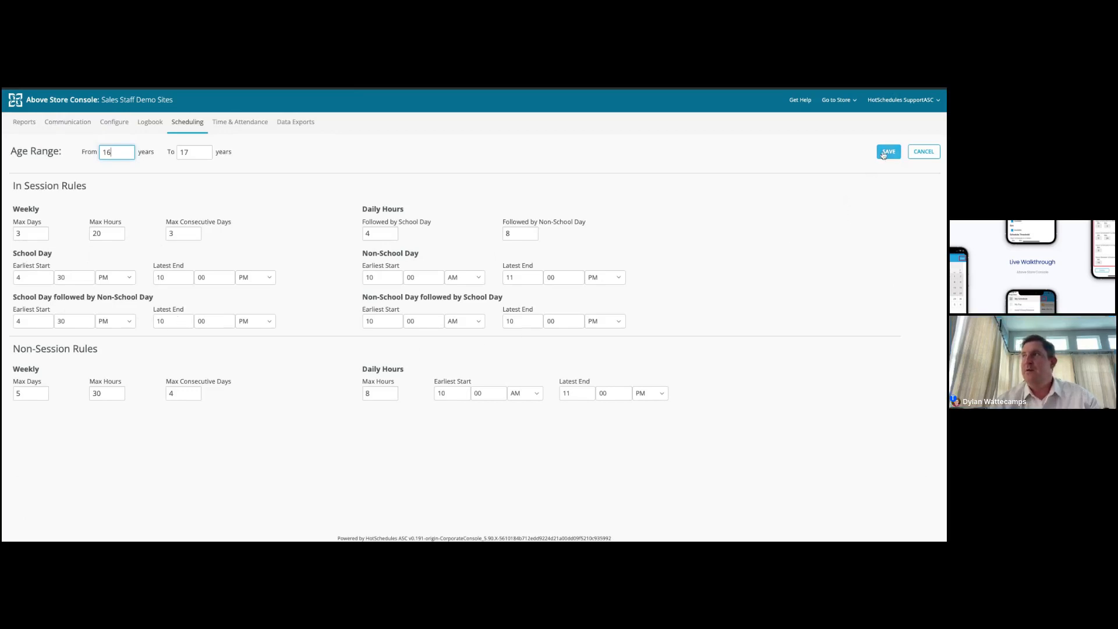
click(887, 152)
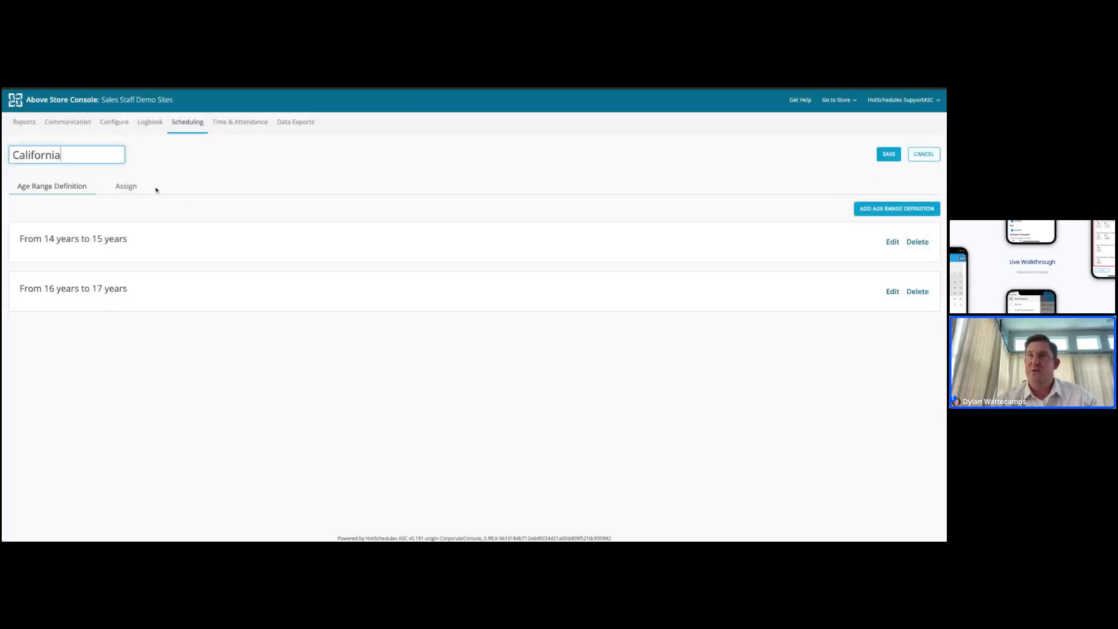
Step: Assign the California minor rule to the state of California
click(126, 186)
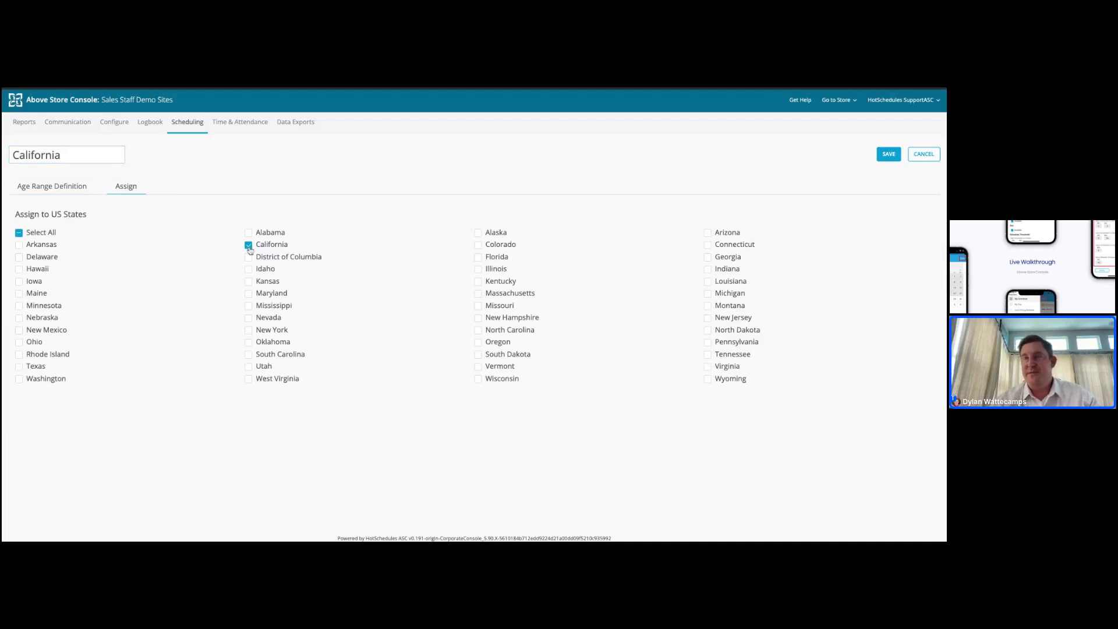
click(249, 243)
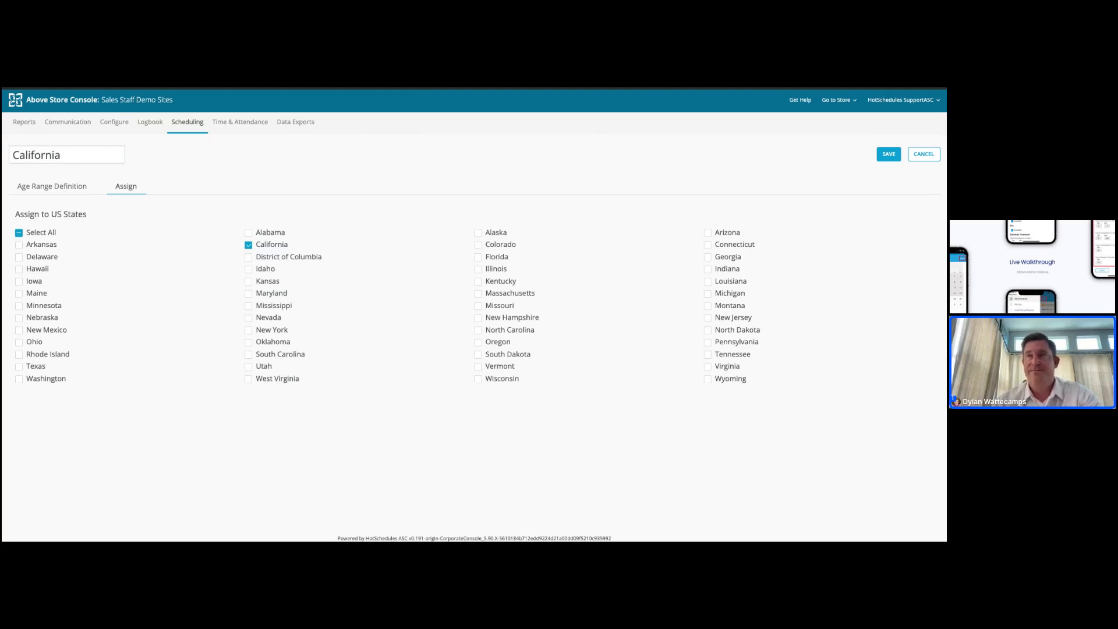
Step: Reach Time & Attendance > Pay Exceptions and start a new rule set
click(187, 121)
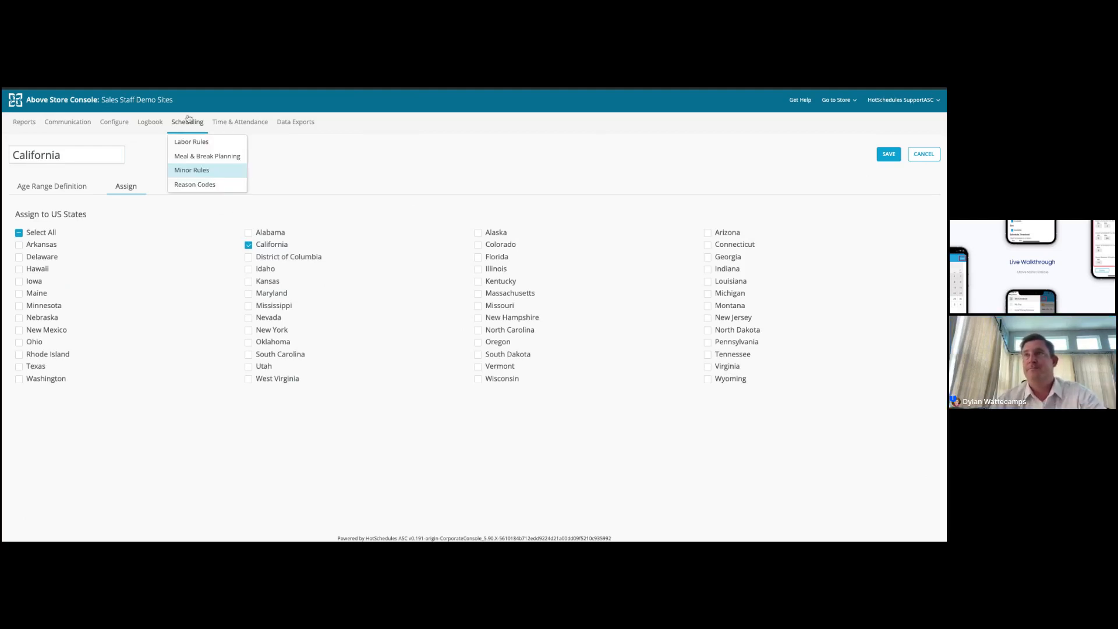
click(239, 121)
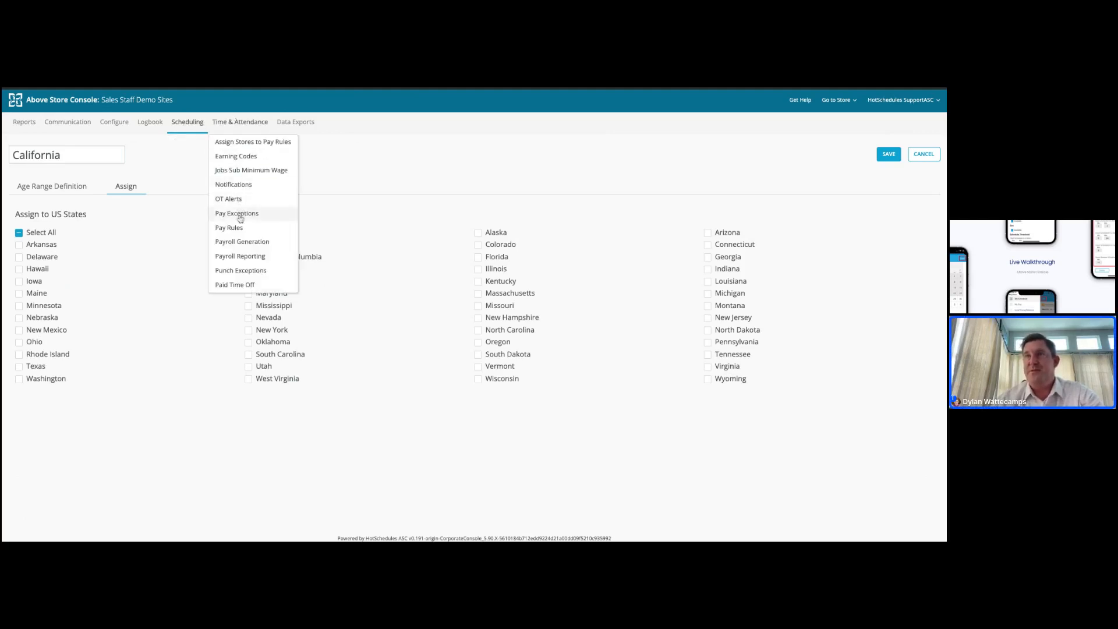
click(241, 121)
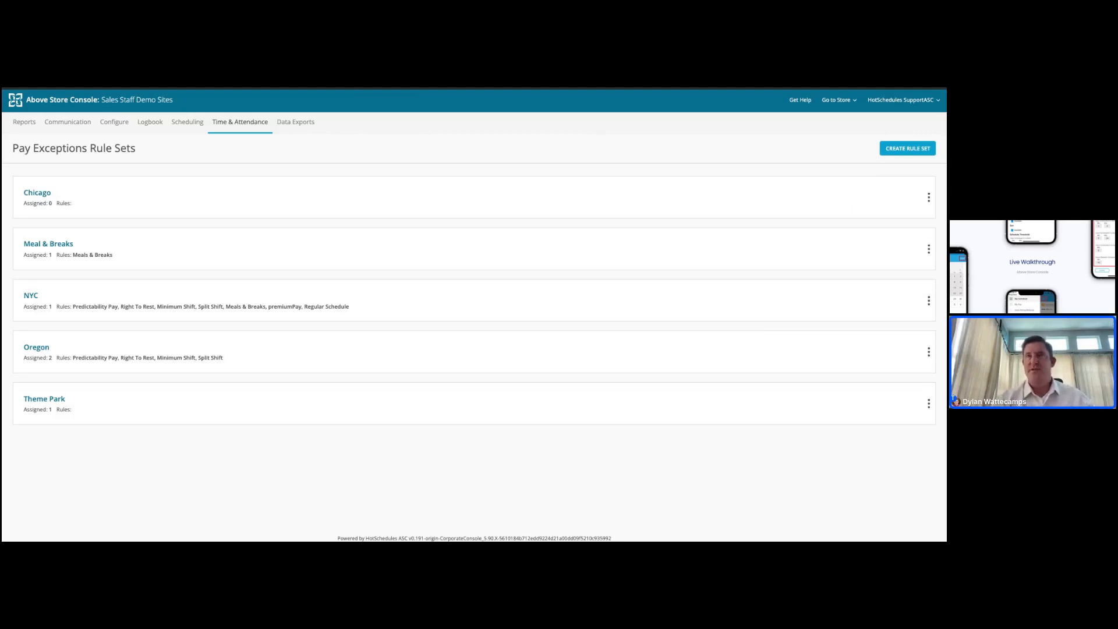
mouse_move(213, 238)
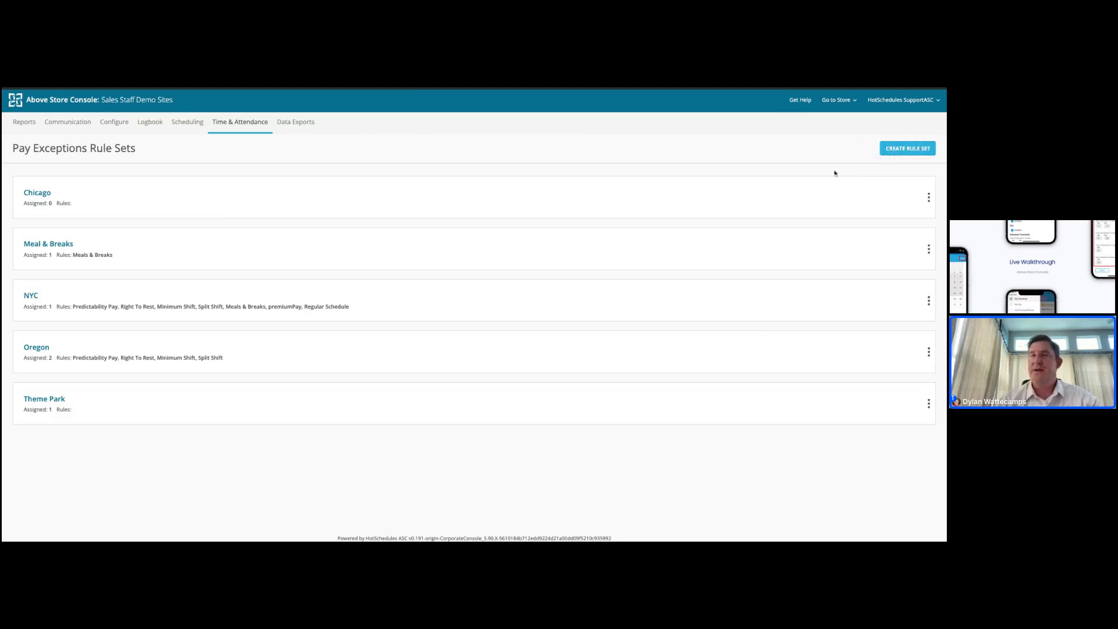
click(907, 147)
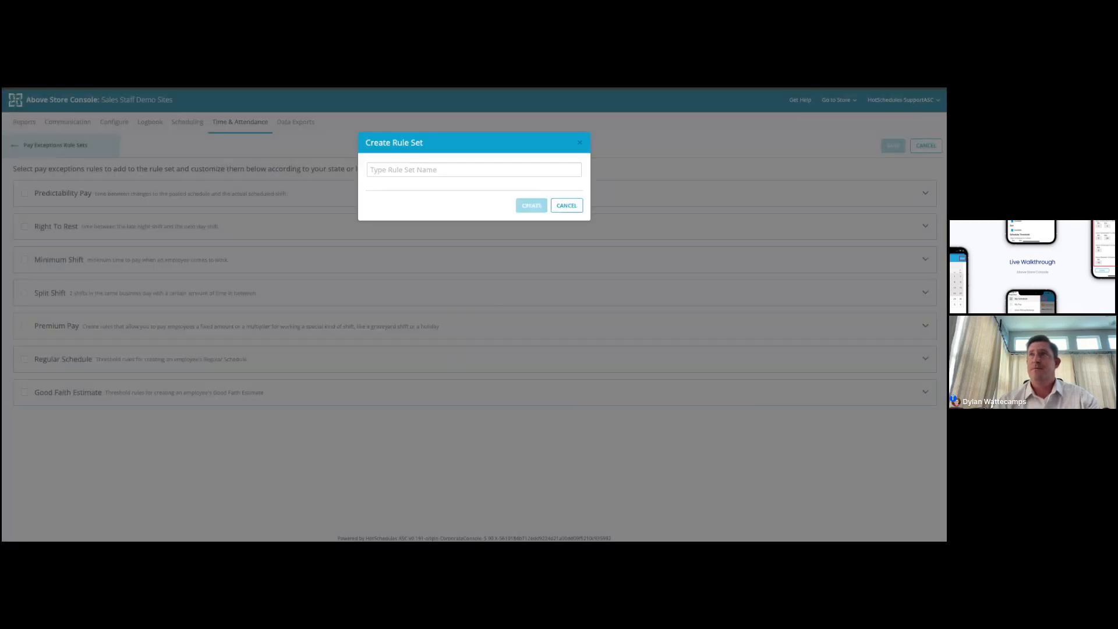
click(565, 205)
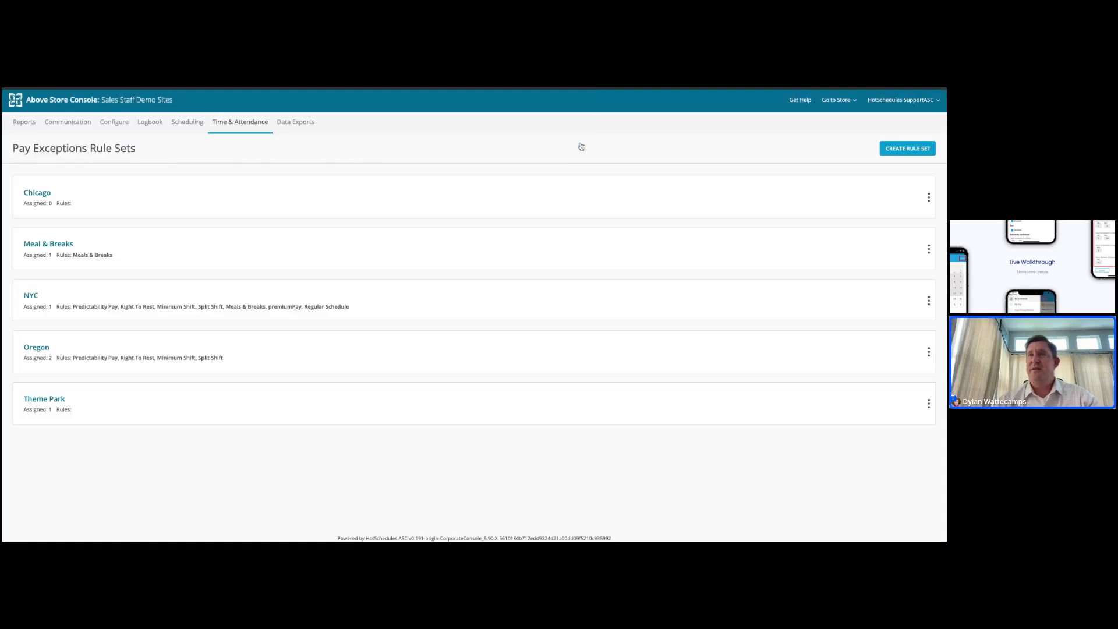
mouse_move(929, 301)
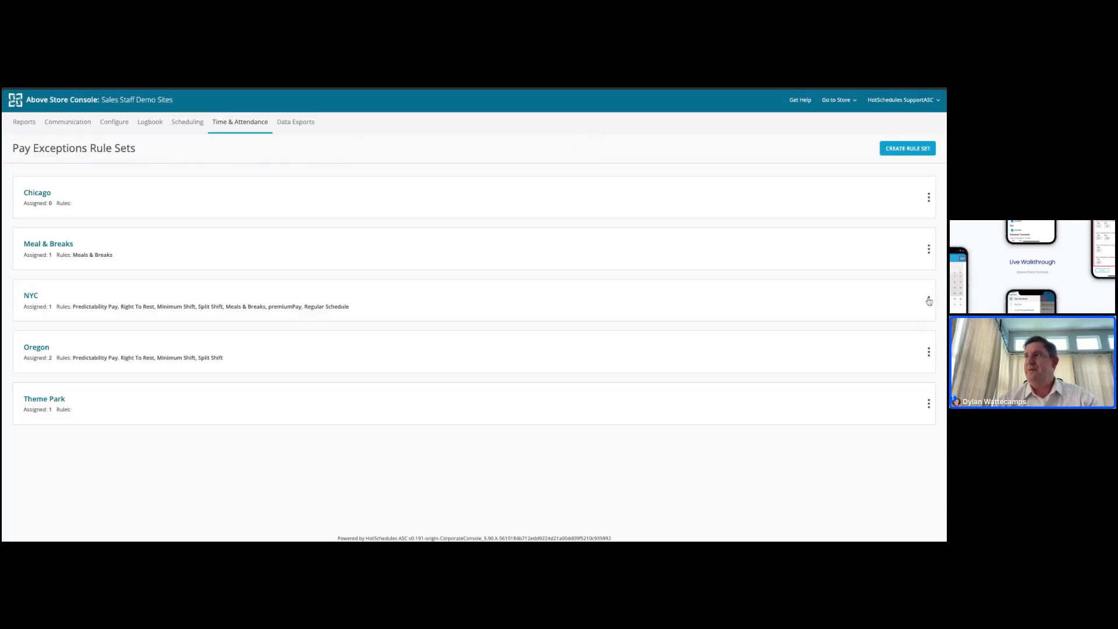
click(928, 300)
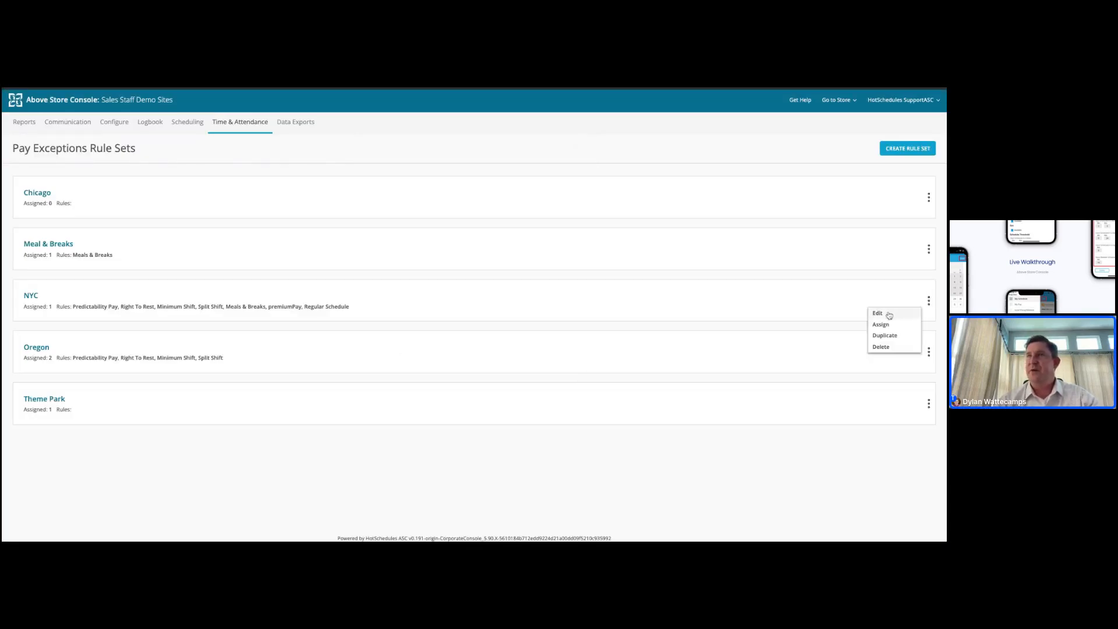
click(907, 147)
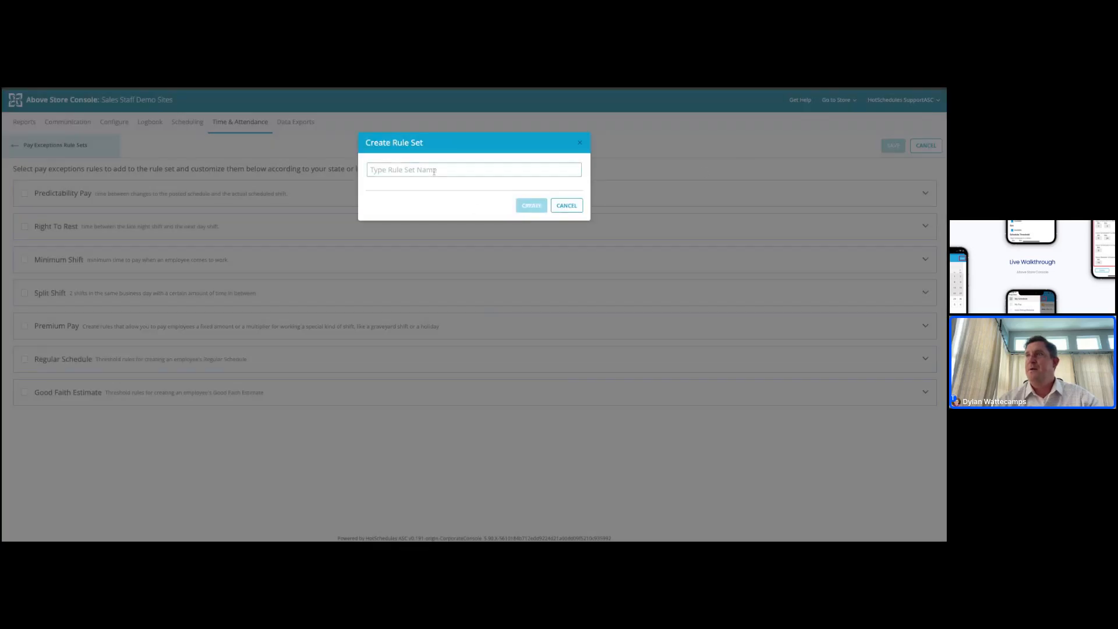
Step: Create the pay exceptions rule set named 'Our Example Rule'
text(Our Example Rule)
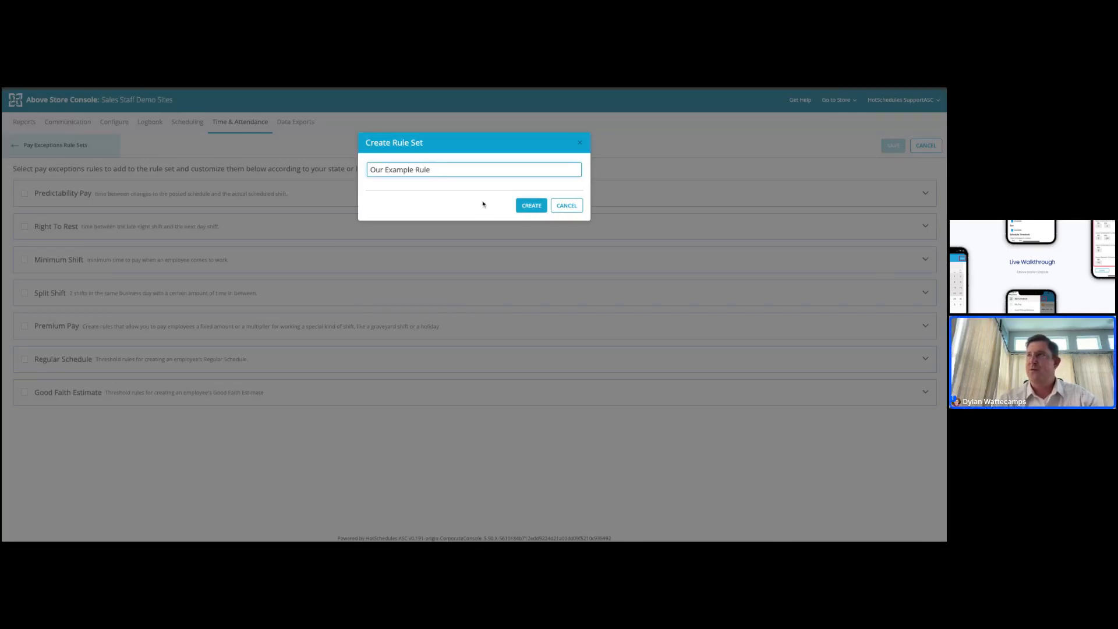
click(530, 205)
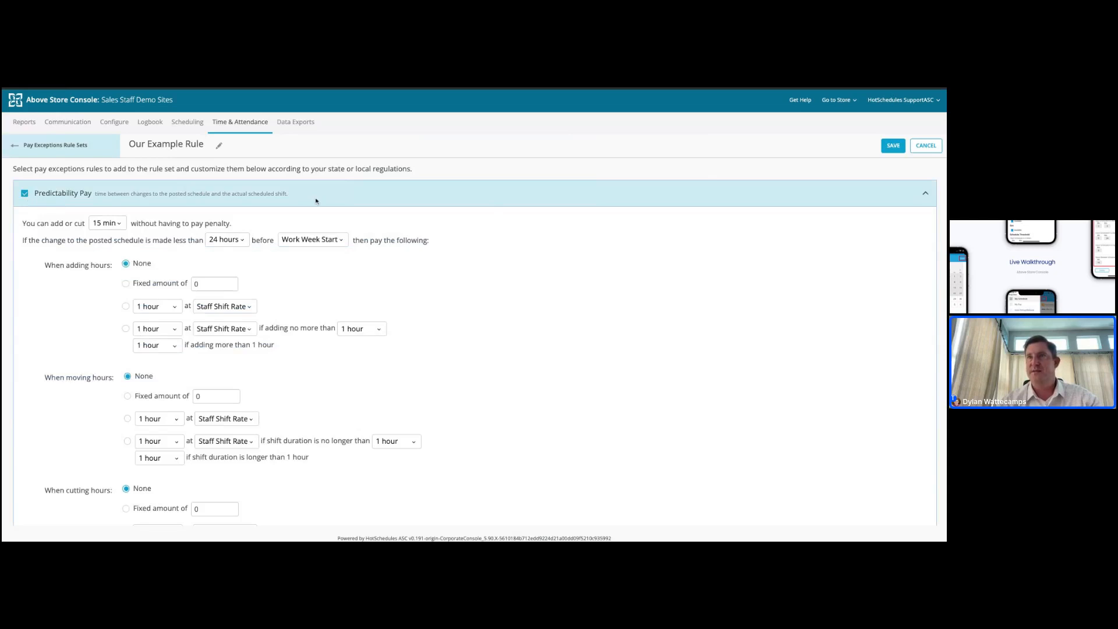
mouse_move(319, 216)
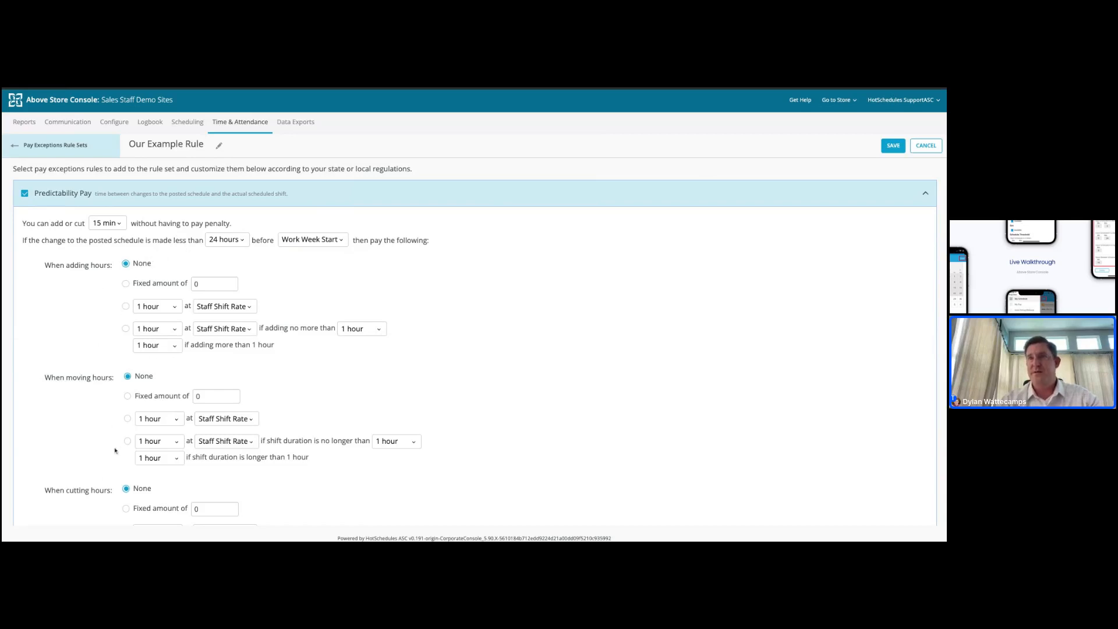
mouse_move(908, 199)
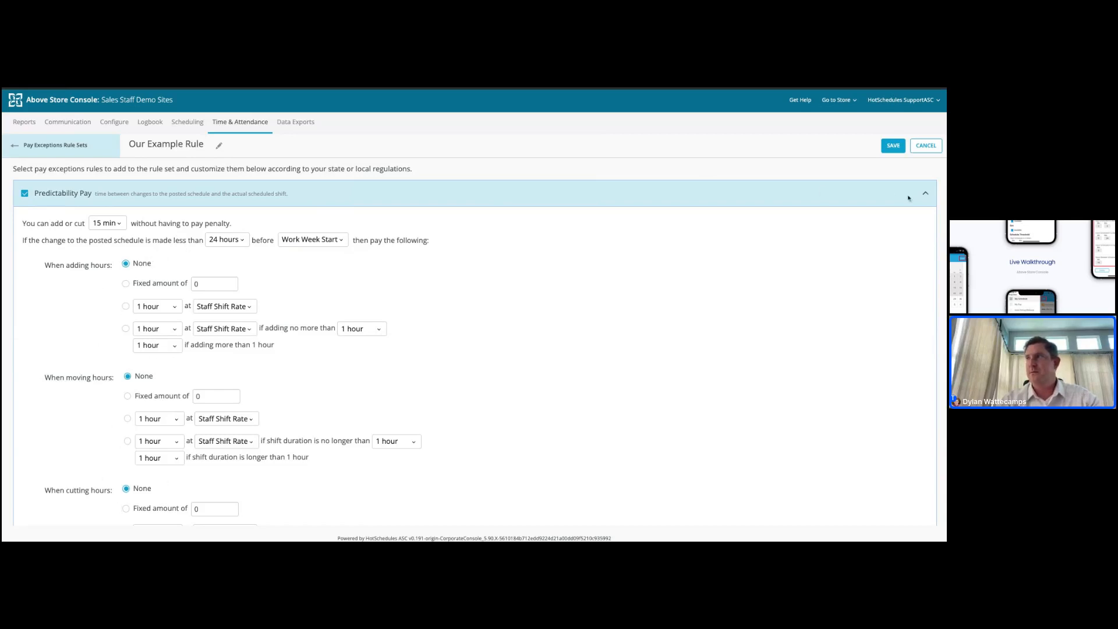
Step: Collapse Predictability Pay, tick Right To Rest and enter earning code RR
click(925, 192)
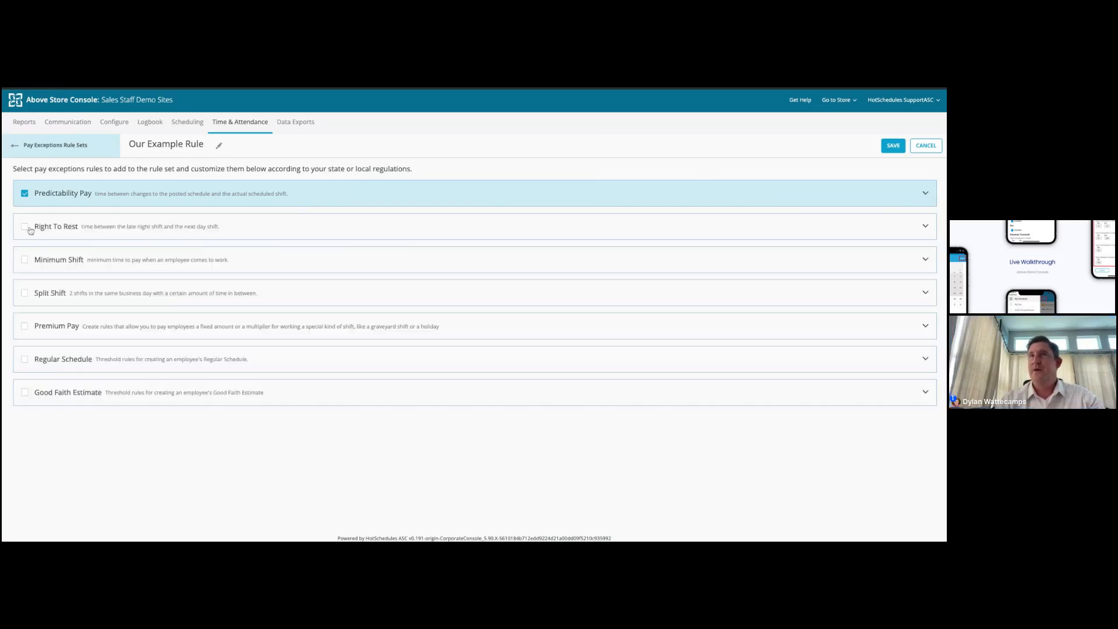
click(24, 225)
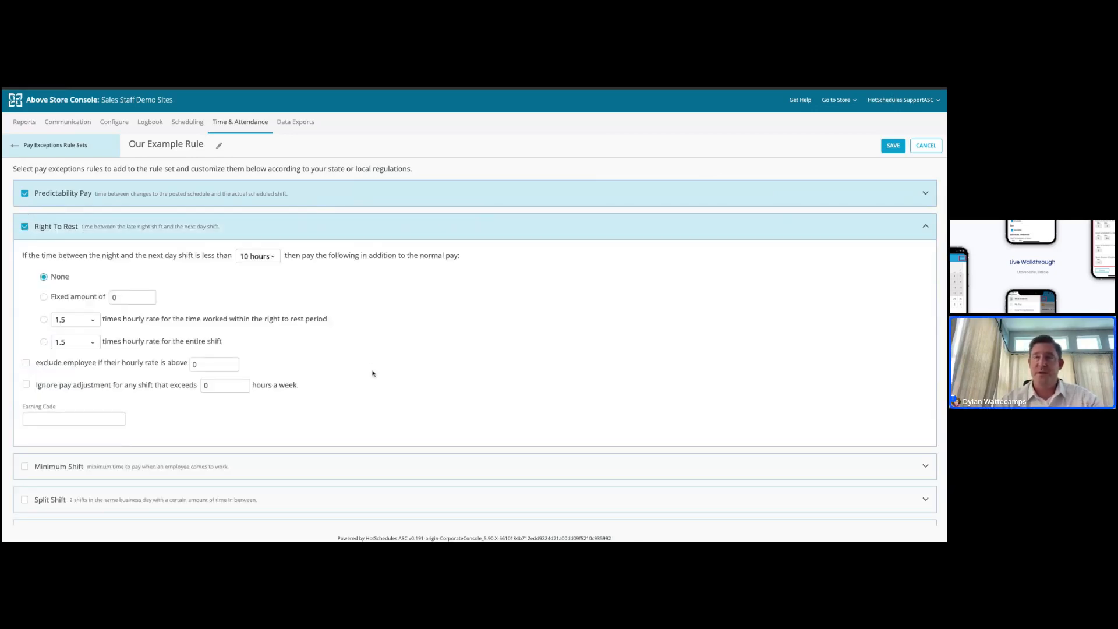
scroll(down, 3)
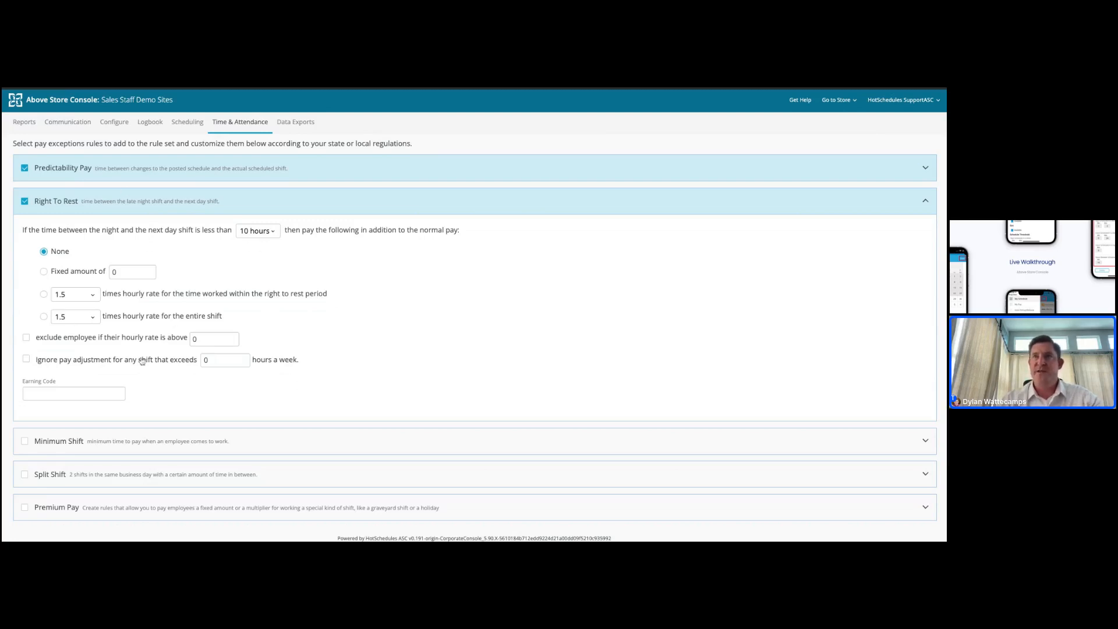
text(RR)
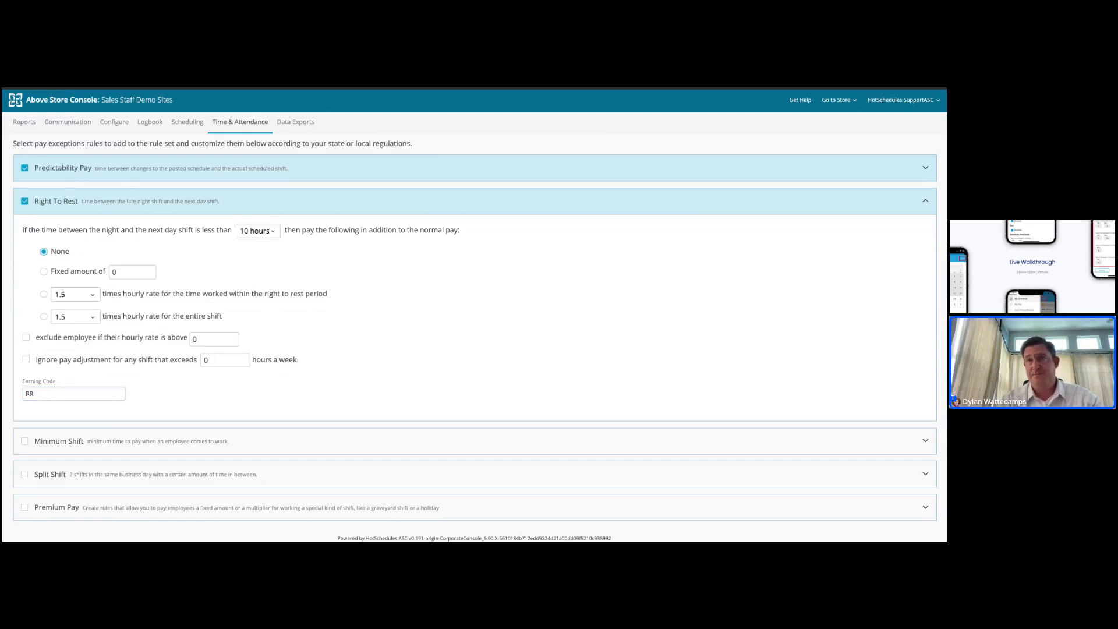
Step: Tick Minimum Shift with earning code MS, then tick Split Shift with earning code SS
click(25, 440)
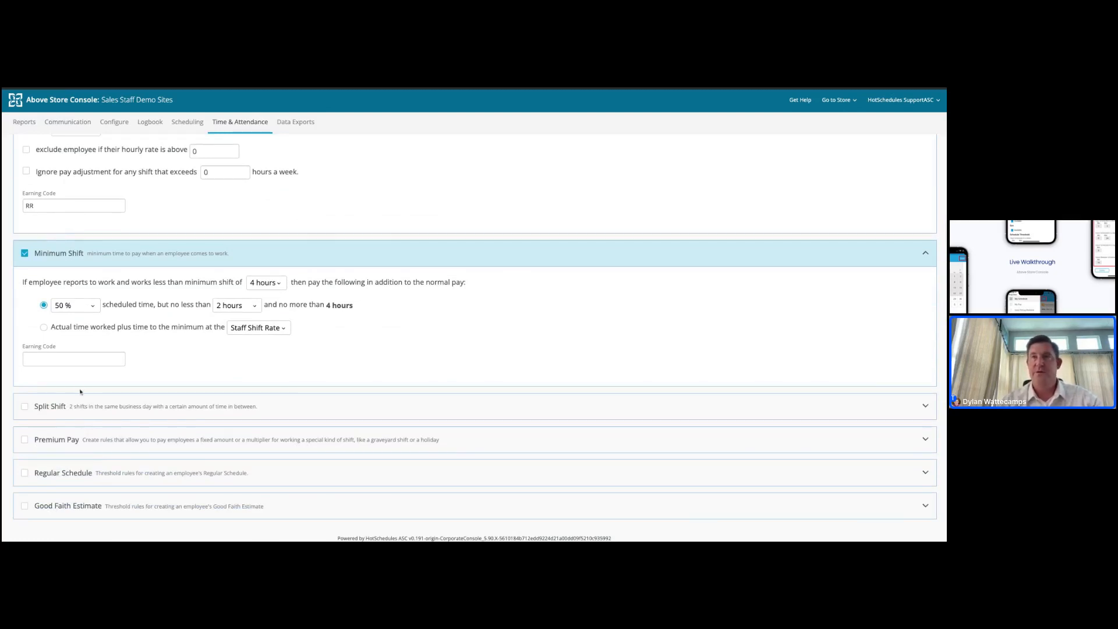
text(MS)
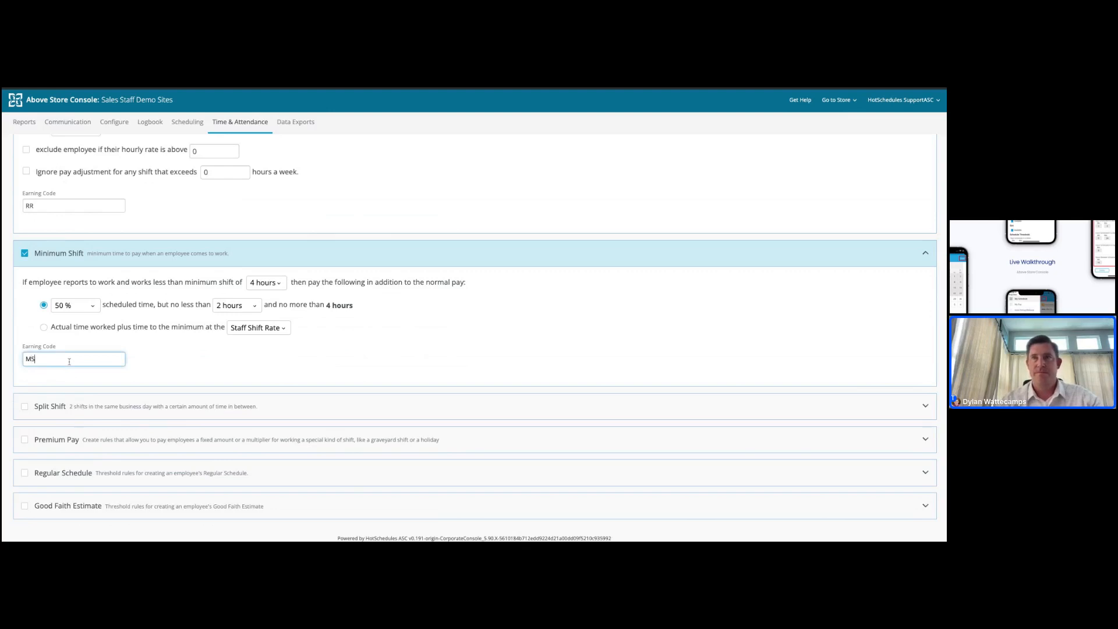
click(25, 403)
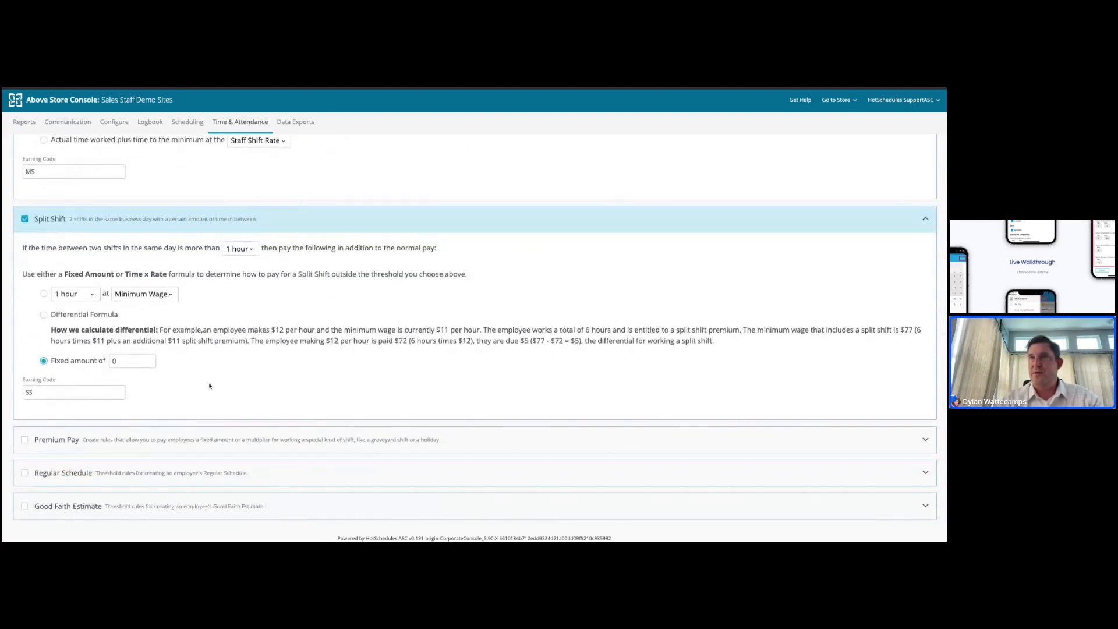
Step: Enable Premium Pay and add a new premium pay rule named Christmas
click(24, 439)
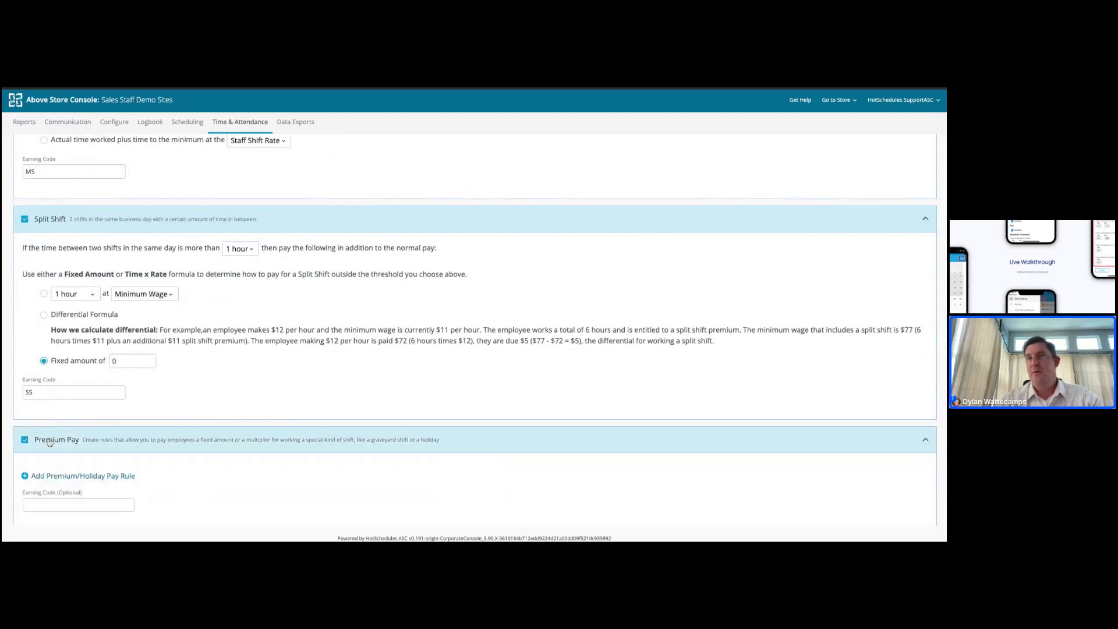
scroll(down, 3)
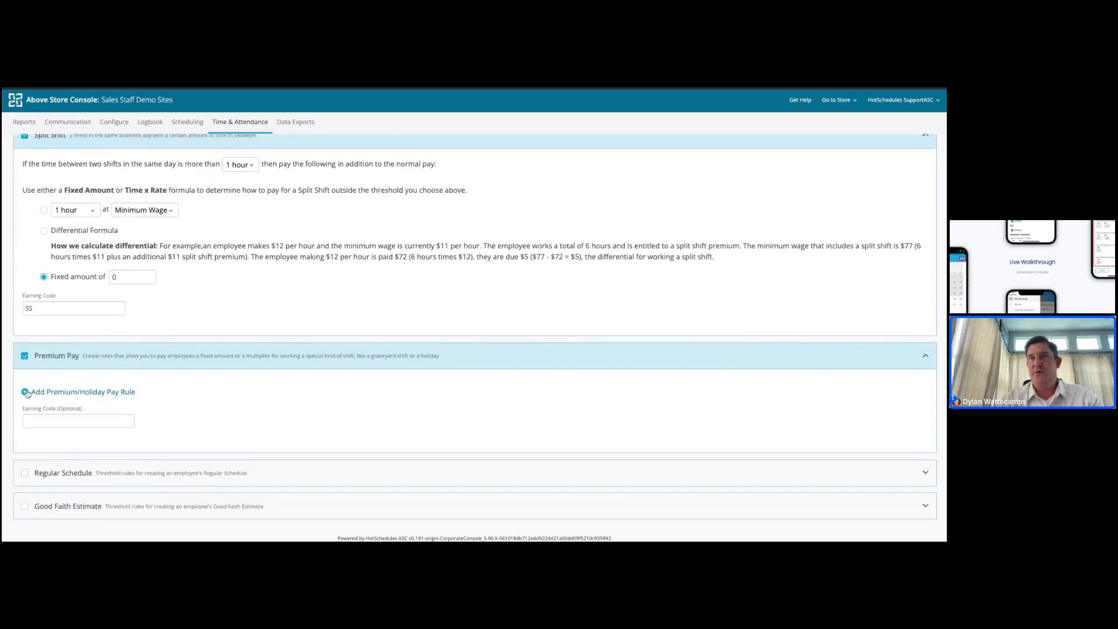
click(25, 391)
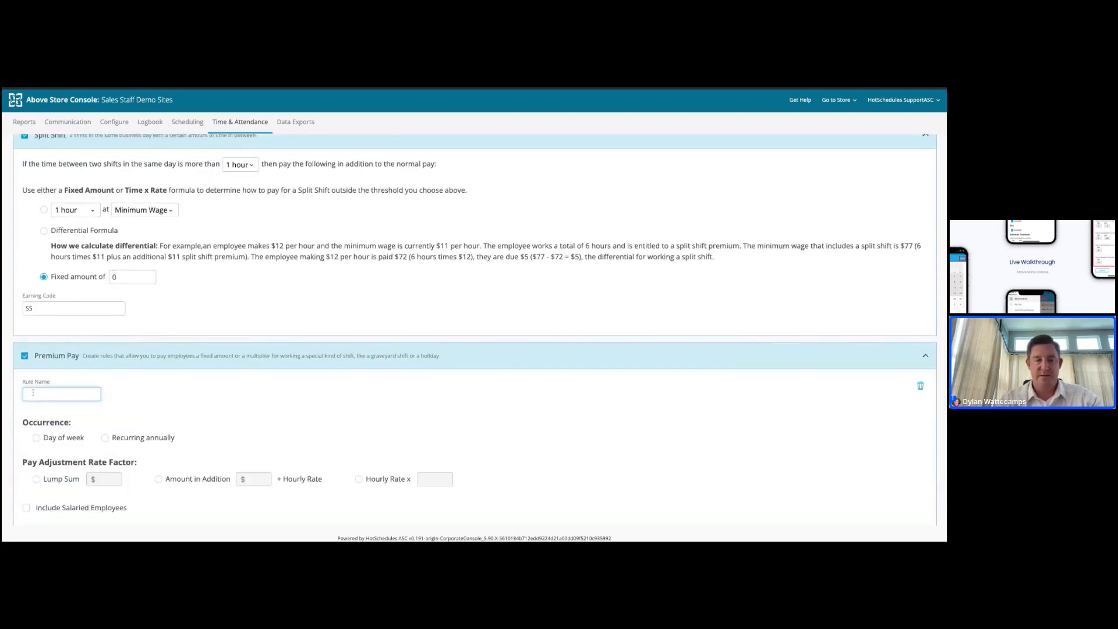
text(Christmas)
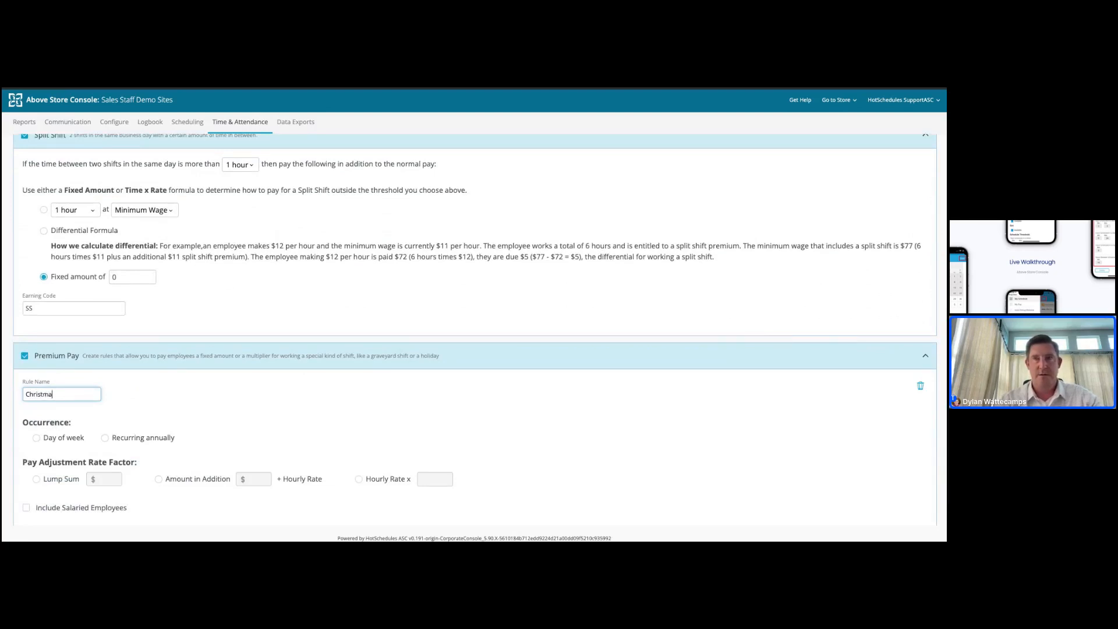
Step: Make the Christmas rule recur annually on a fixed December date
scroll(down, 3)
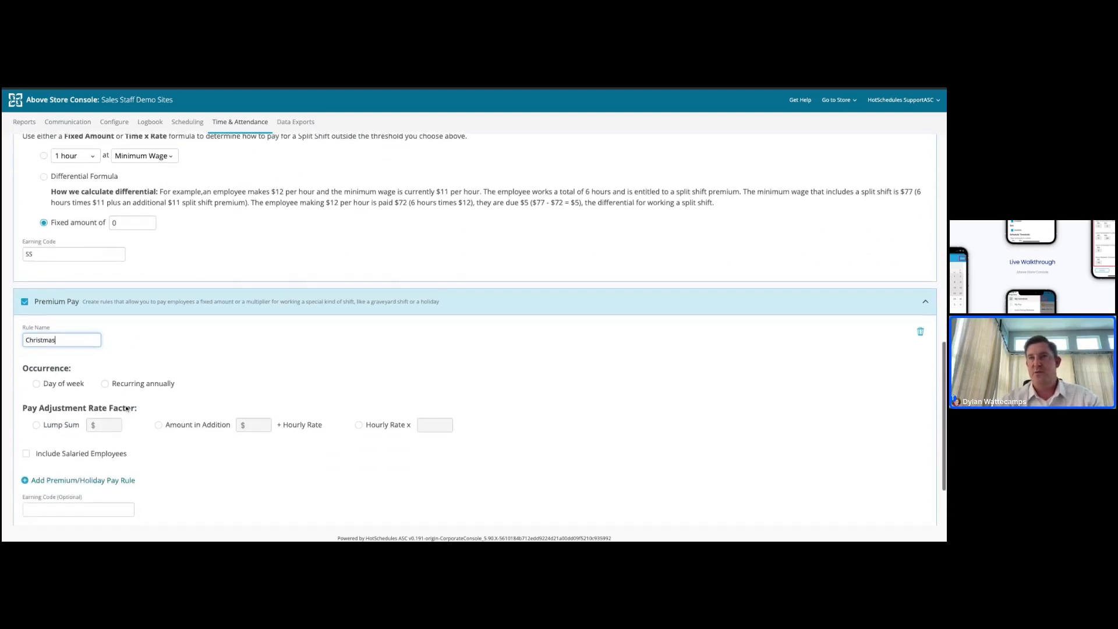
scroll(down, 3)
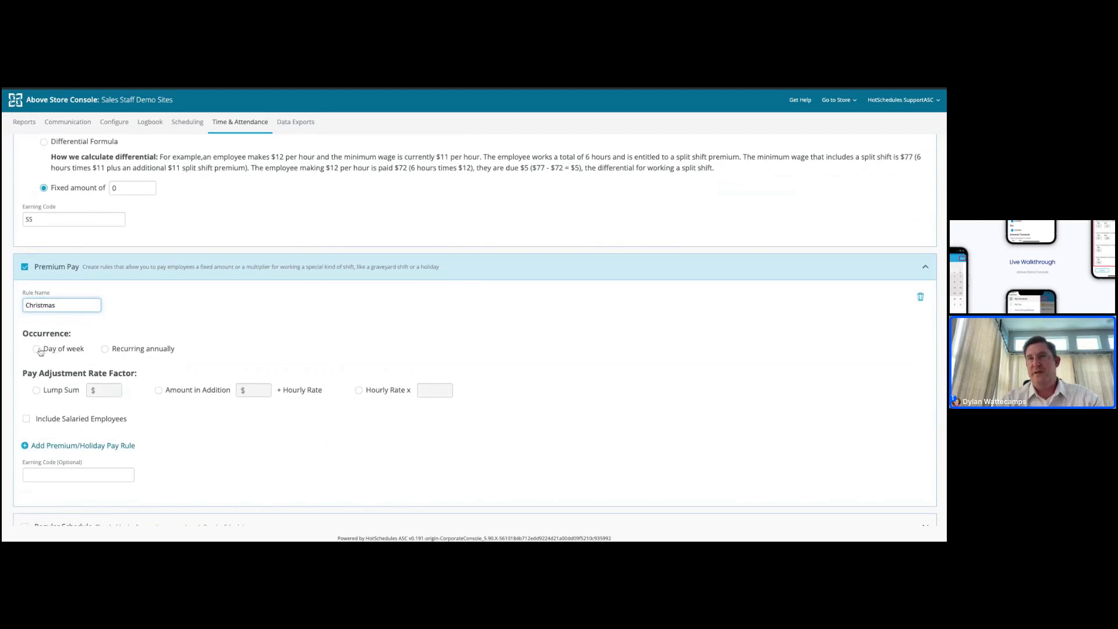
click(36, 349)
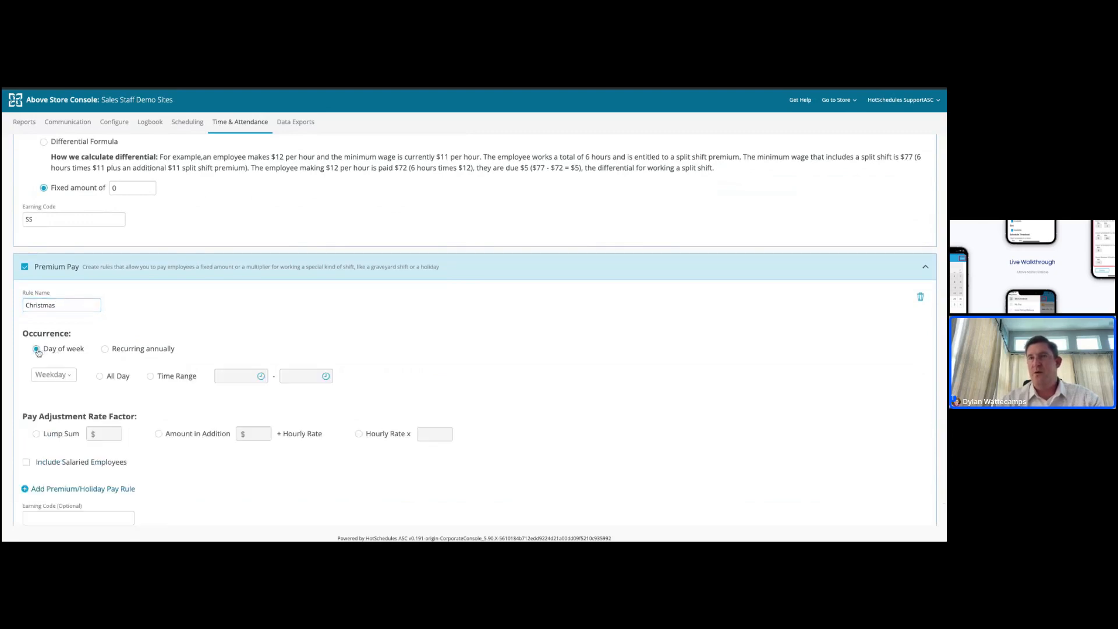
click(105, 348)
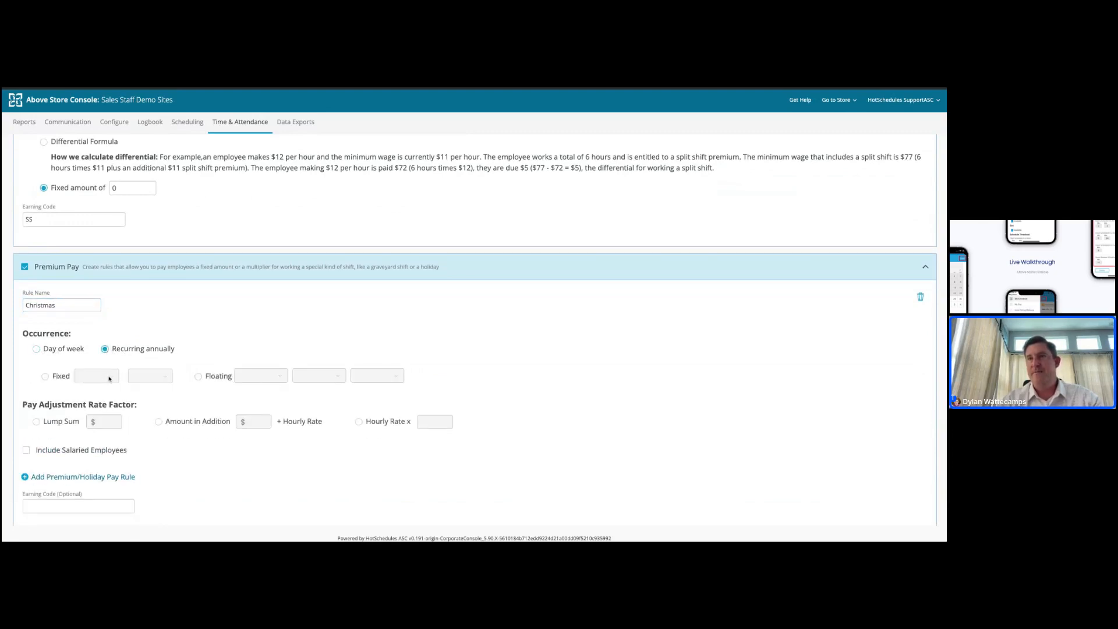
click(260, 375)
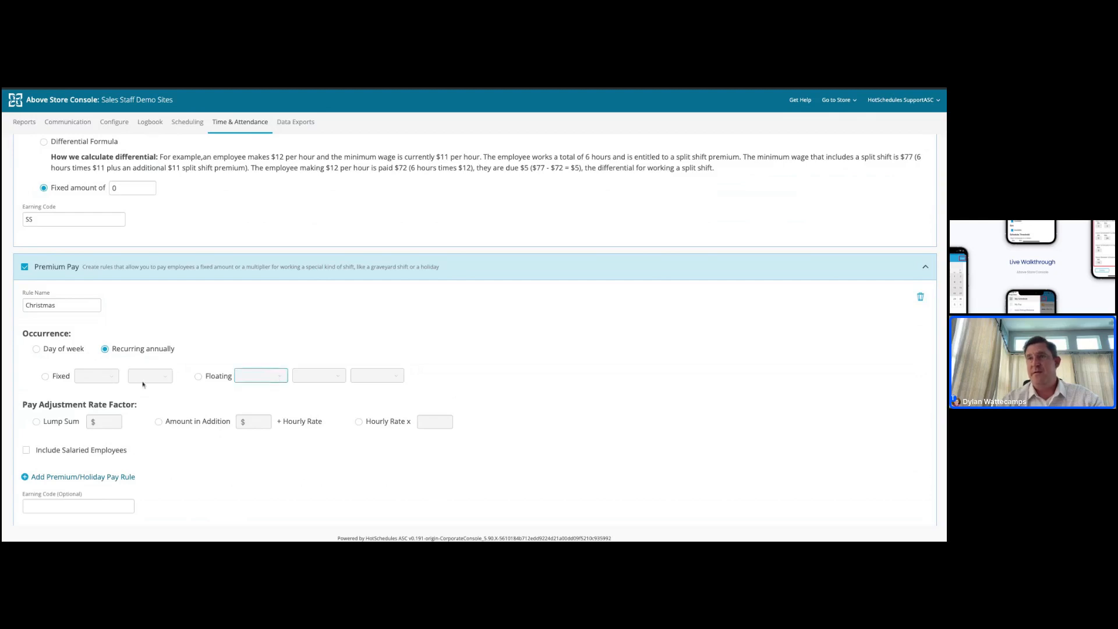
click(46, 375)
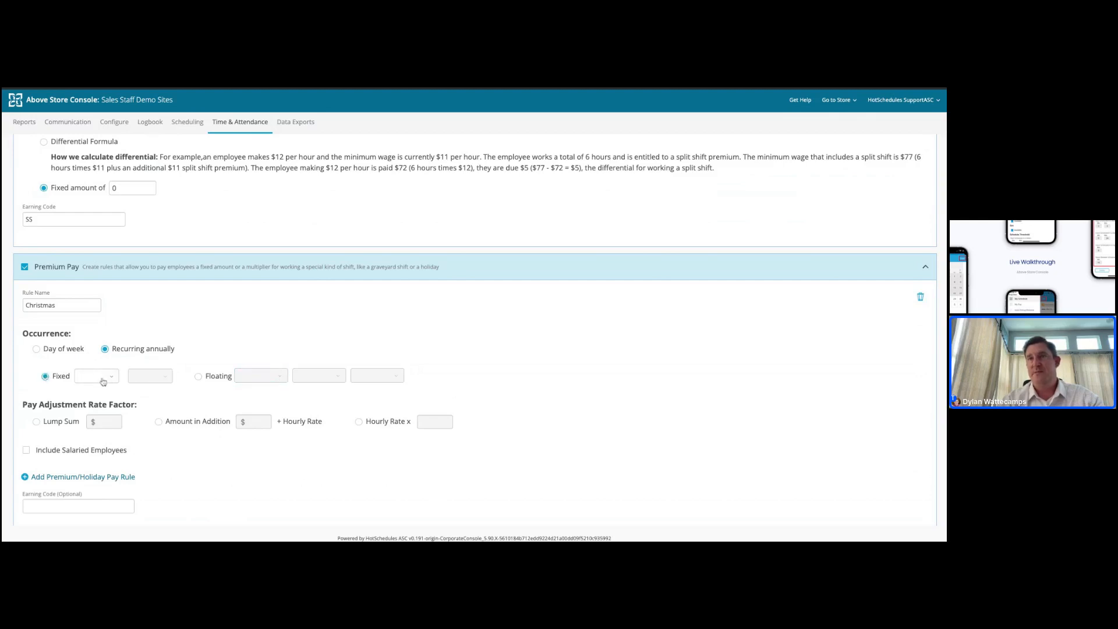
click(96, 375)
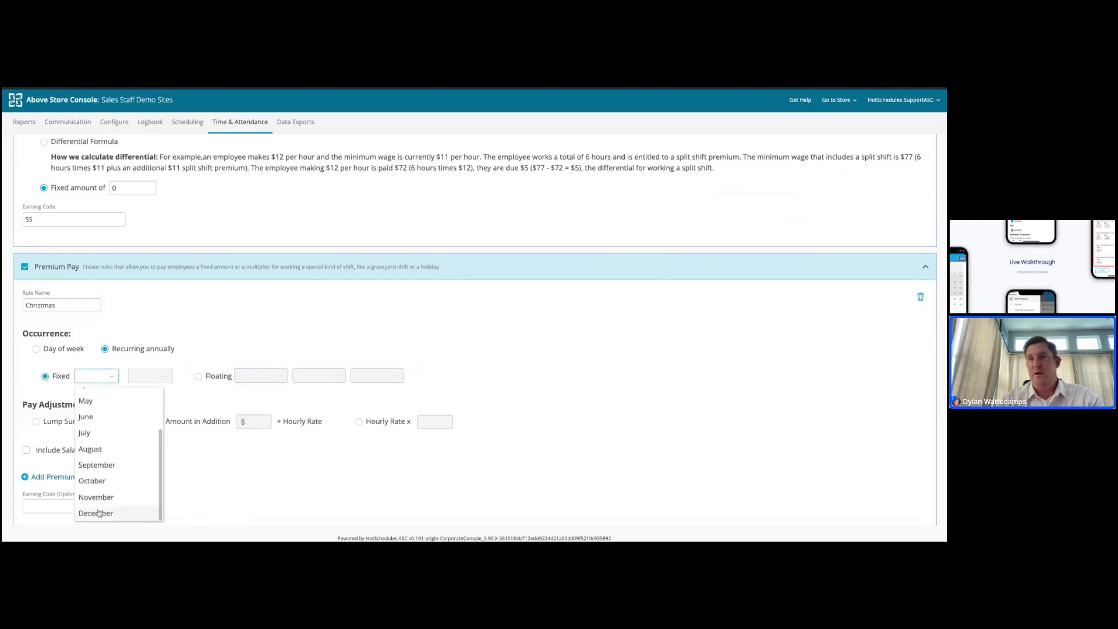
click(85, 513)
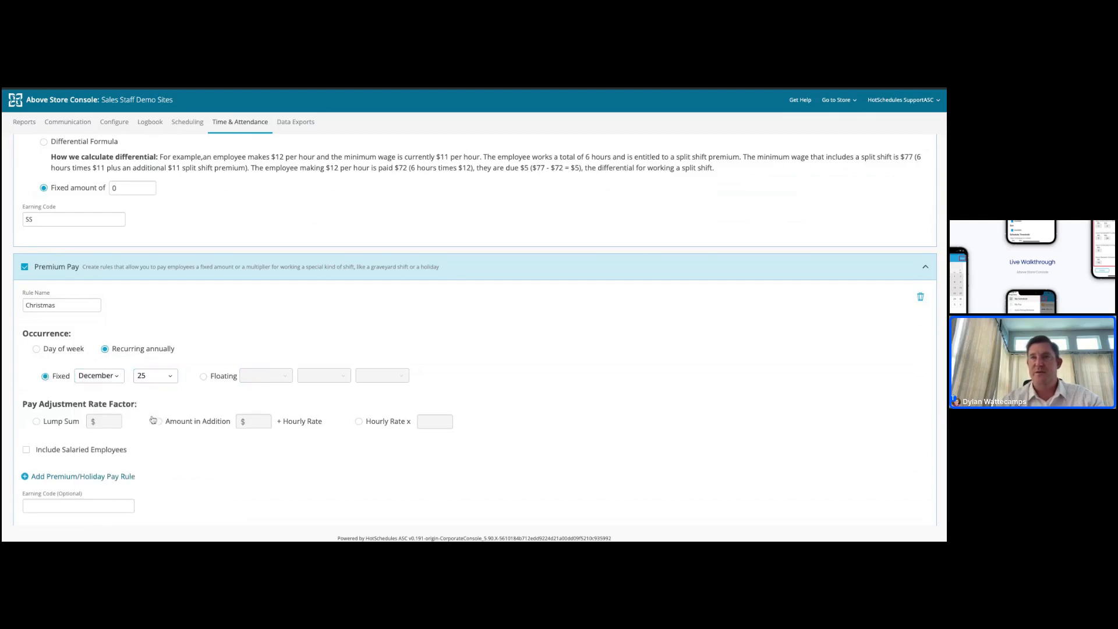
Step: Pay the Christmas rule as a $500 lump sum with earning code Holiday
click(36, 421)
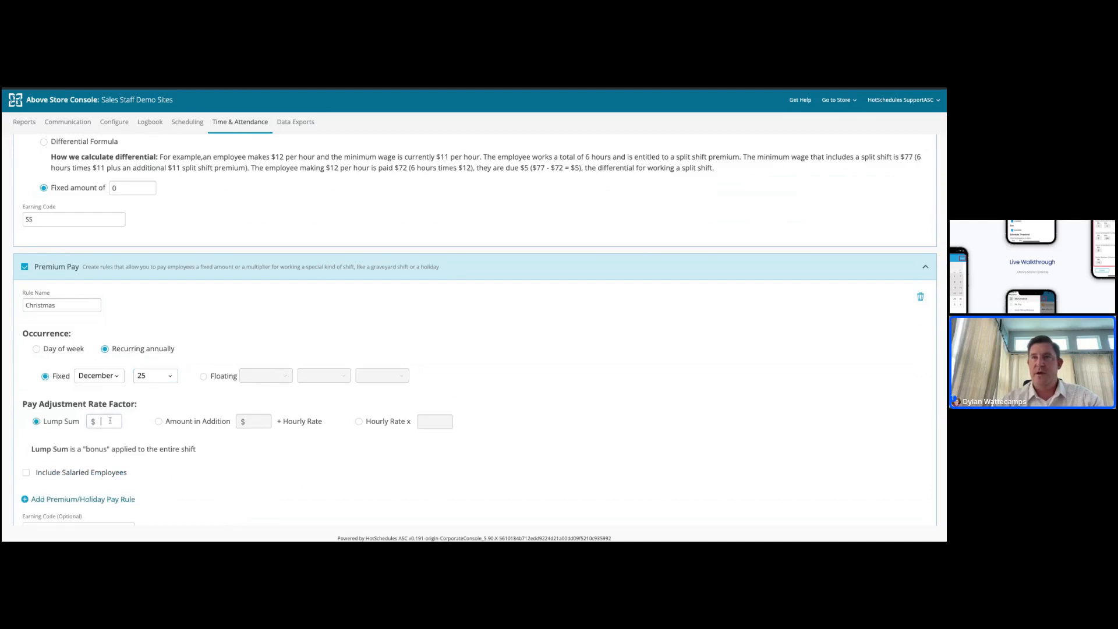
text(500)
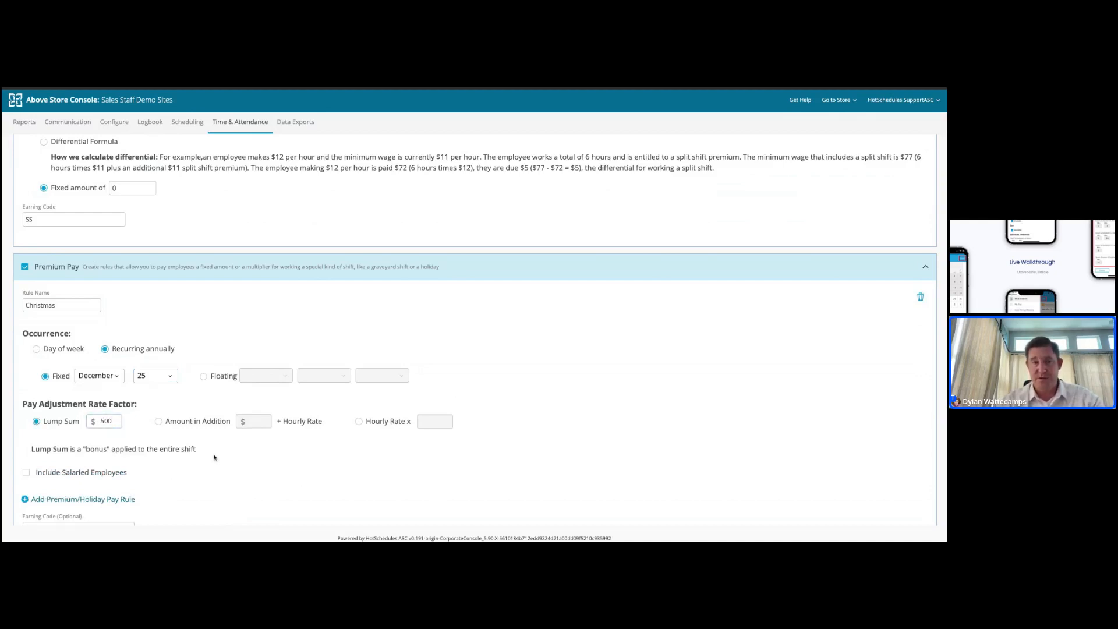
scroll(down, 3)
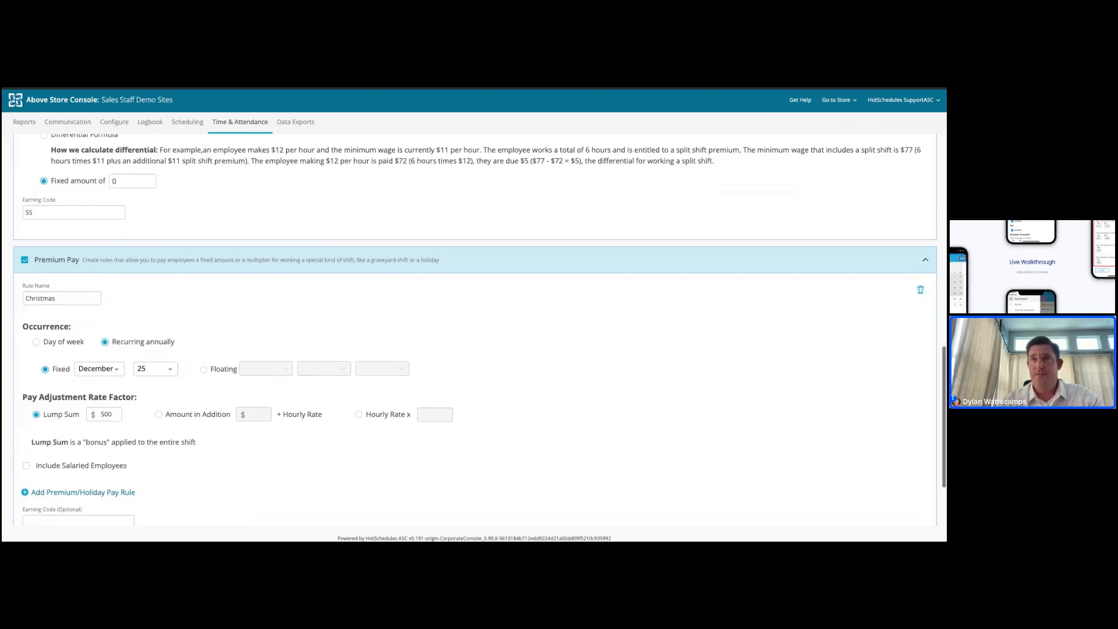
text(H)
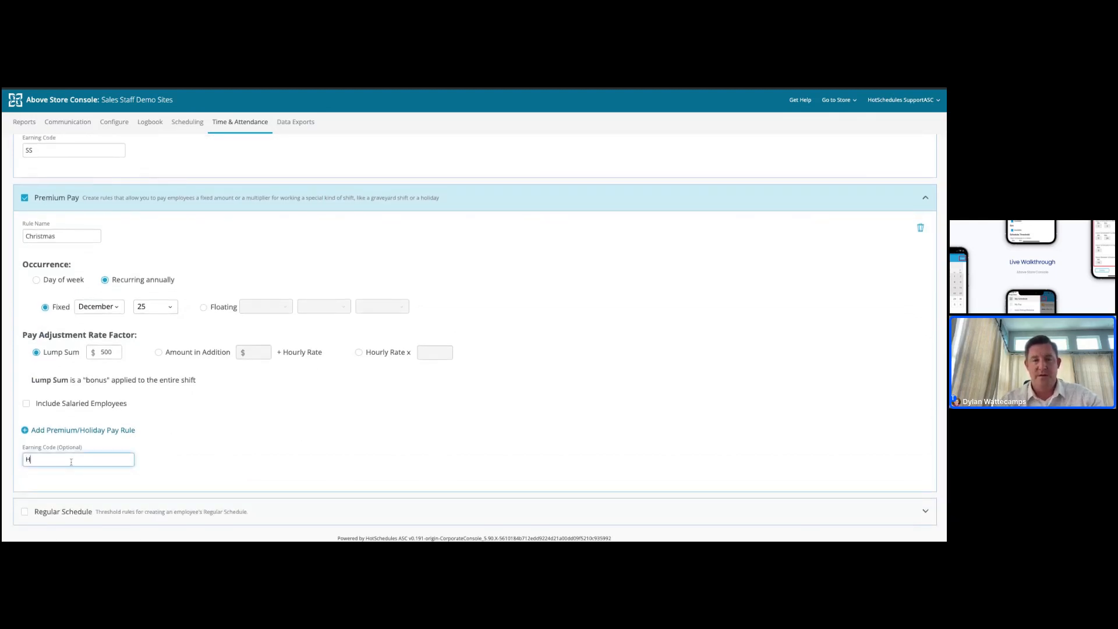
text(oliday)
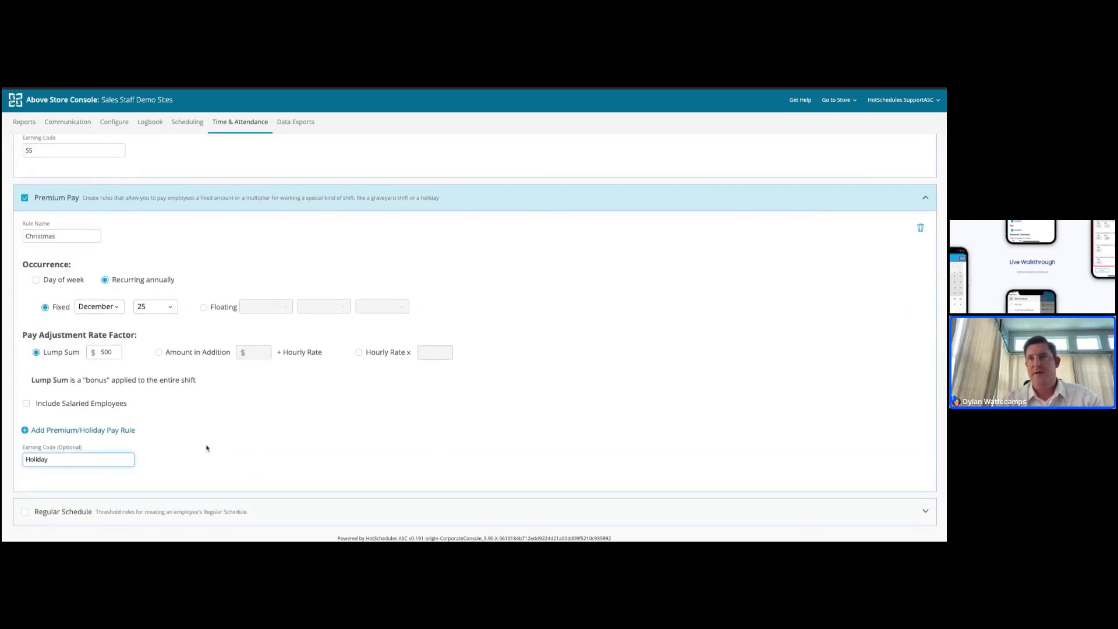
click(77, 429)
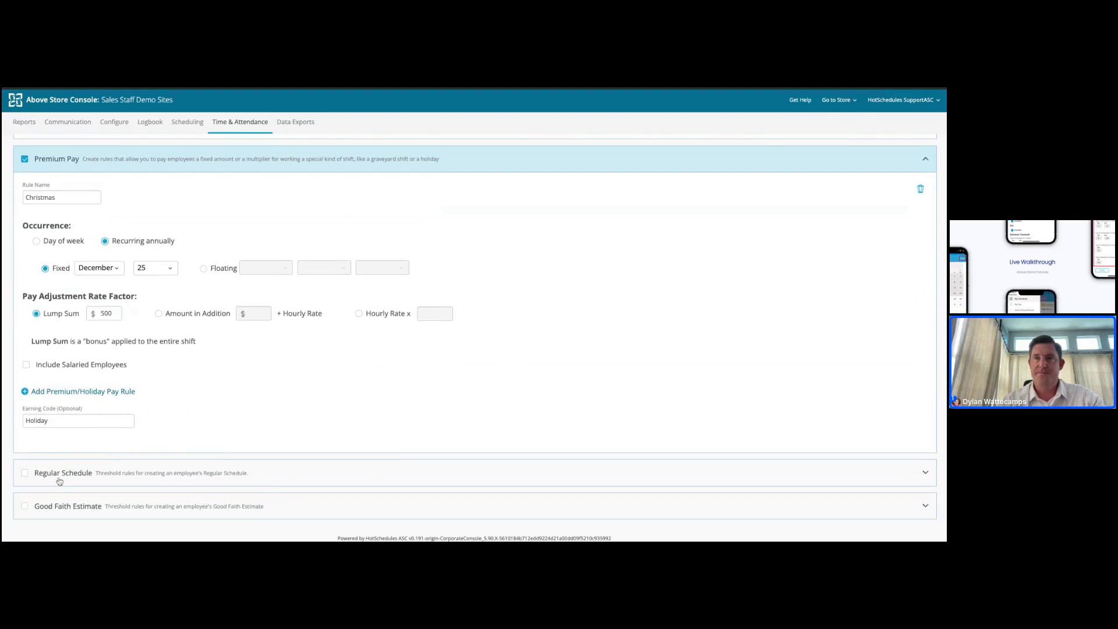
Step: Tick Regular Schedule and Good Faith Estimate in Our Example Rule
click(24, 472)
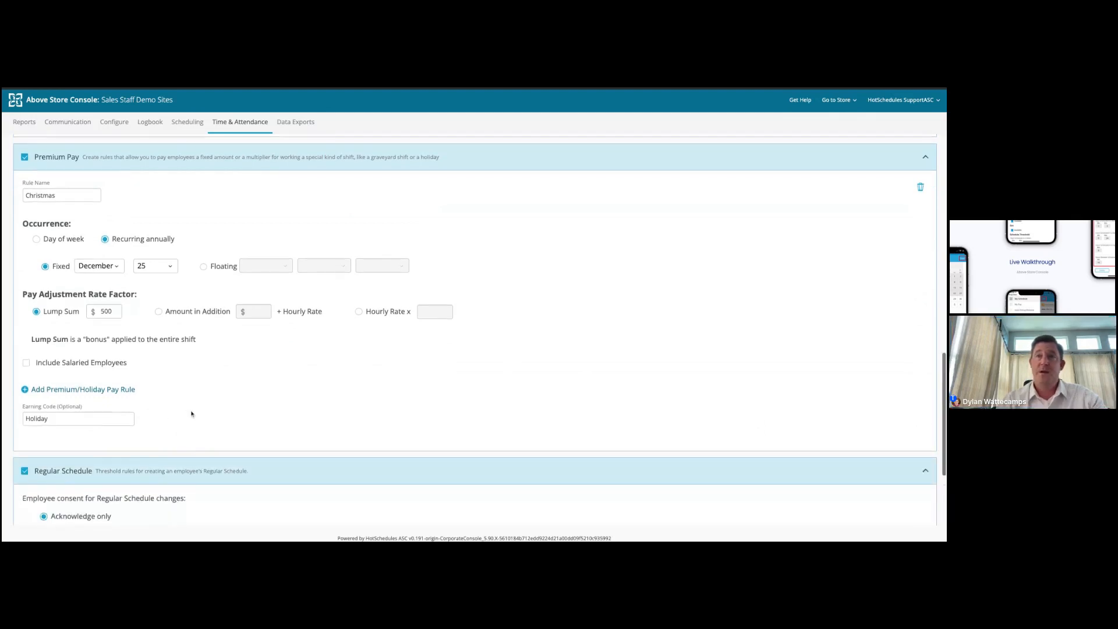
scroll(down, 3)
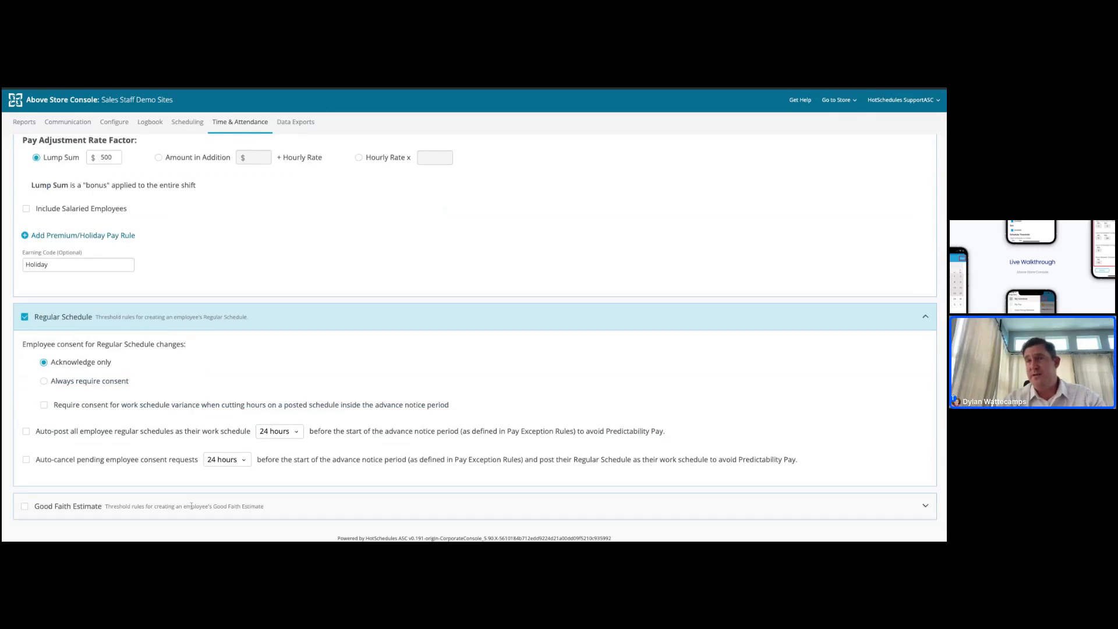
mouse_move(126, 478)
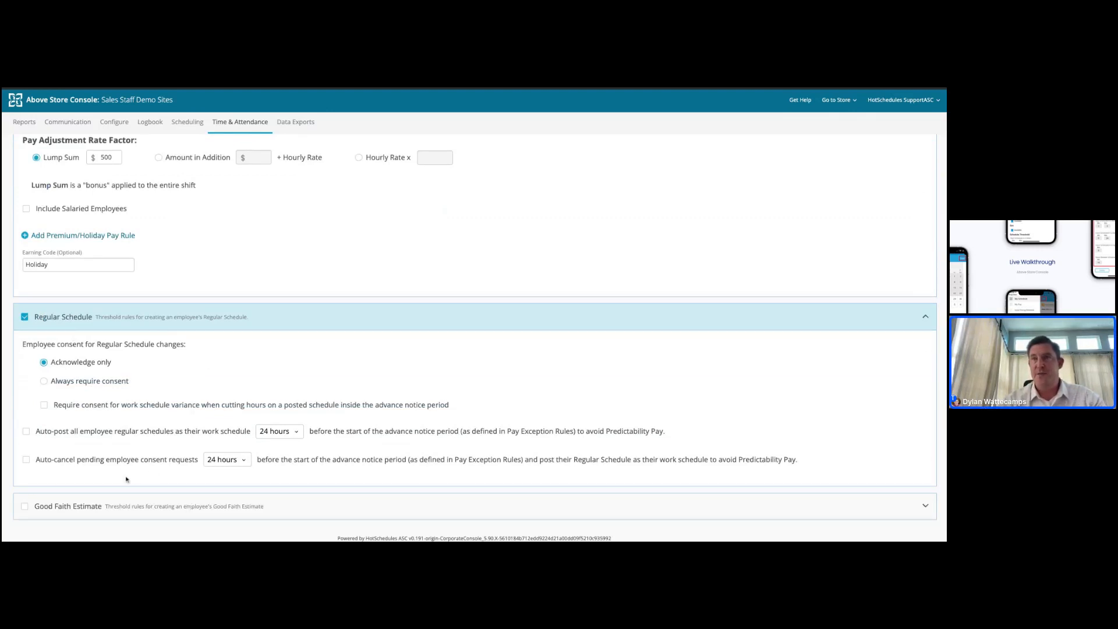
mouse_move(124, 457)
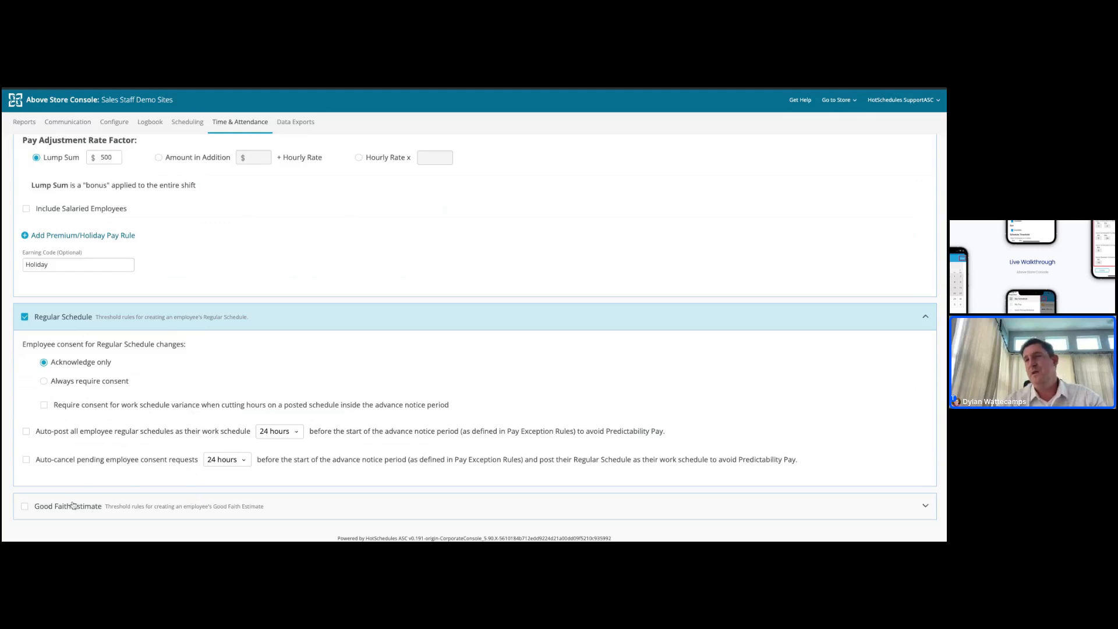
click(25, 506)
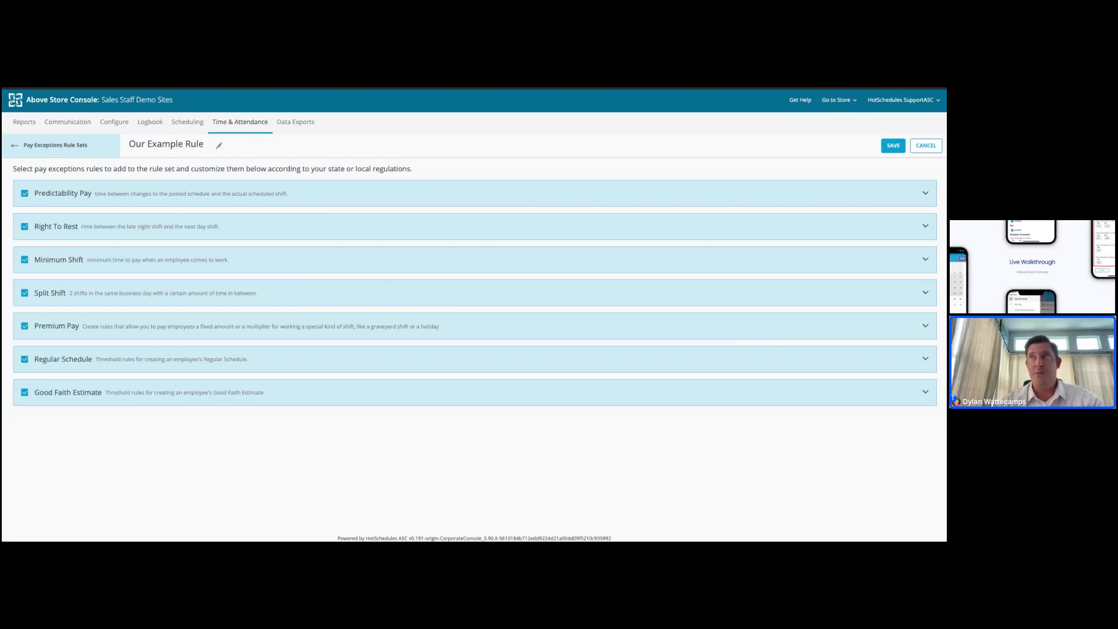
Step: Go to the HS Grill - Main store and dismiss the Tasks pop-up with GOT IT
click(836, 99)
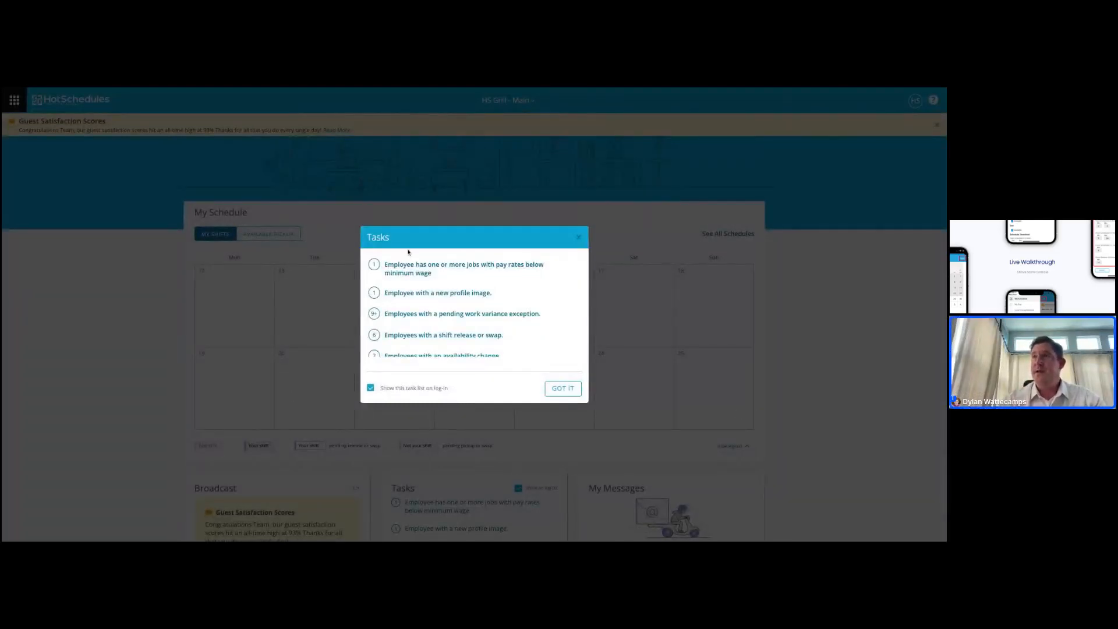
scroll(down, 3)
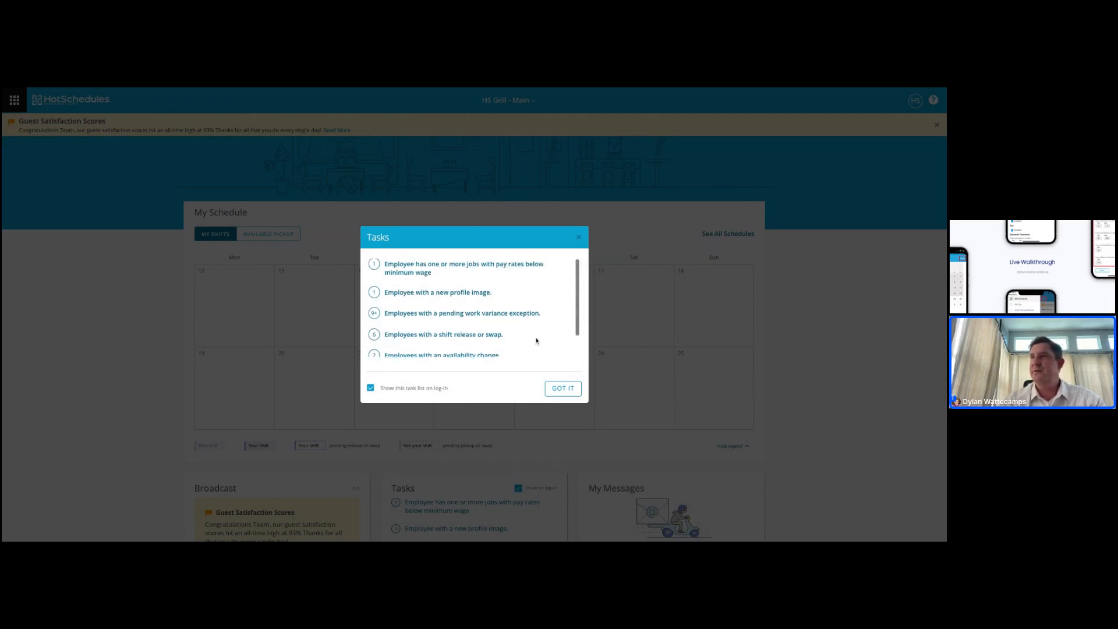
click(562, 388)
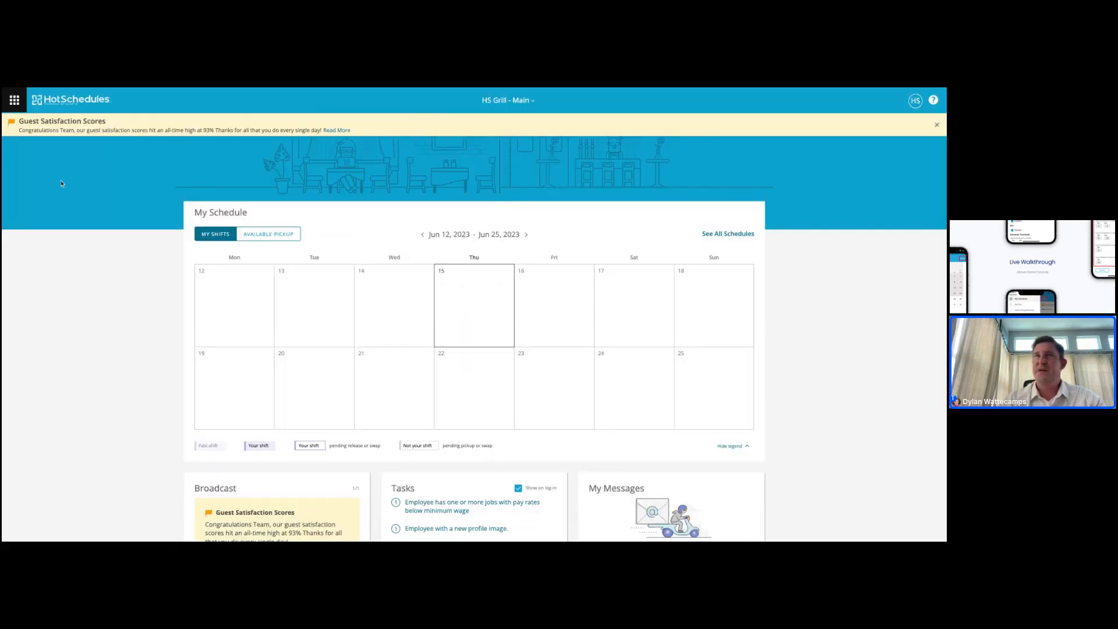
Step: Open Scheduling from the main menu and scroll through the 6/12–6/18 week
click(14, 100)
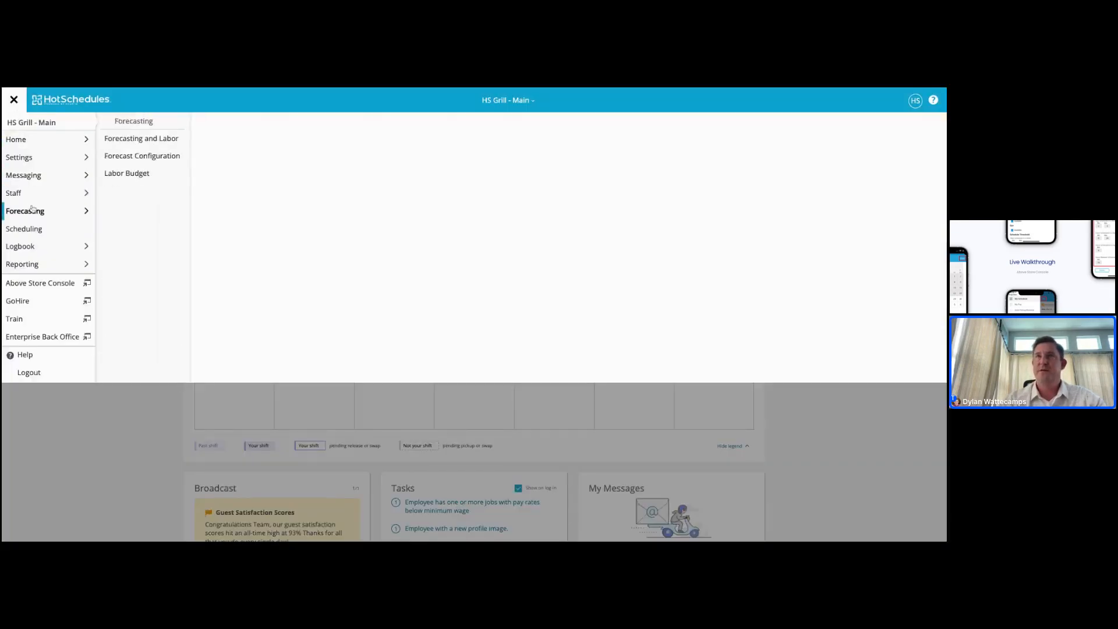
click(23, 228)
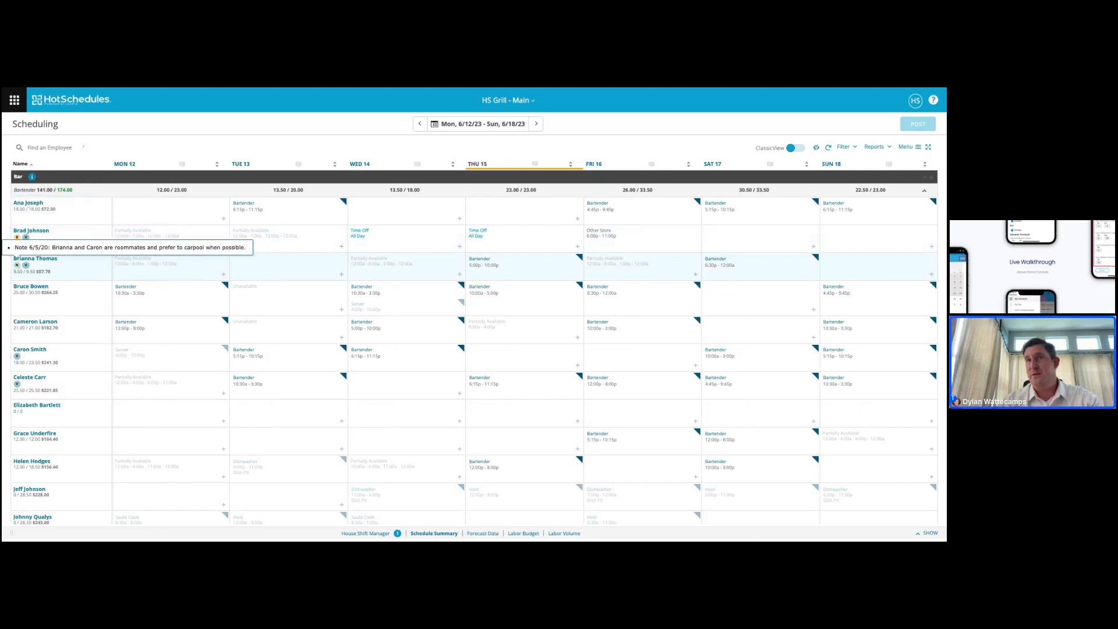
scroll(down, 3)
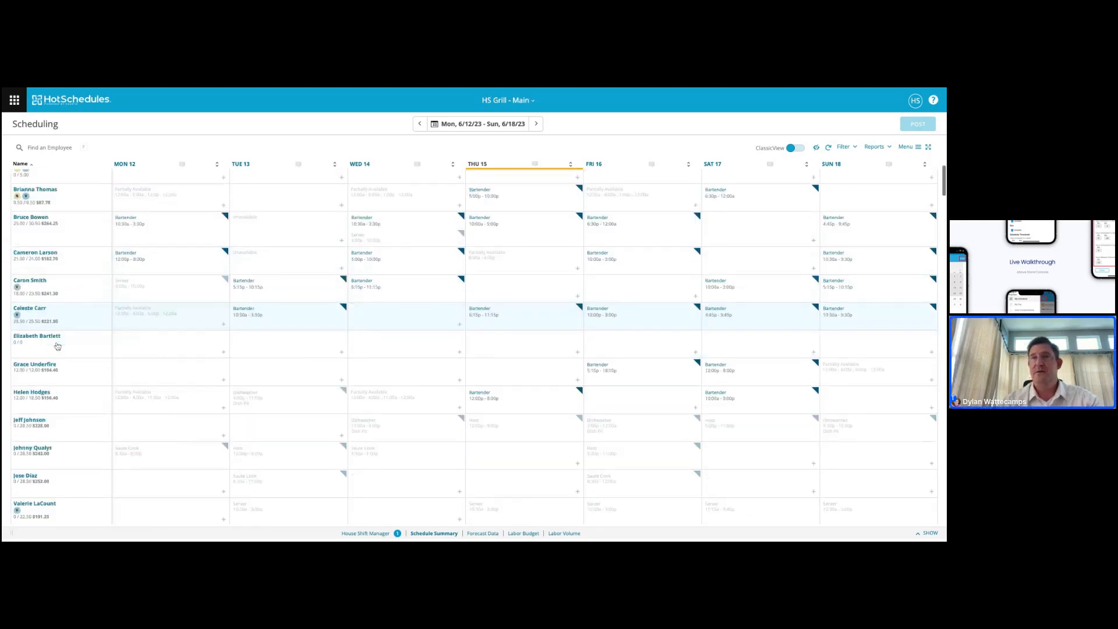
scroll(down, 3)
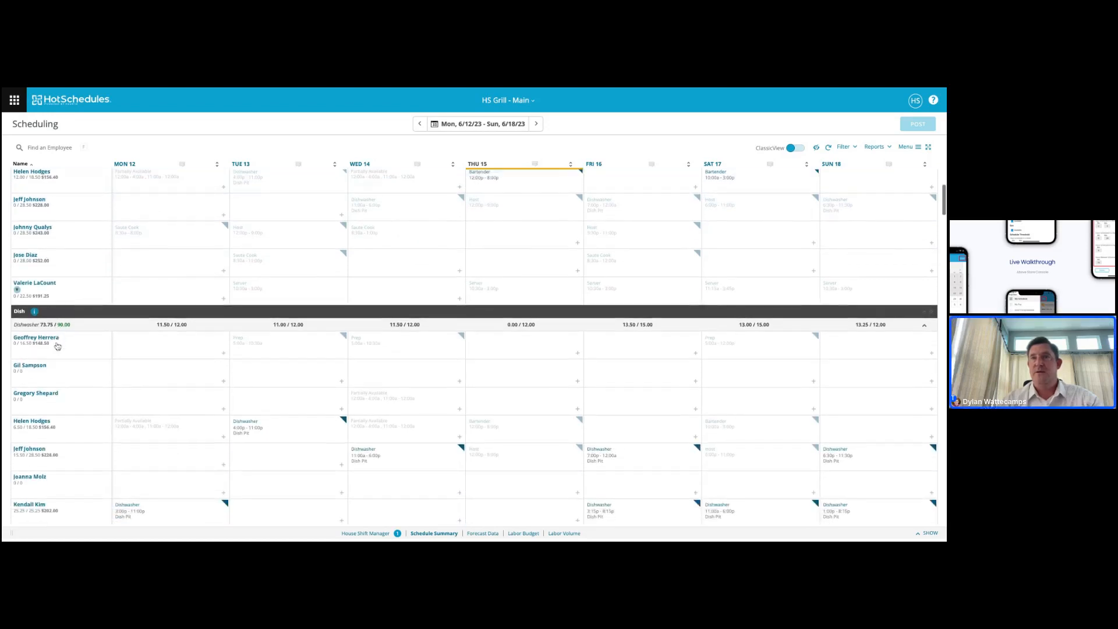
scroll(down, 3)
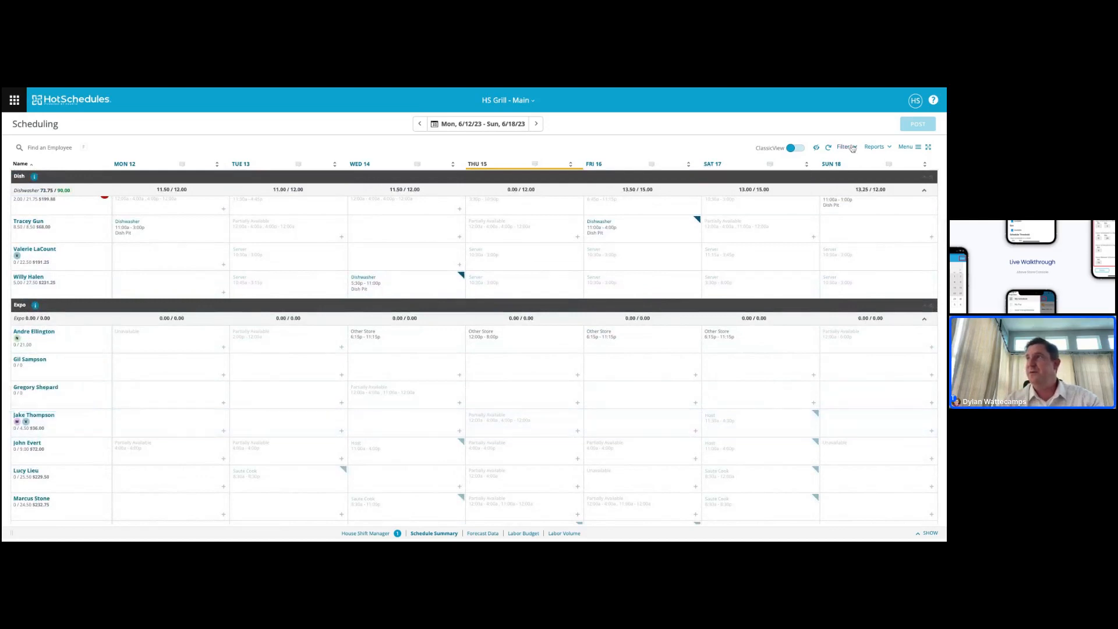
click(845, 146)
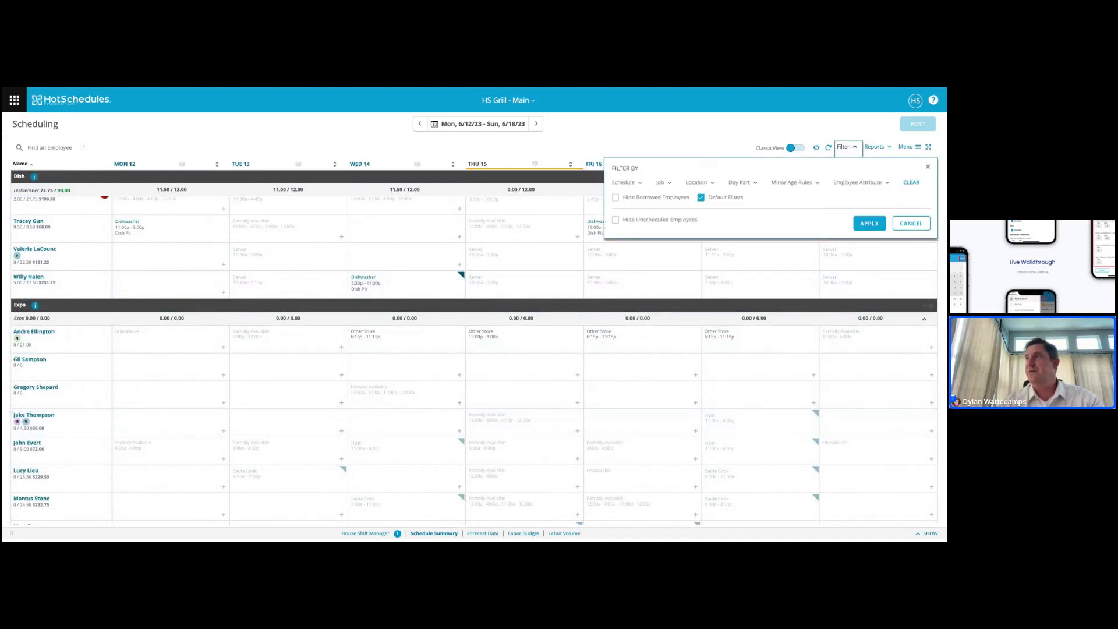
click(792, 181)
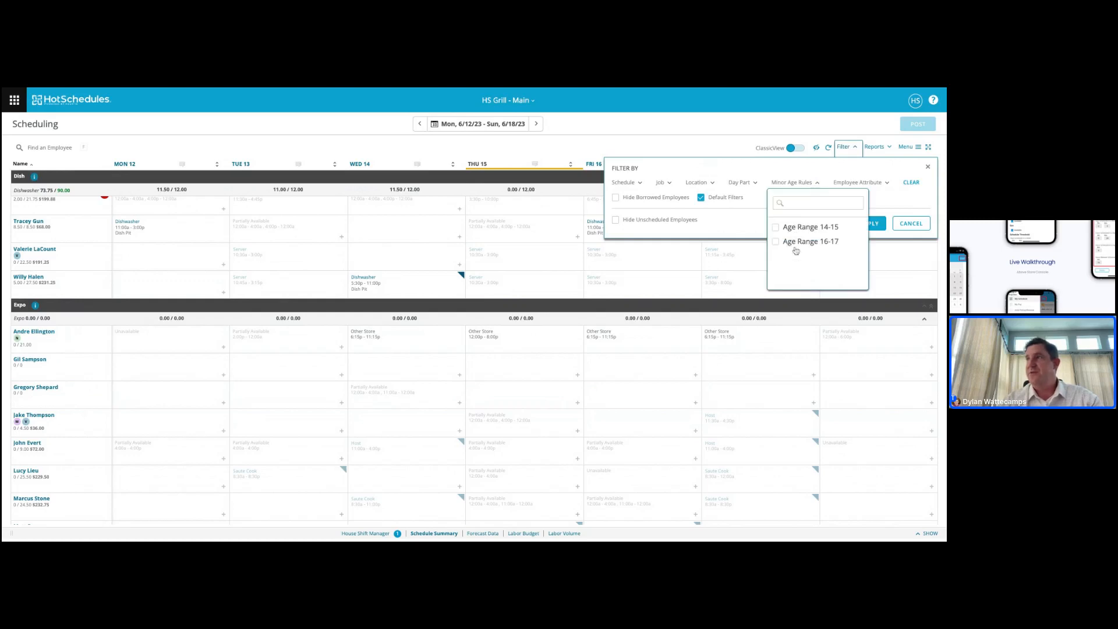
click(858, 182)
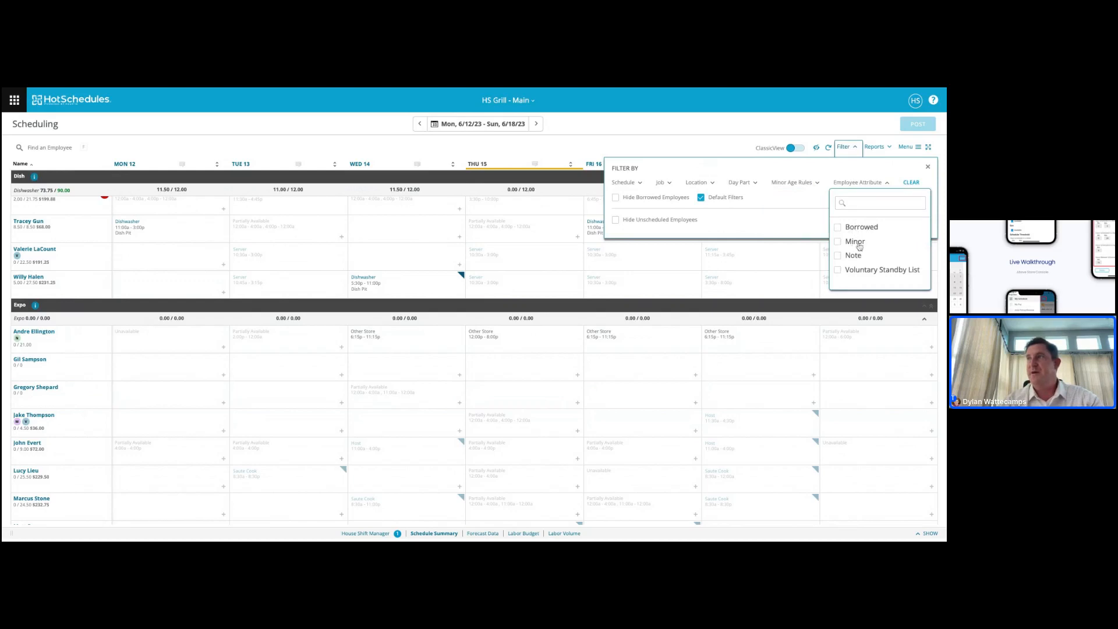
mouse_move(832, 309)
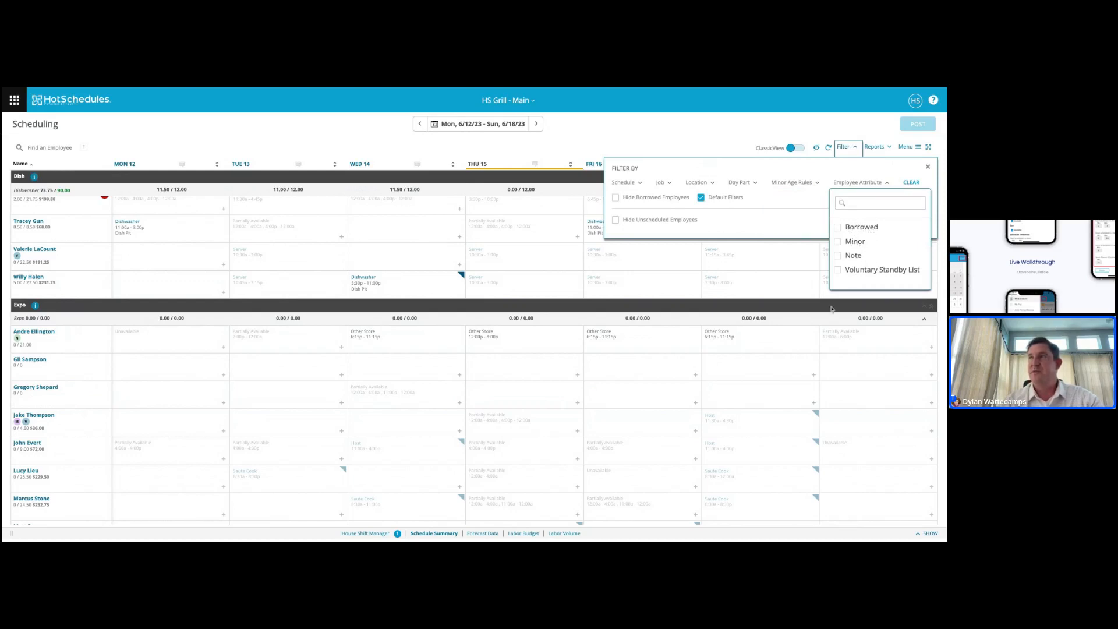
mouse_move(615, 127)
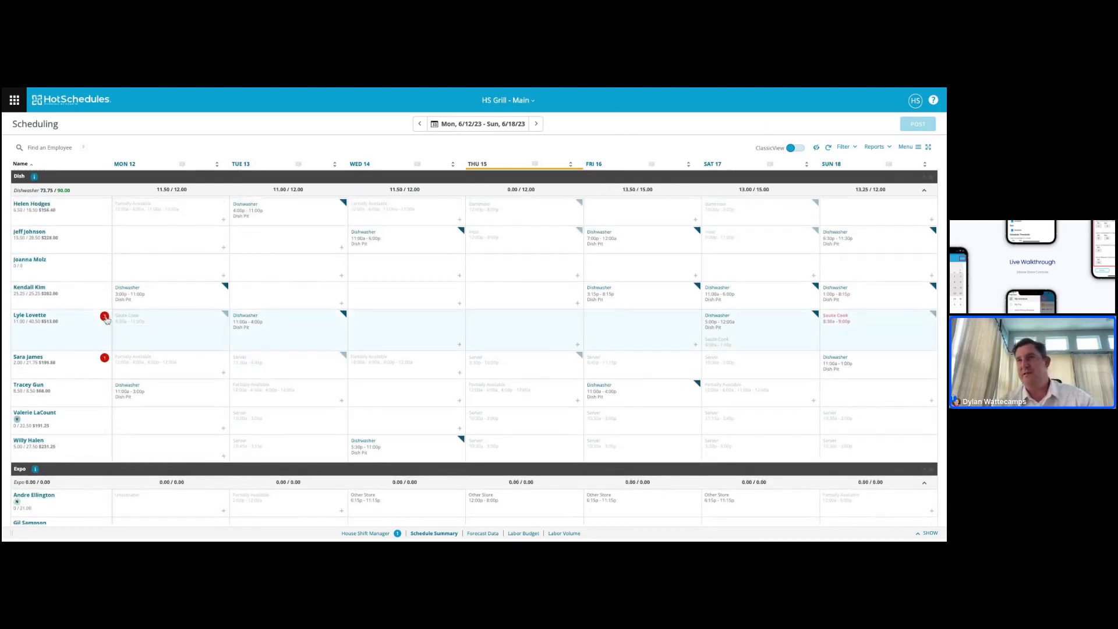
click(105, 317)
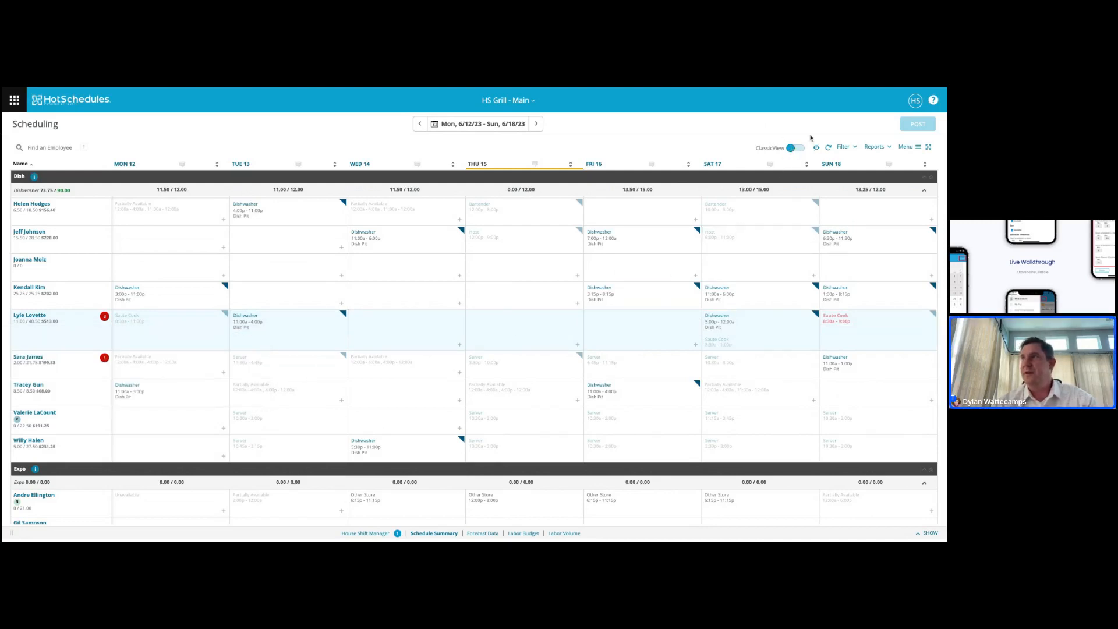
click(792, 147)
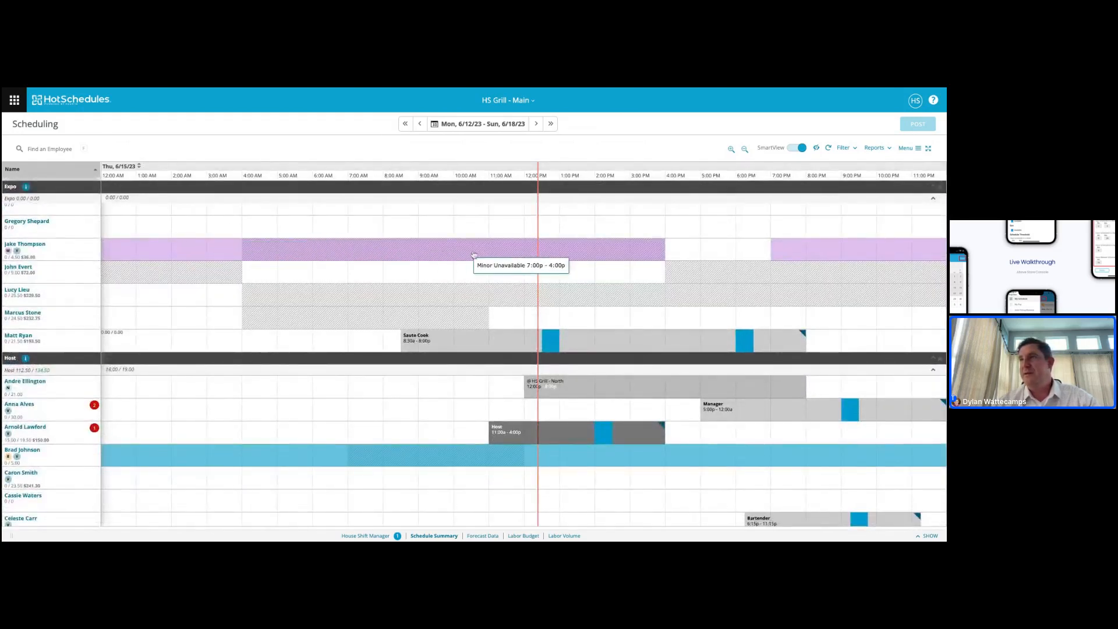
mouse_move(588, 255)
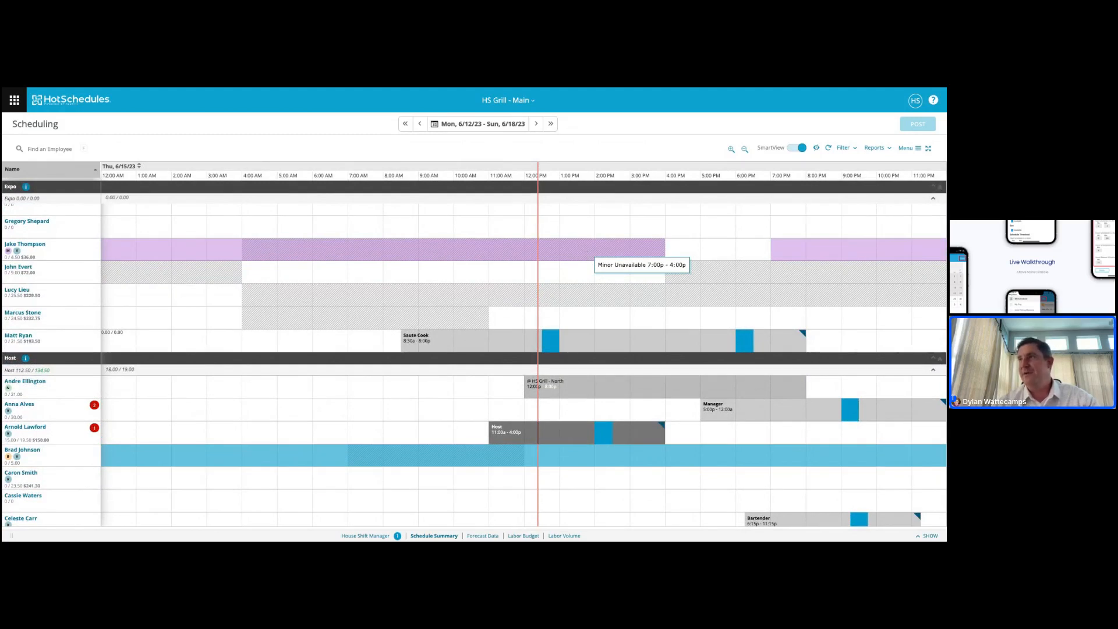
mouse_move(677, 258)
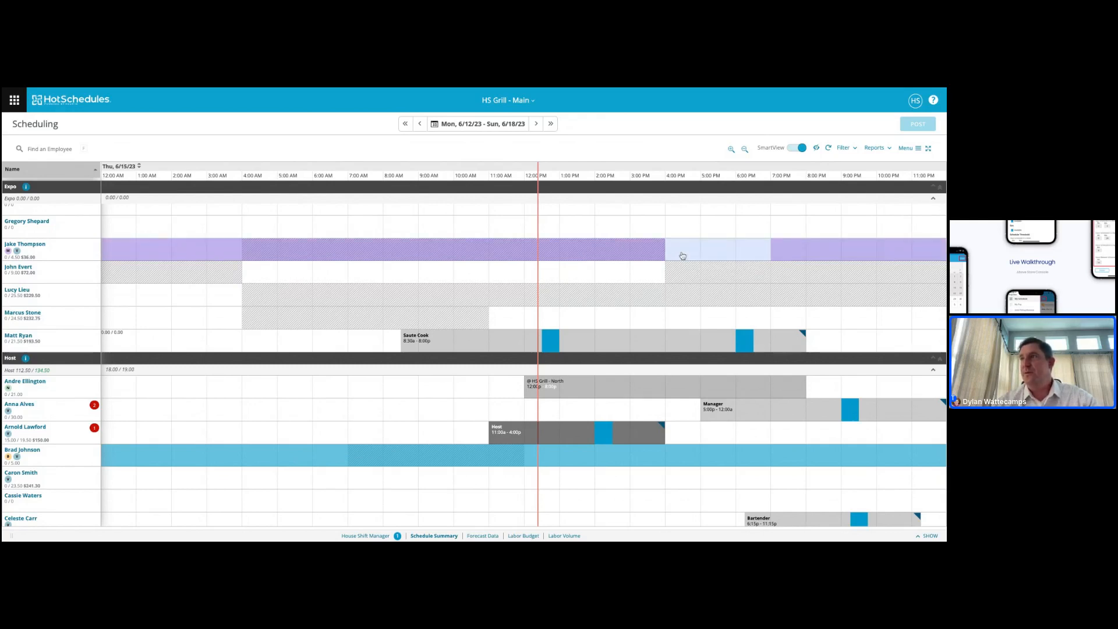
click(681, 248)
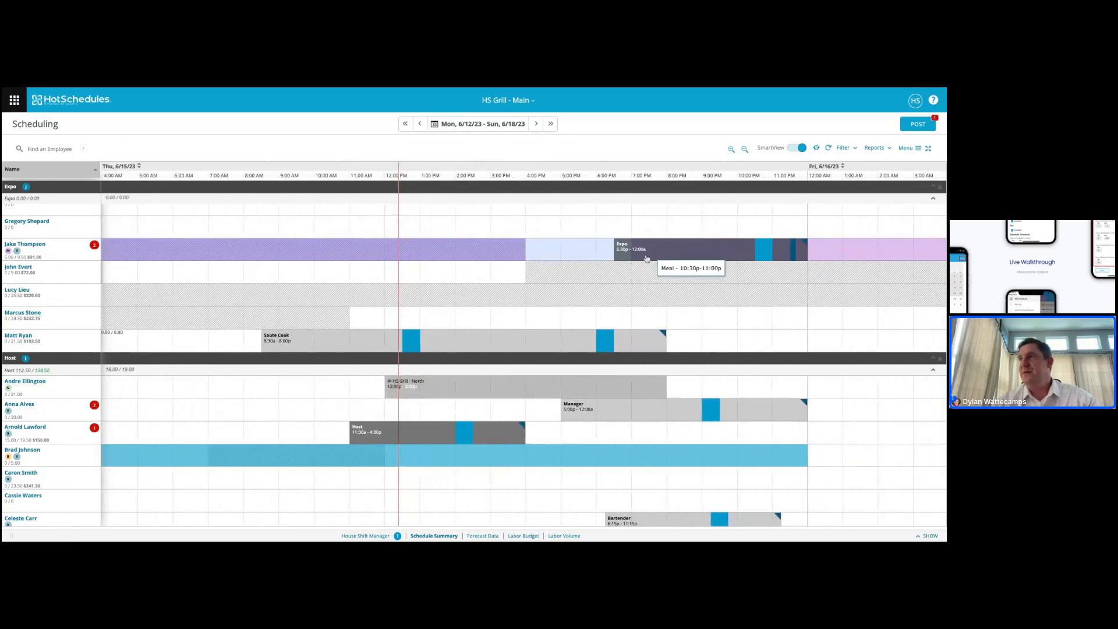
mouse_move(794, 256)
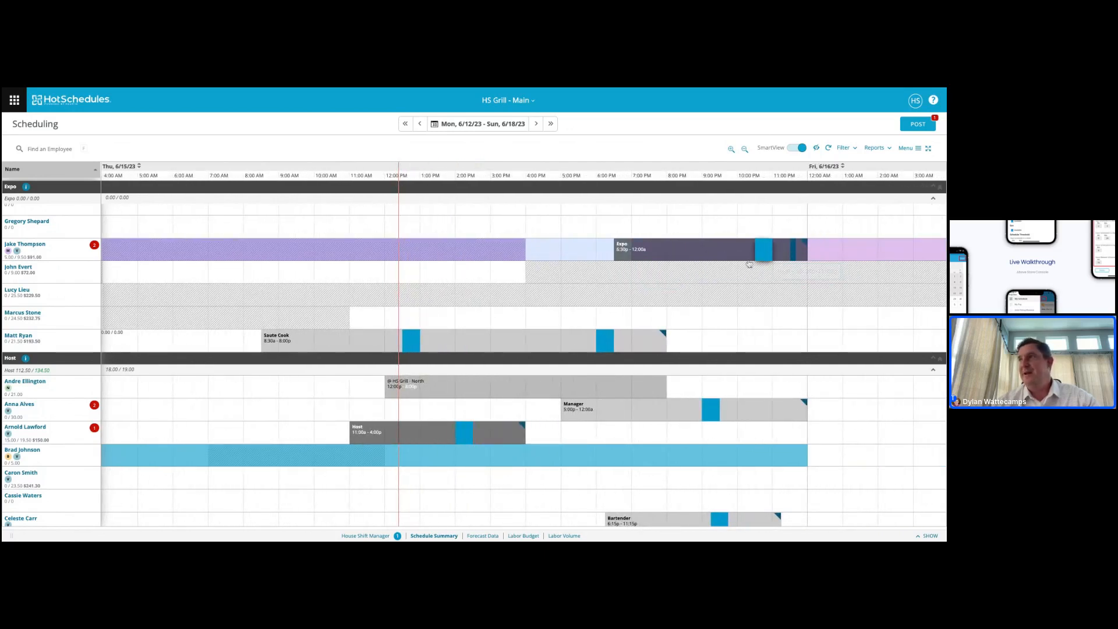
mouse_move(762, 253)
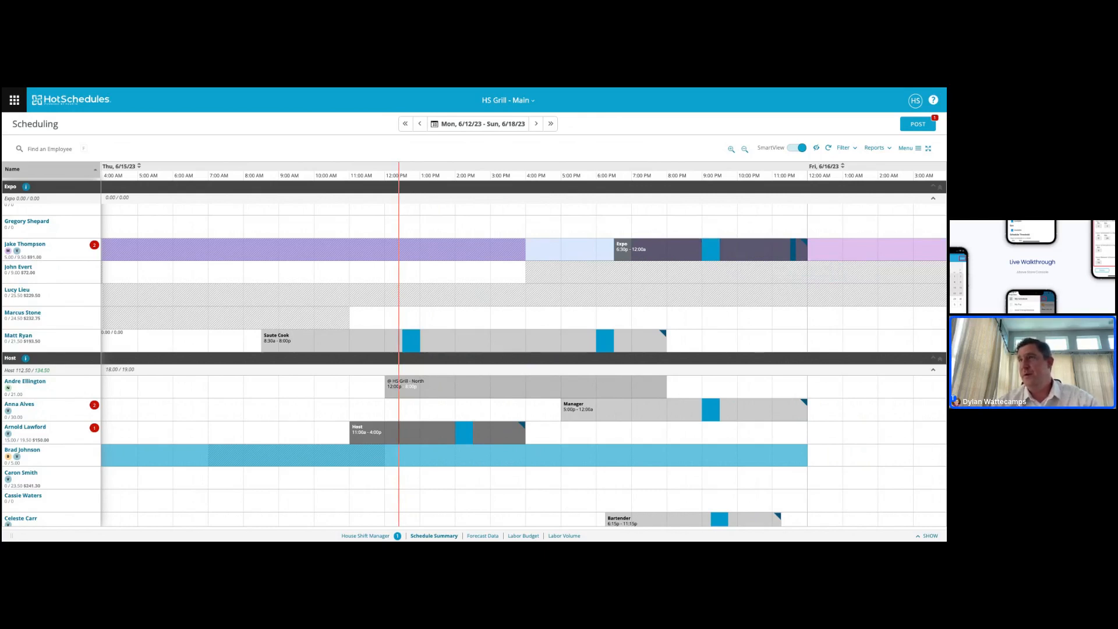
mouse_move(290, 280)
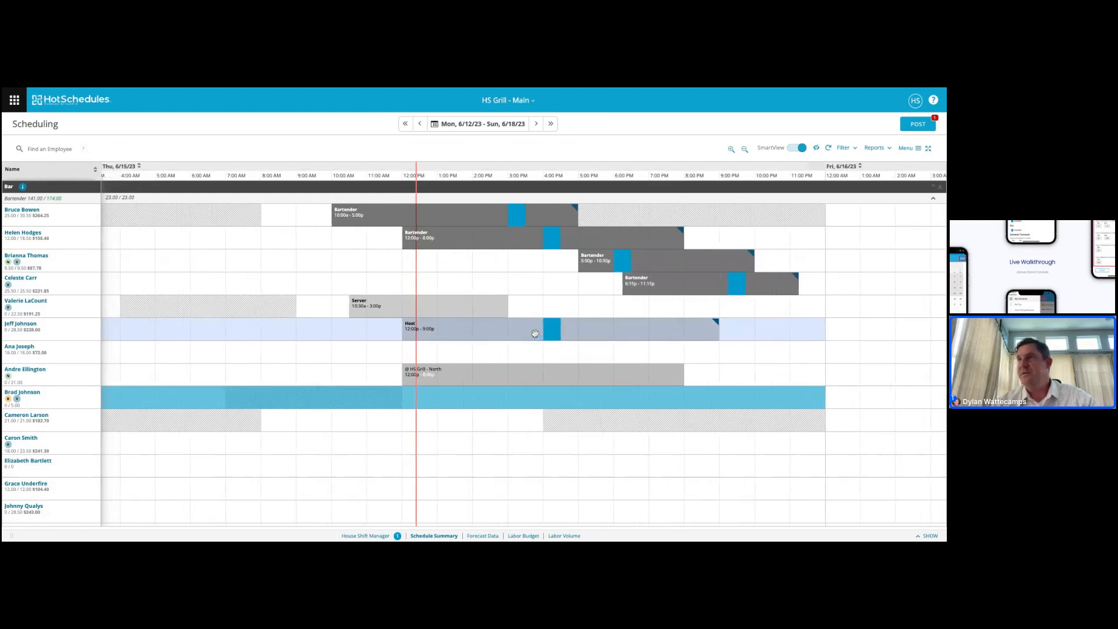
mouse_move(555, 331)
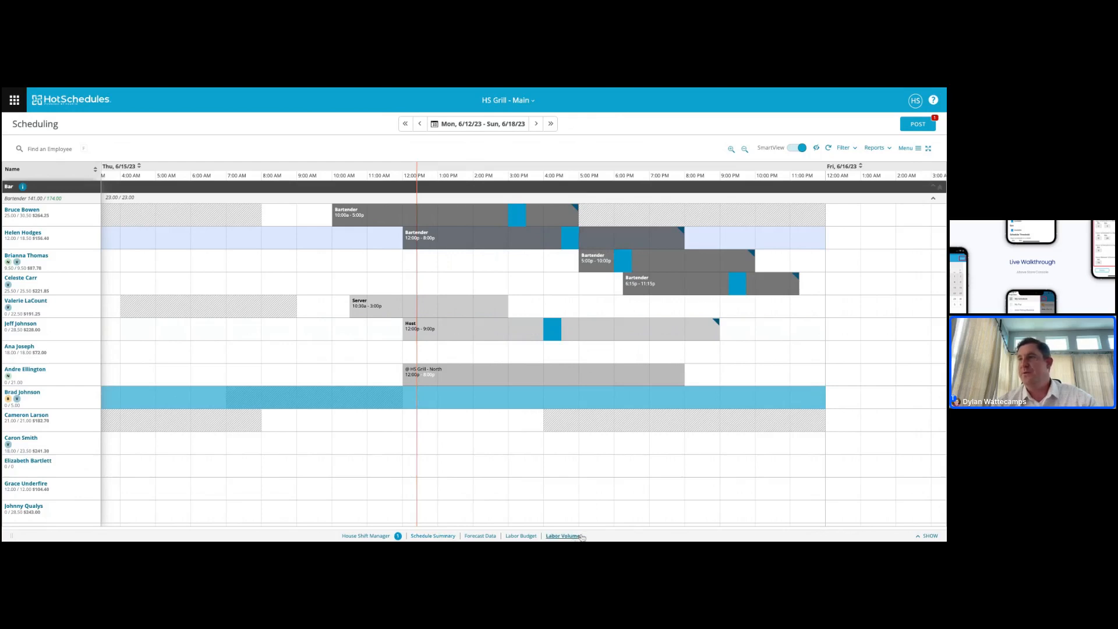
click(562, 536)
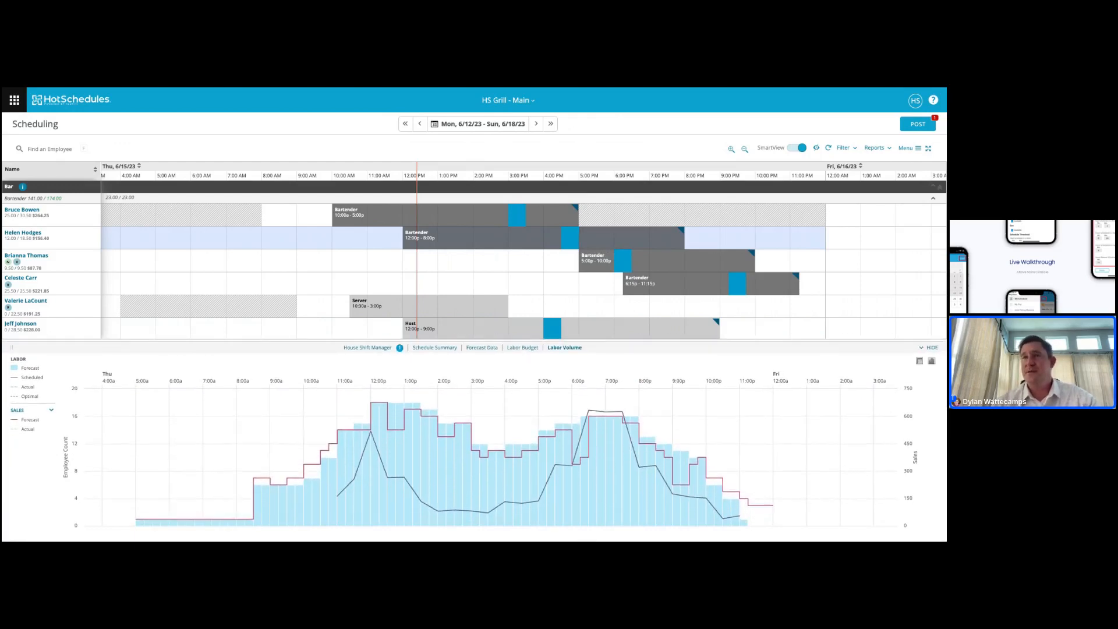
mouse_move(181, 436)
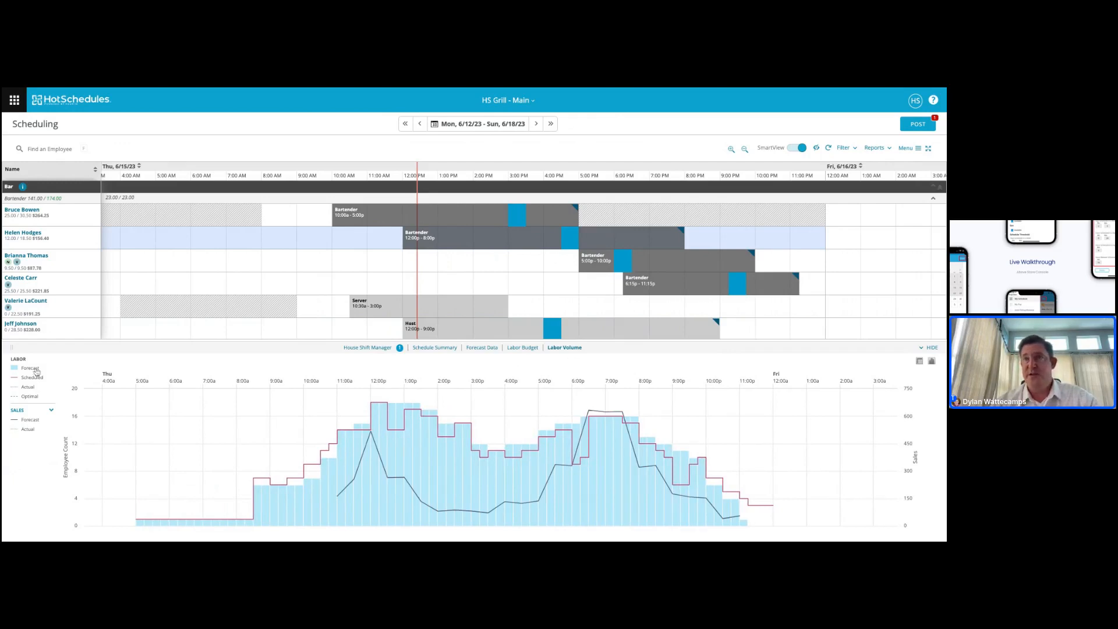
click(13, 368)
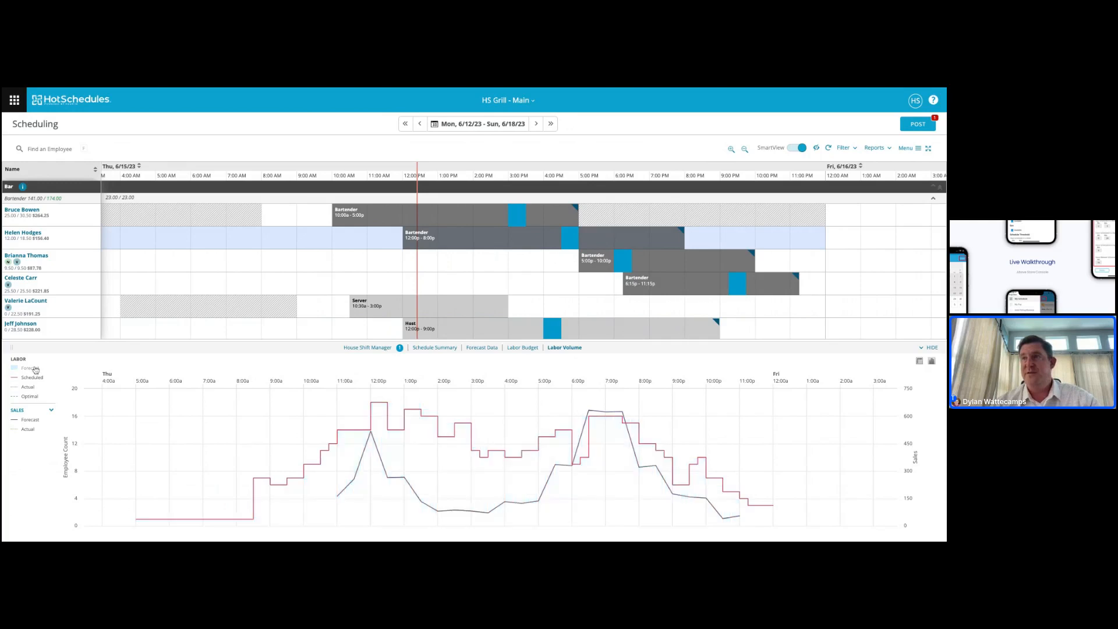
click(14, 368)
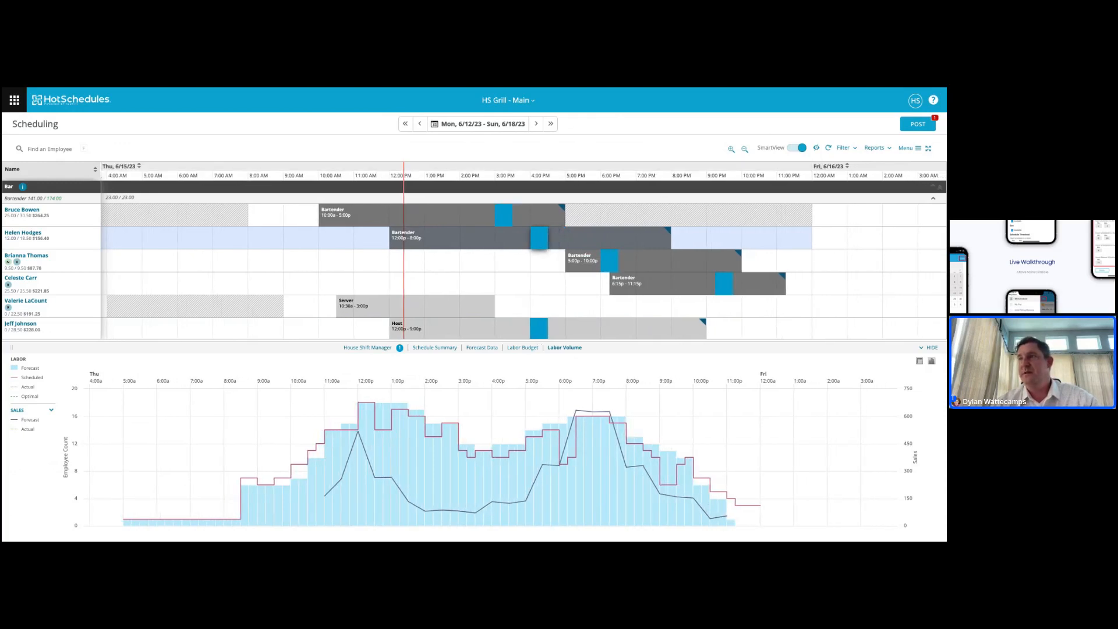
mouse_move(499, 460)
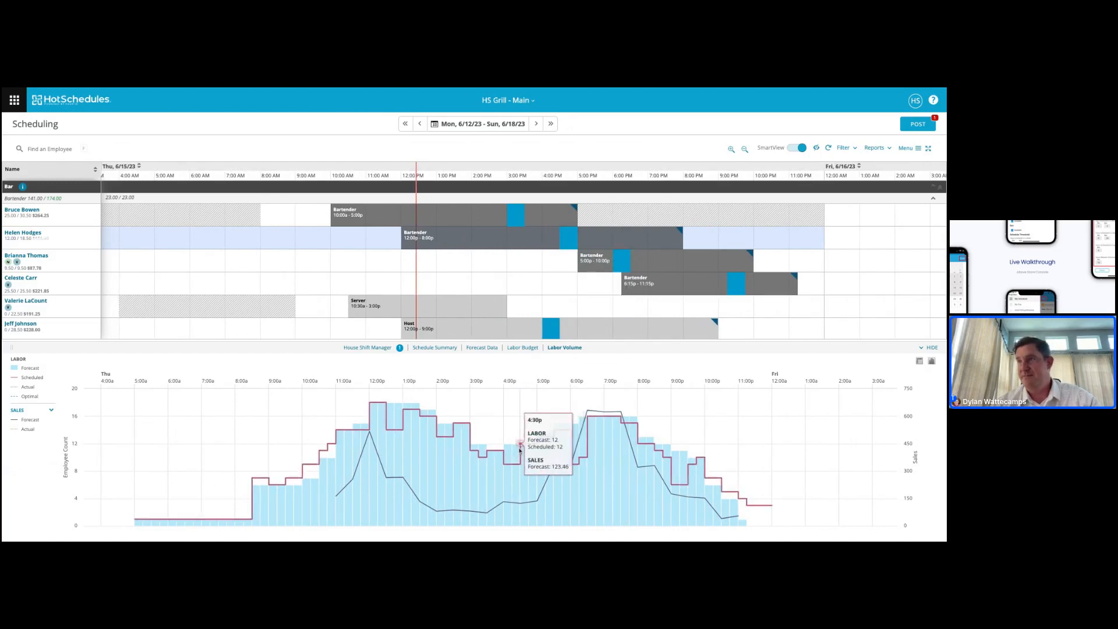
mouse_move(512, 455)
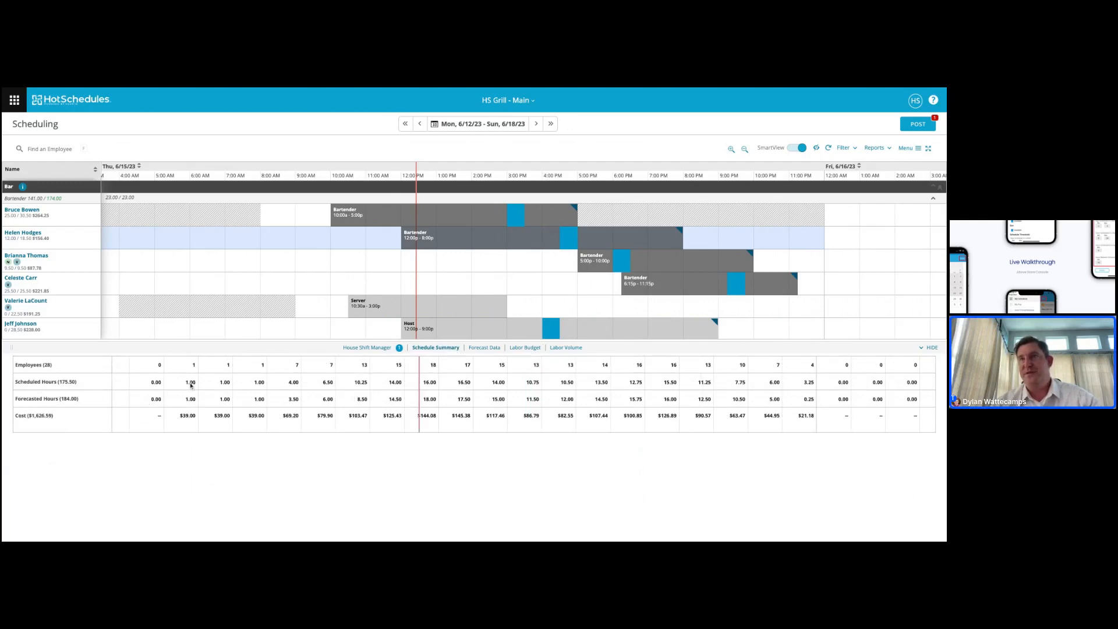
mouse_move(126, 477)
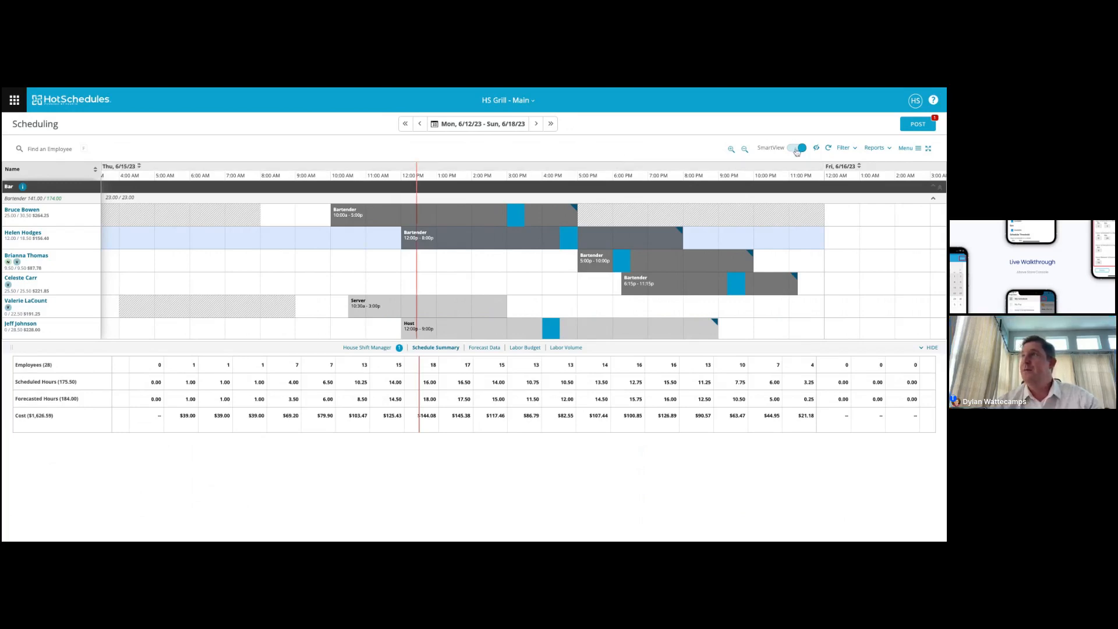
Step: Toggle from the daily timeline to the weekly ClassicView grid
click(797, 148)
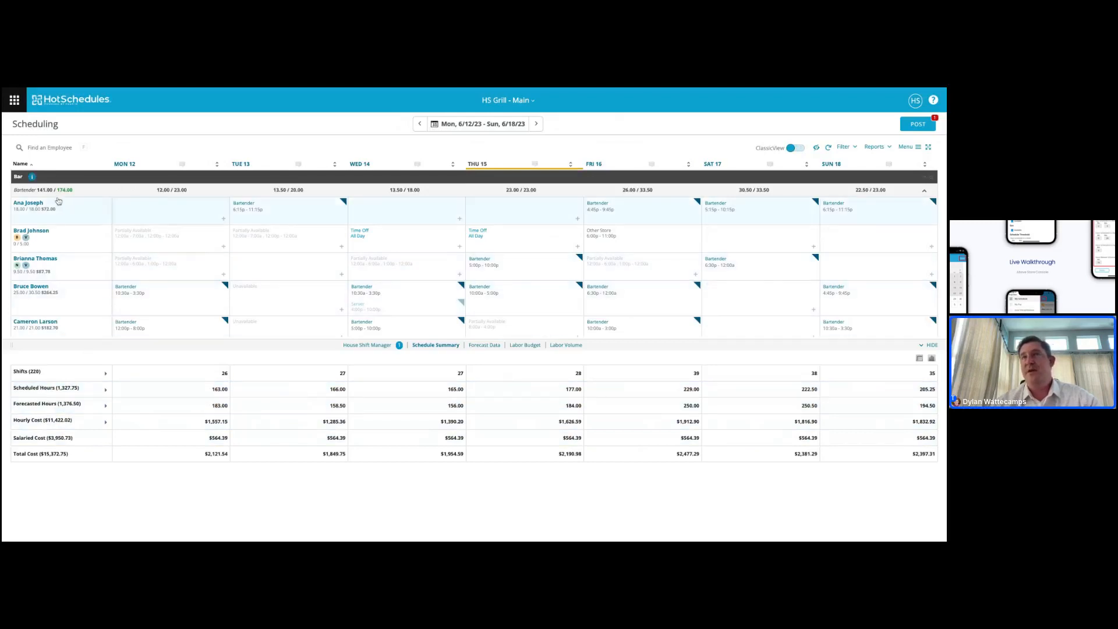
mouse_move(47, 190)
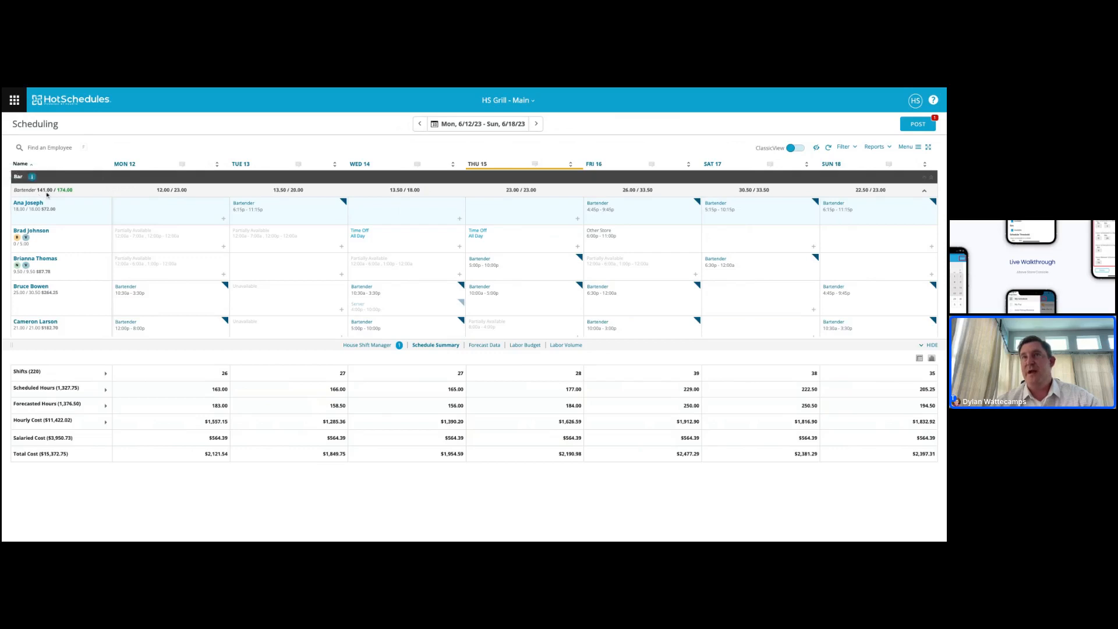
mouse_move(64, 188)
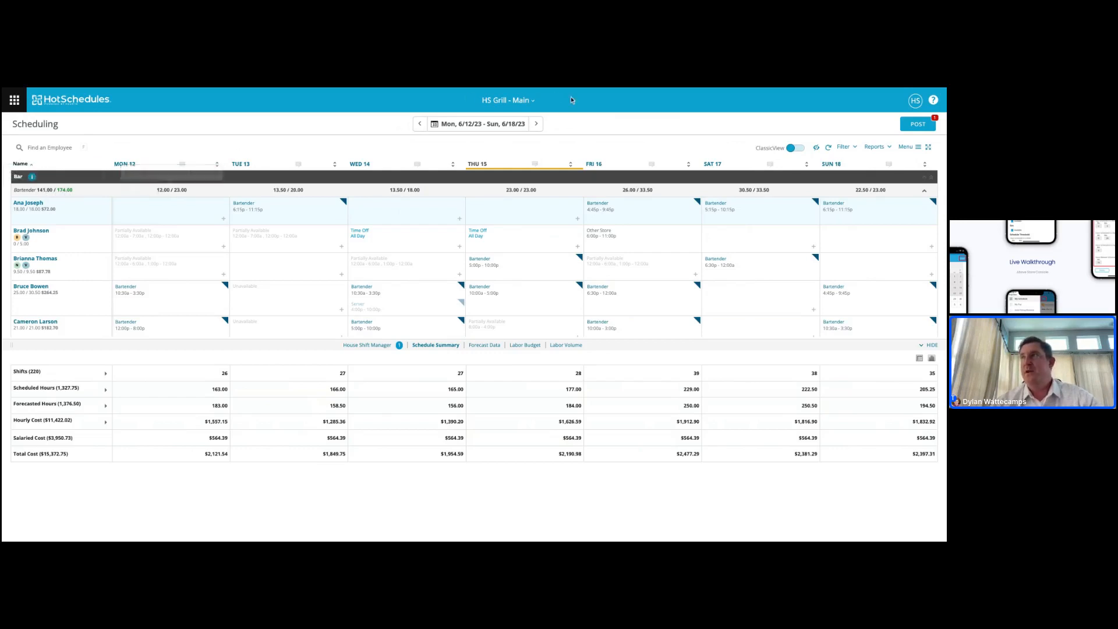
Step: Filter the weekly schedule to show only the Kitchen schedule
click(844, 147)
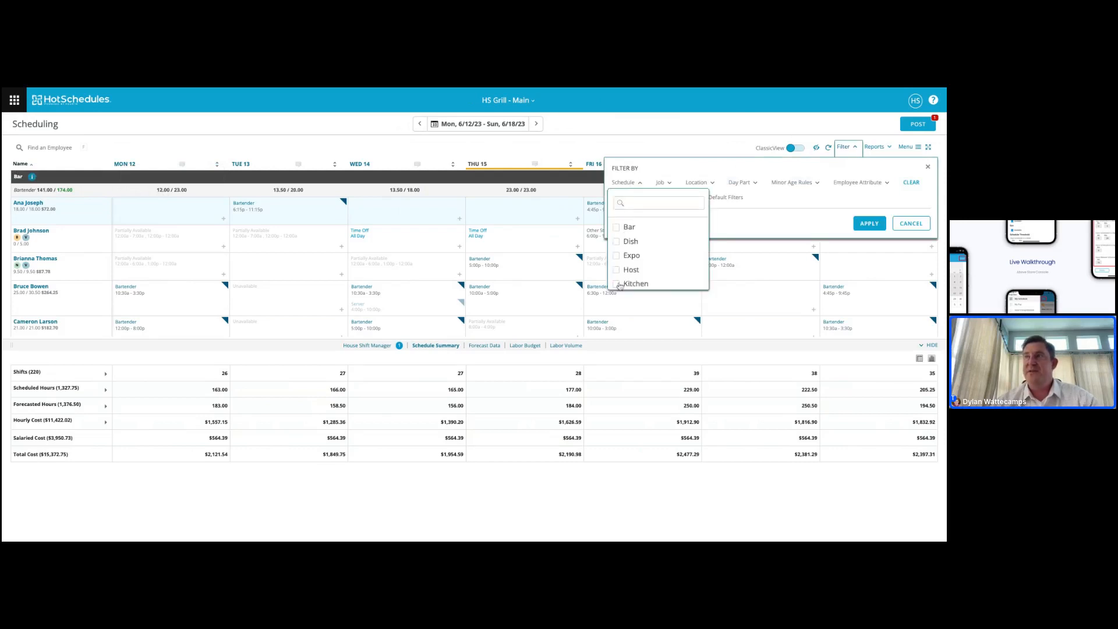
click(868, 222)
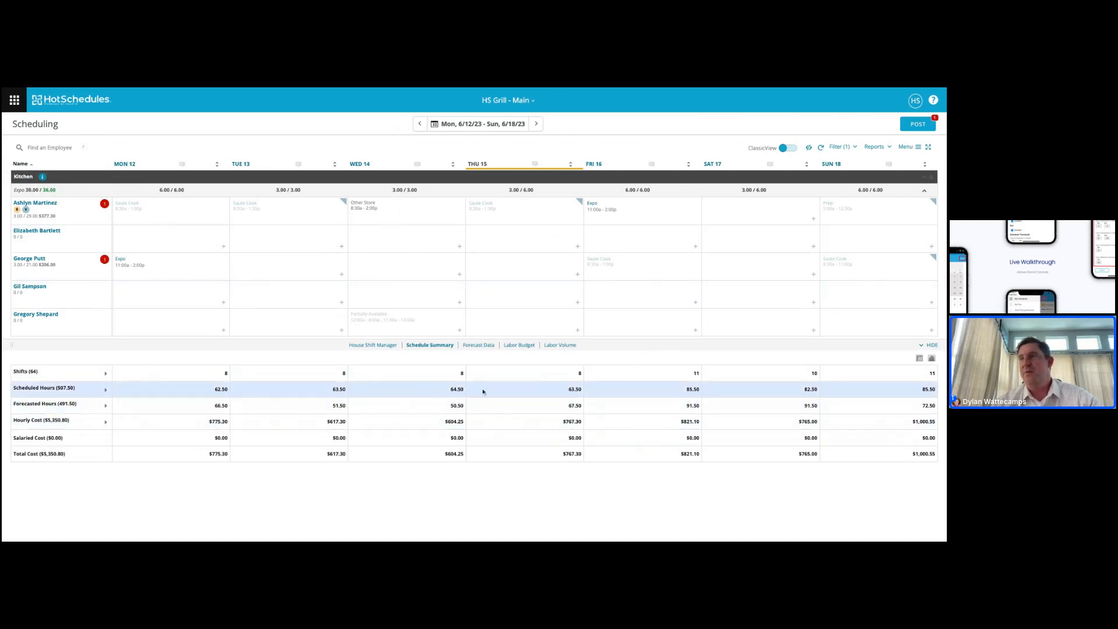
mouse_move(620, 396)
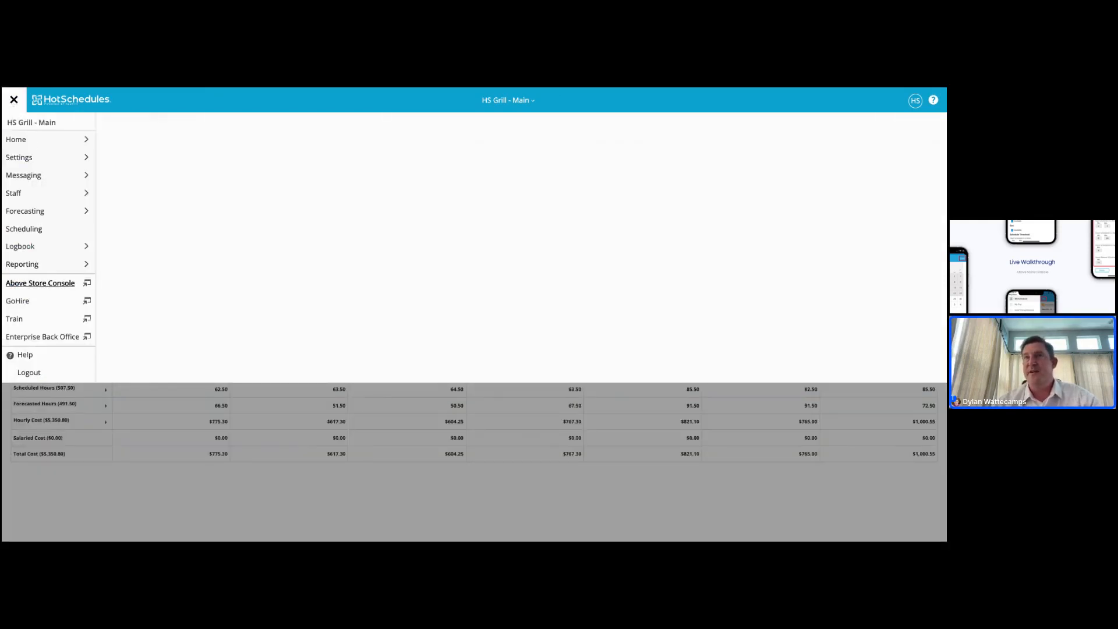
Step: Open Above Store Console and switch to its Scheduling tab
click(24, 228)
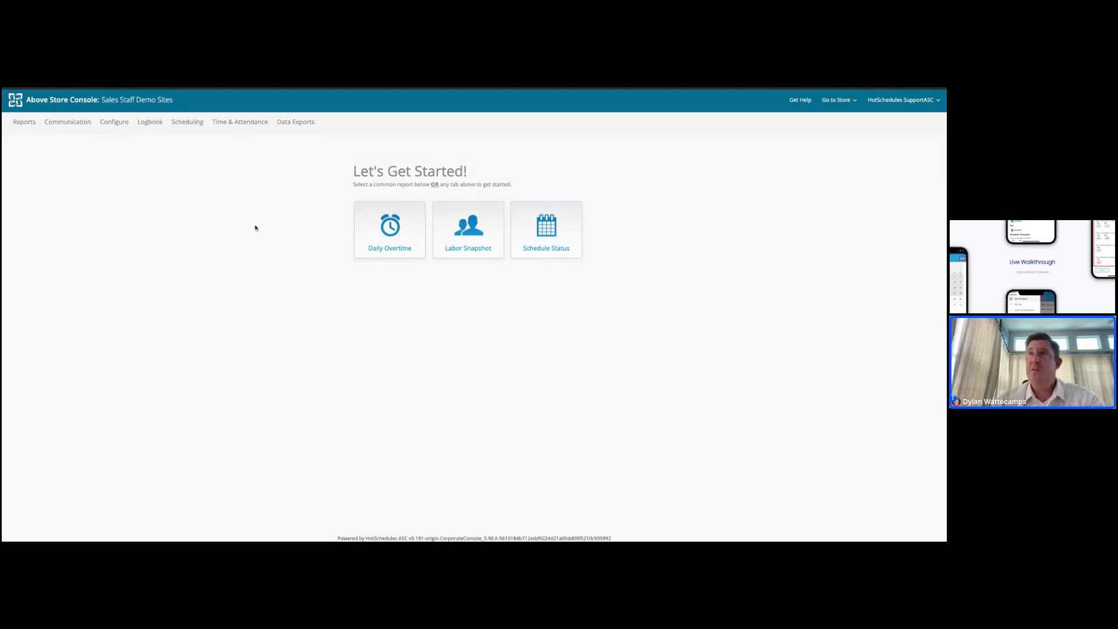
click(186, 121)
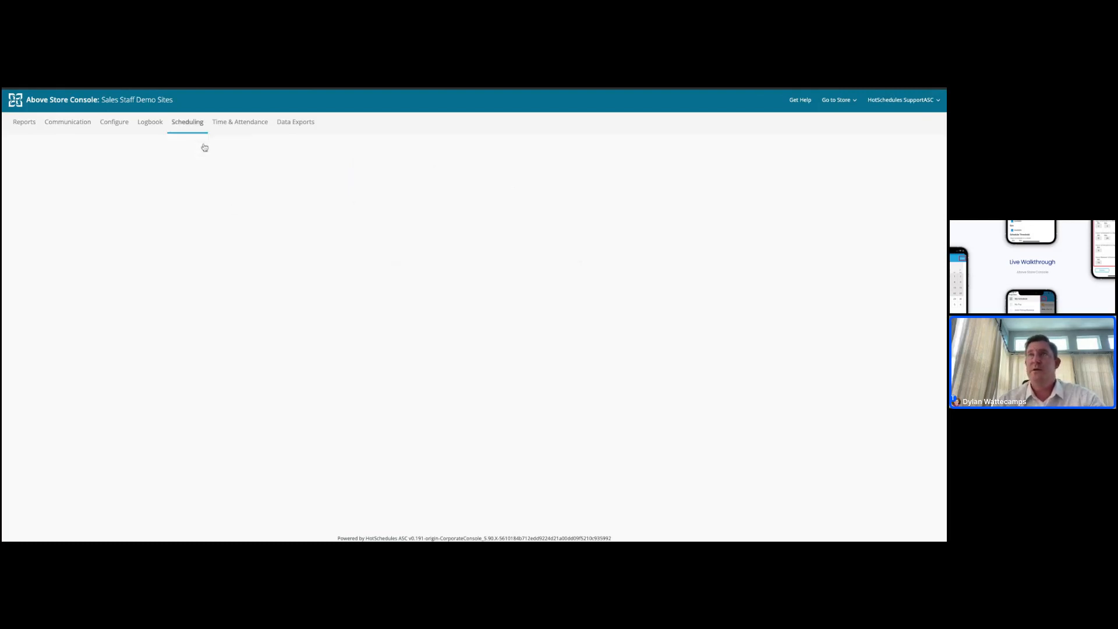
Step: Open Labor Rules and select the HS Grill group
click(187, 121)
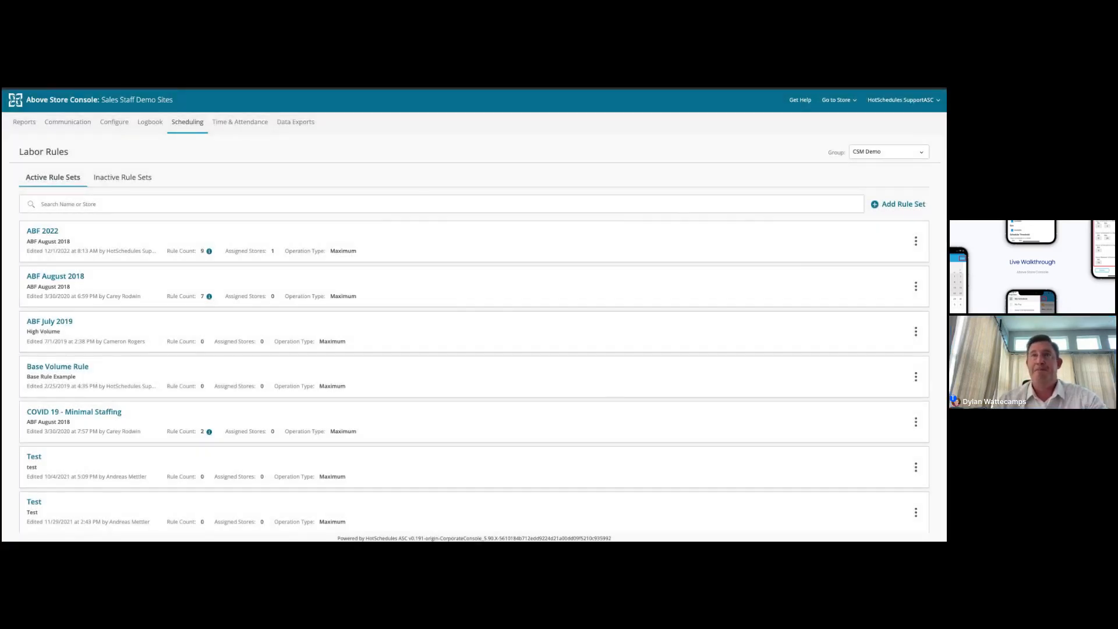
click(888, 151)
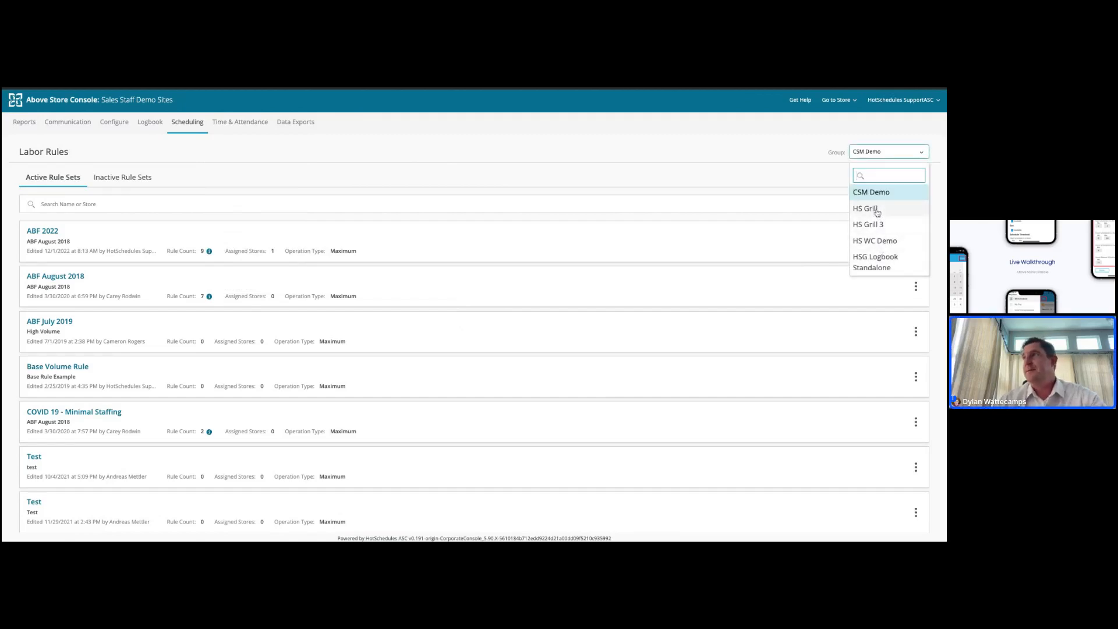
click(865, 208)
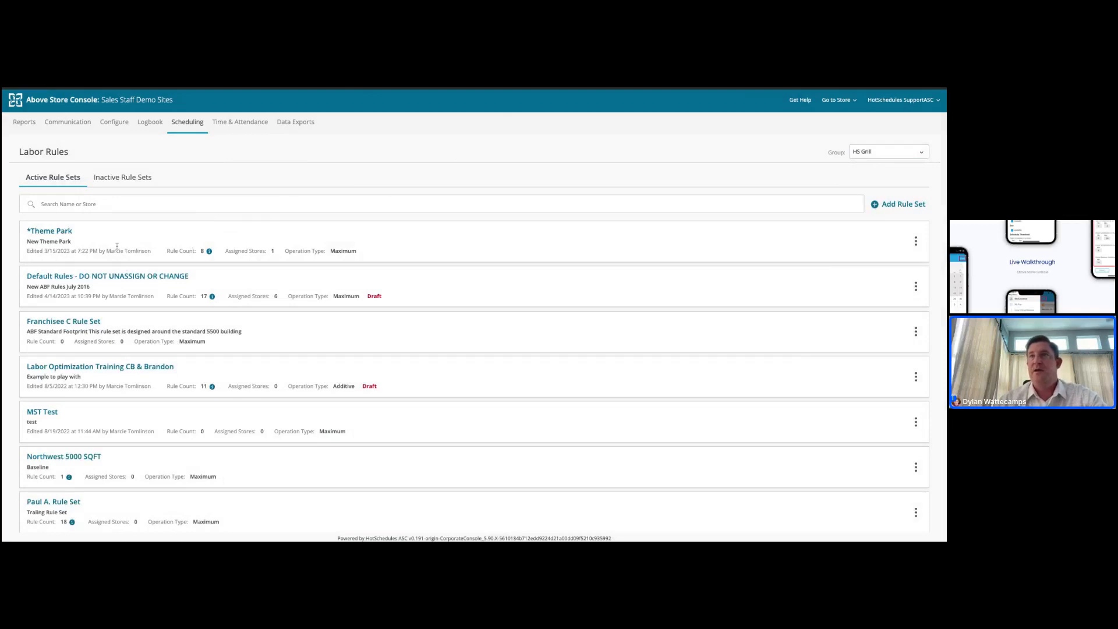
mouse_move(118, 280)
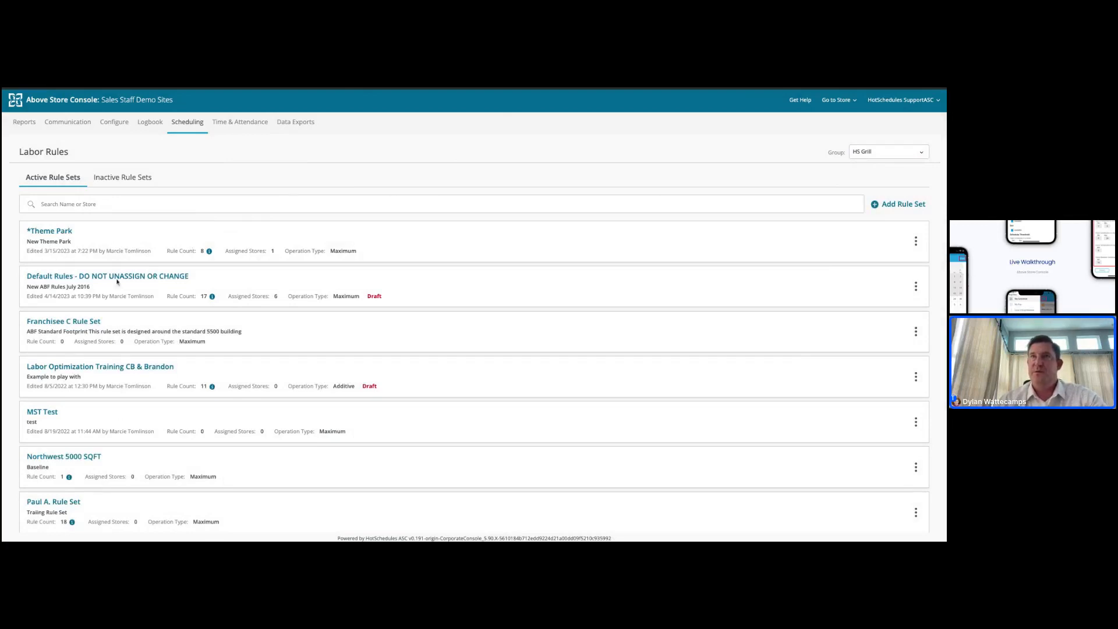
mouse_move(118, 234)
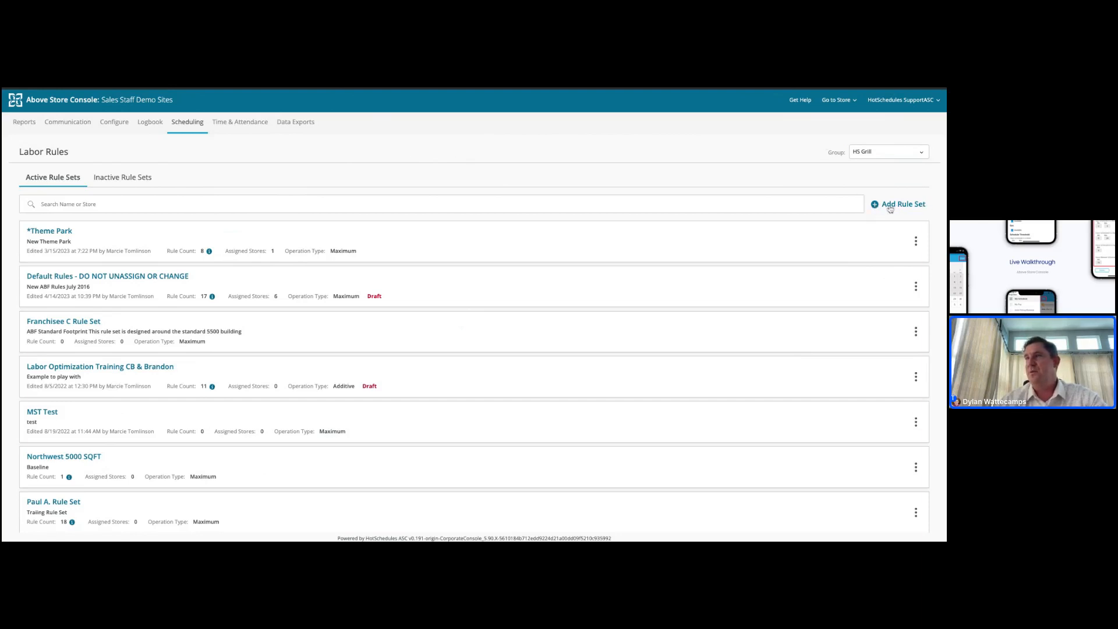
mouse_move(490, 270)
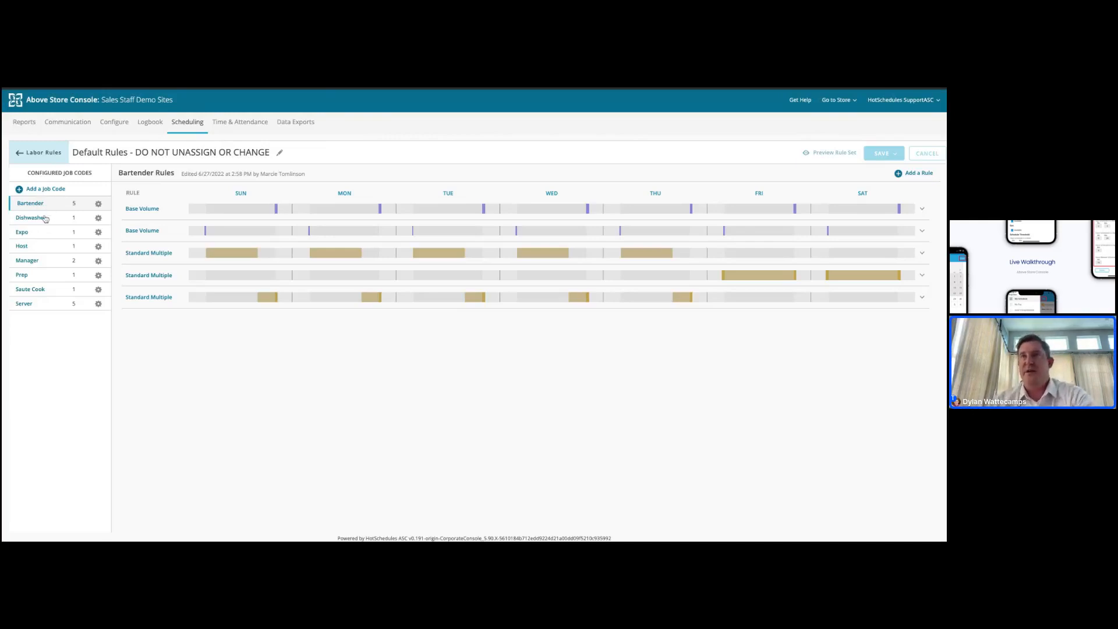
mouse_move(50, 309)
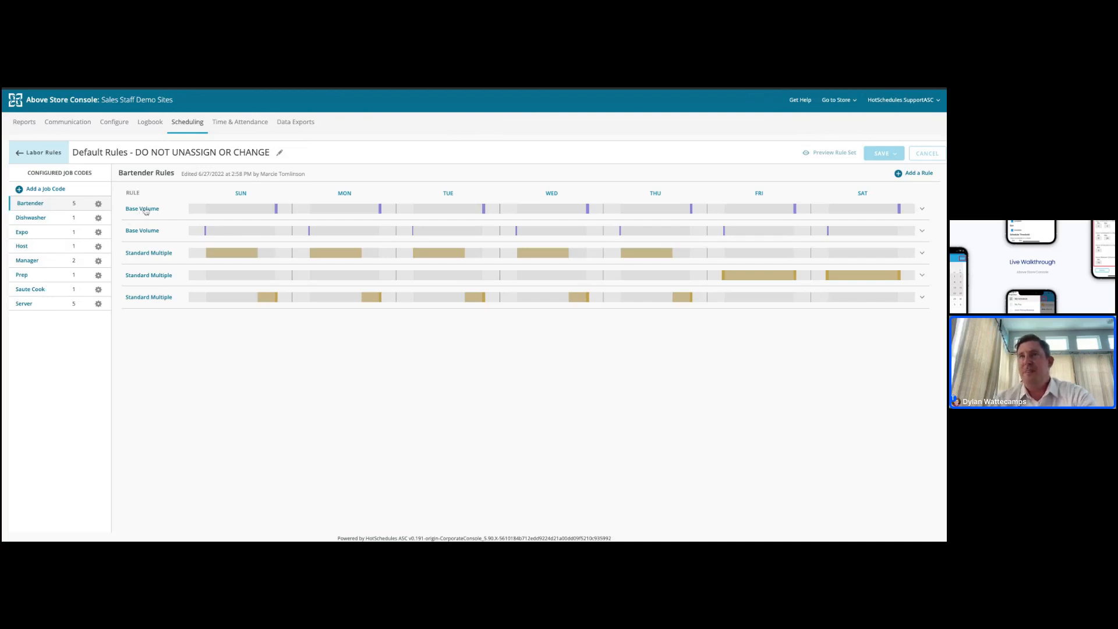
mouse_move(200, 230)
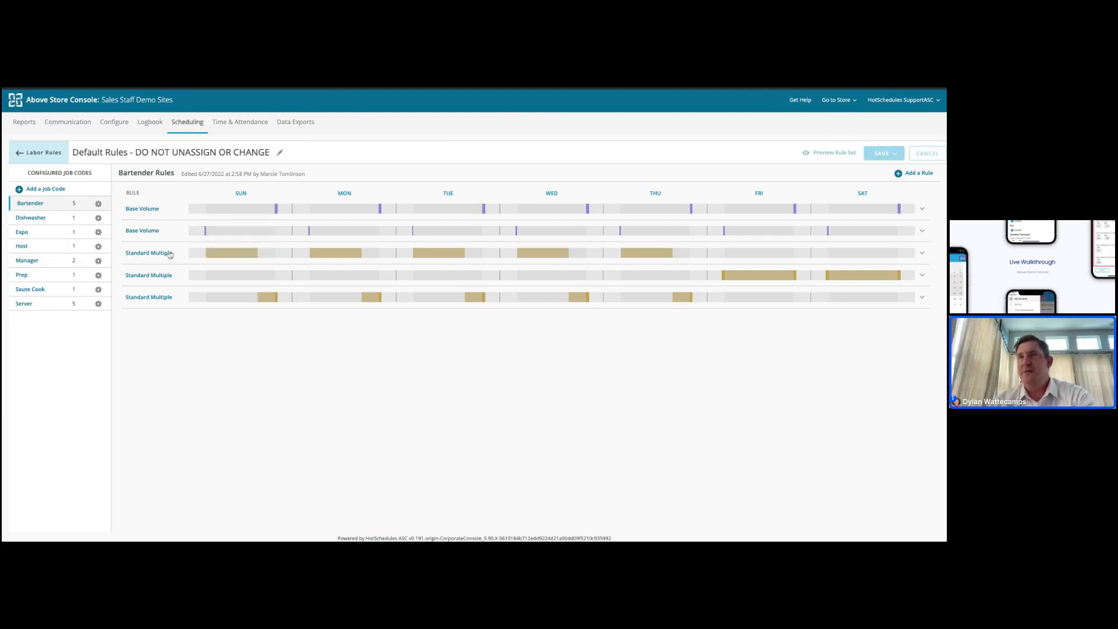
Step: Expand a Standard Multiple bartender rule, then view the Server job code's Progression rule (Guests, 1–5 servers)
click(149, 257)
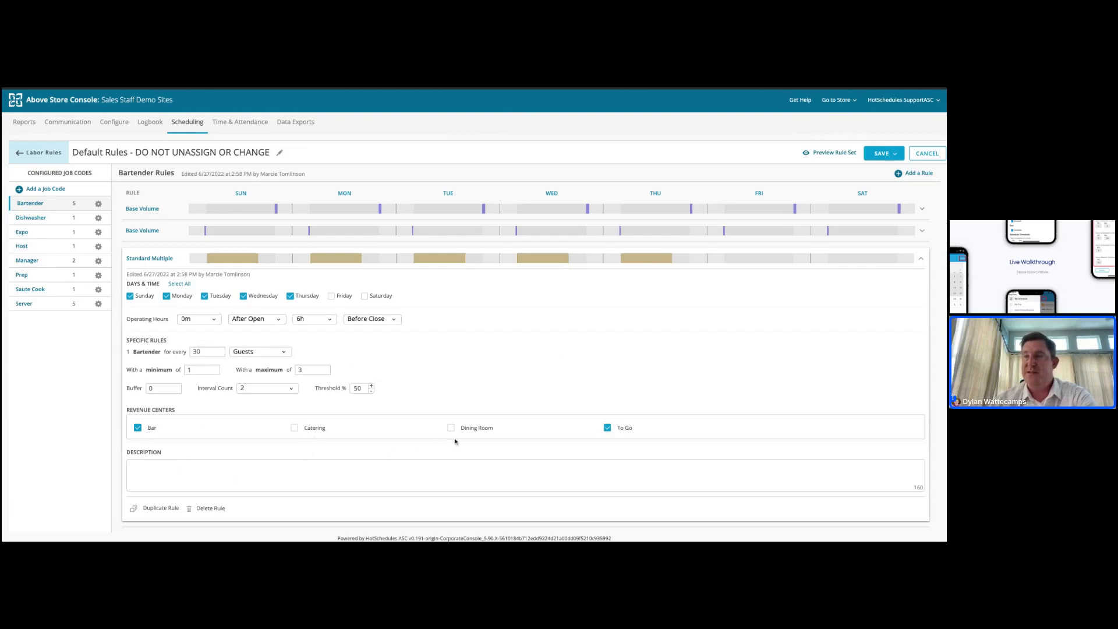
mouse_move(590, 438)
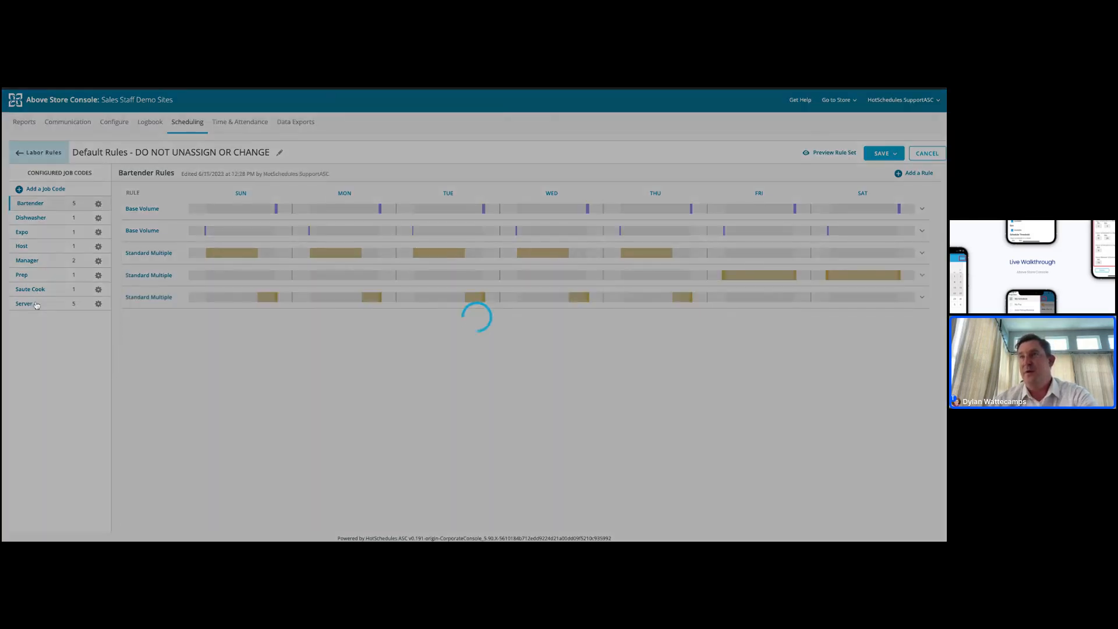
click(25, 303)
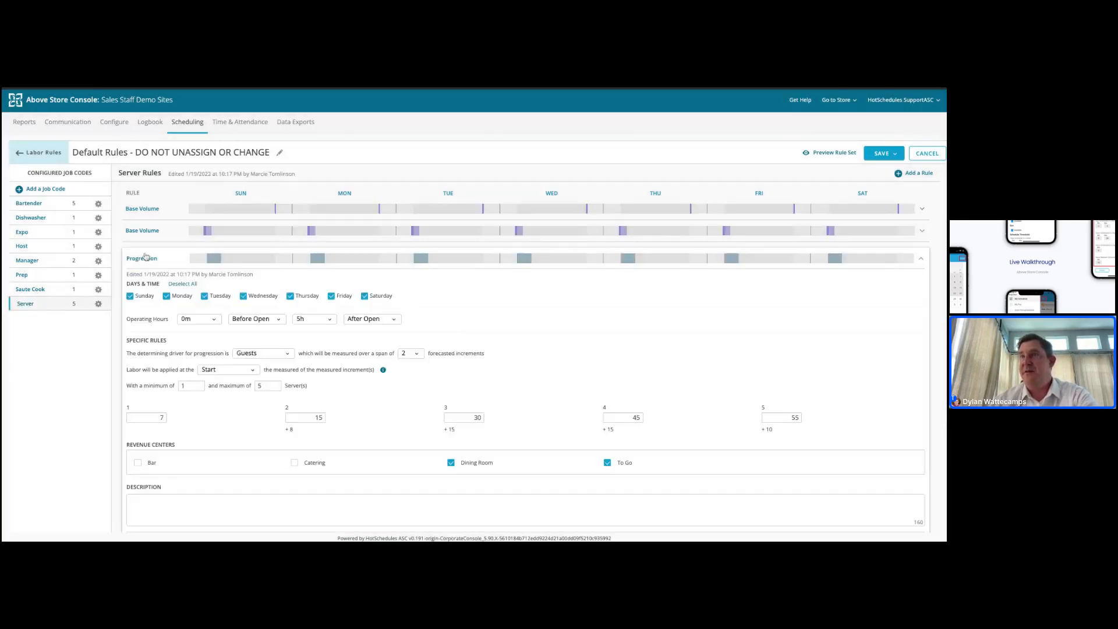